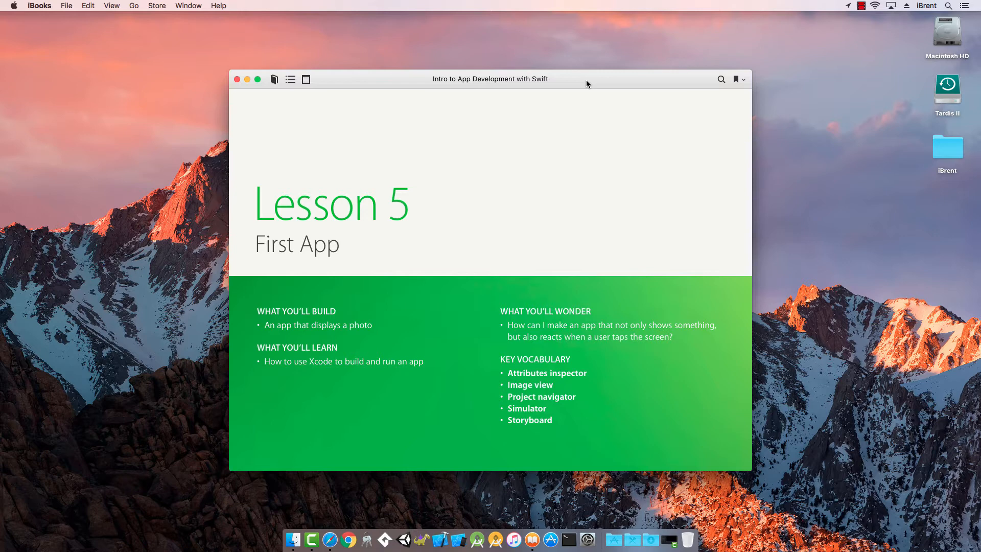
mouse_move(560, 104)
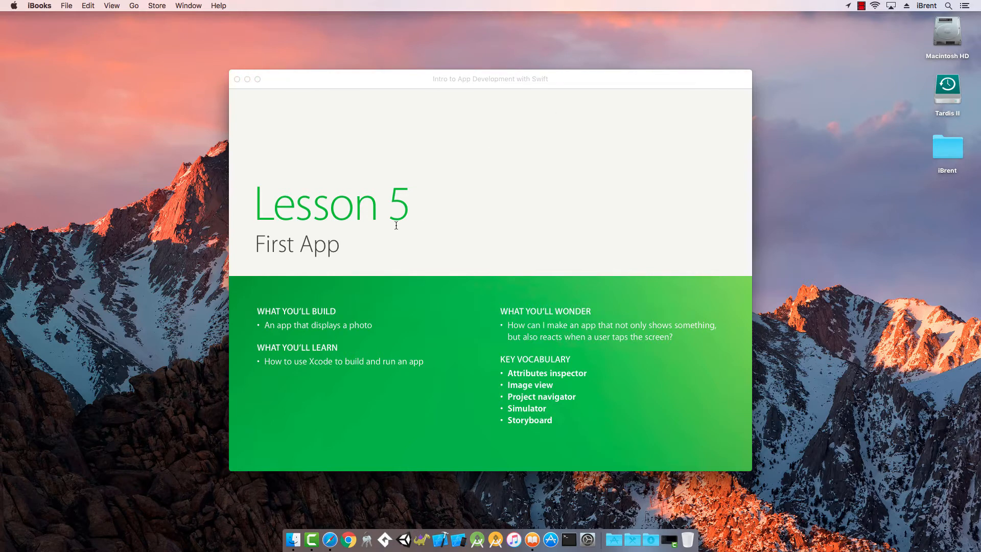
mouse_move(405, 248)
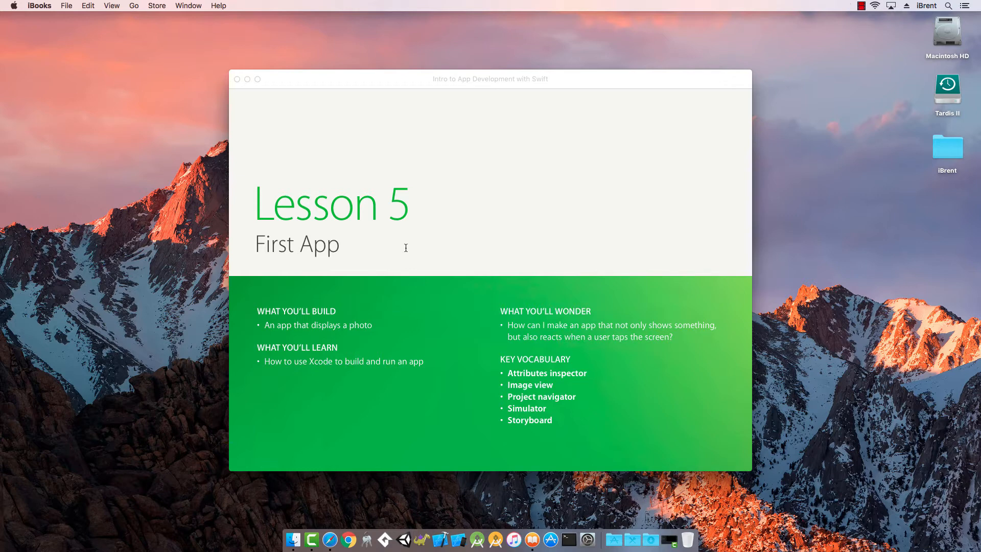
mouse_move(399, 257)
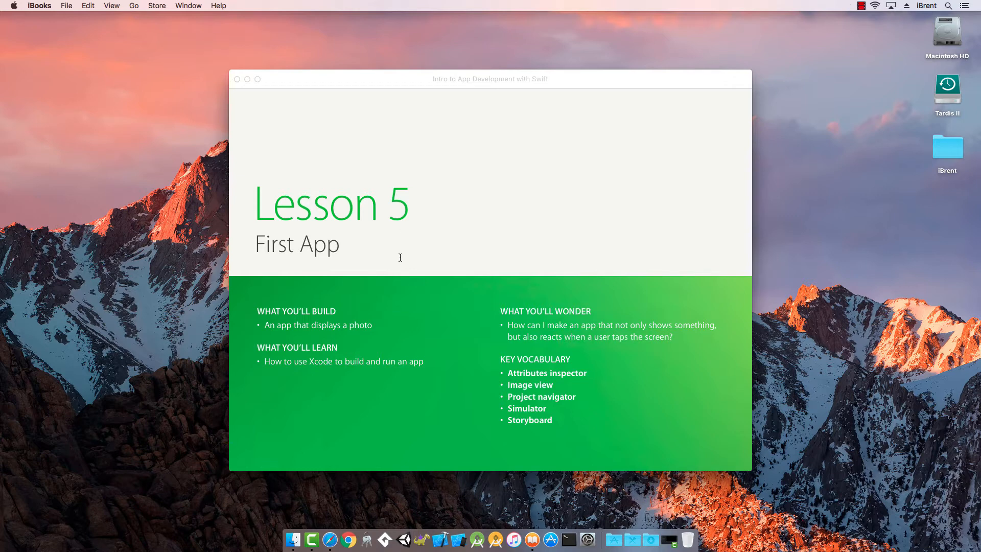
mouse_move(341, 358)
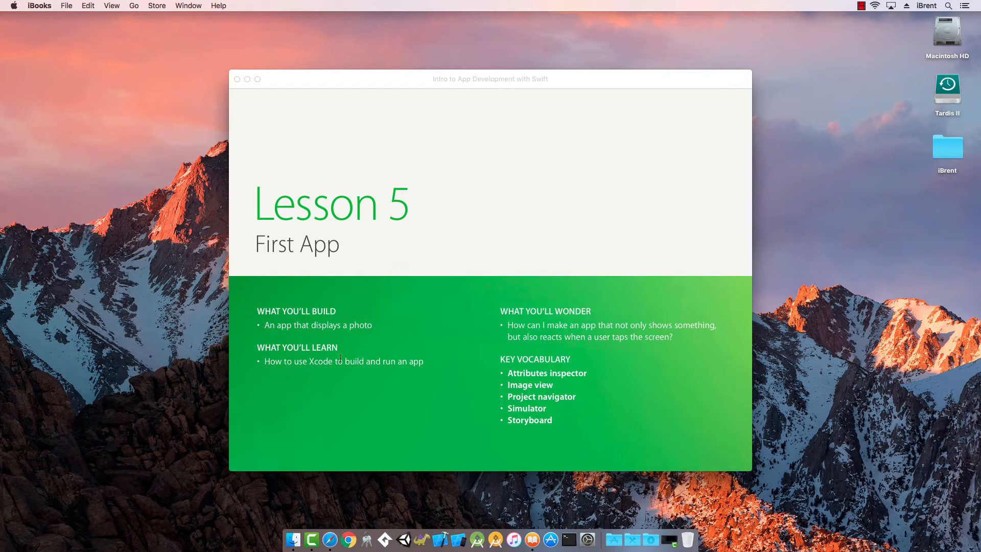
mouse_move(640, 310)
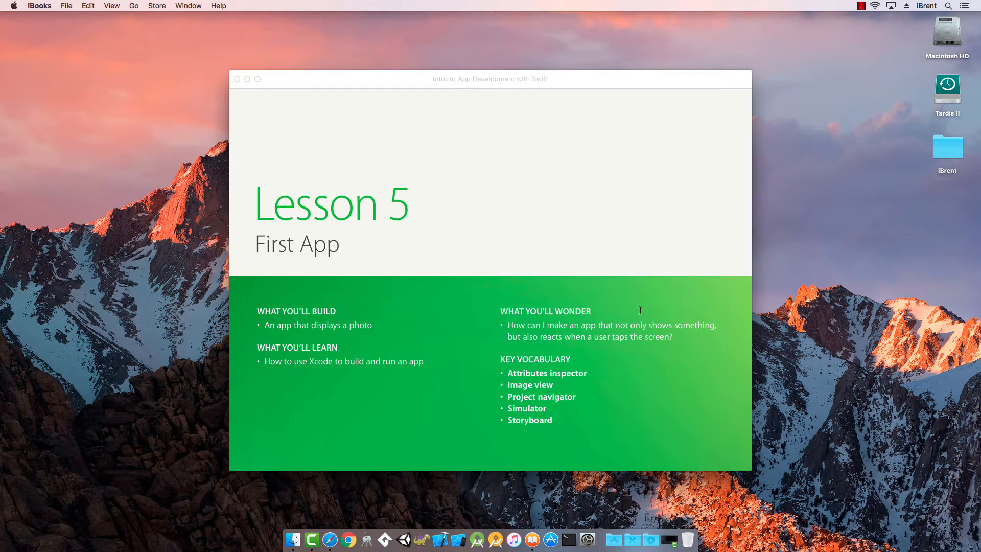
Turn the iBooks page forward from the Lesson 5 title to '5.1 New Project'.
left_click(741, 276)
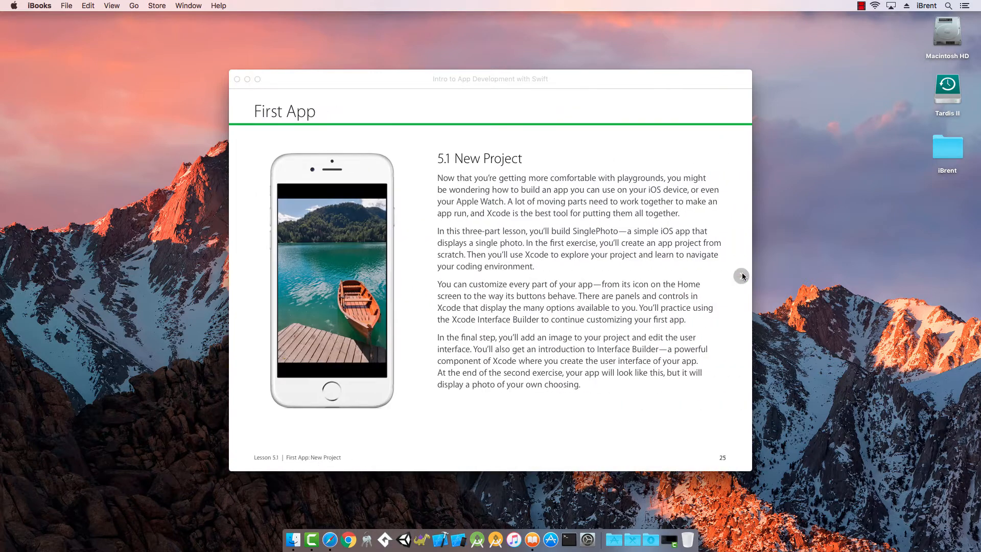
mouse_move(489, 237)
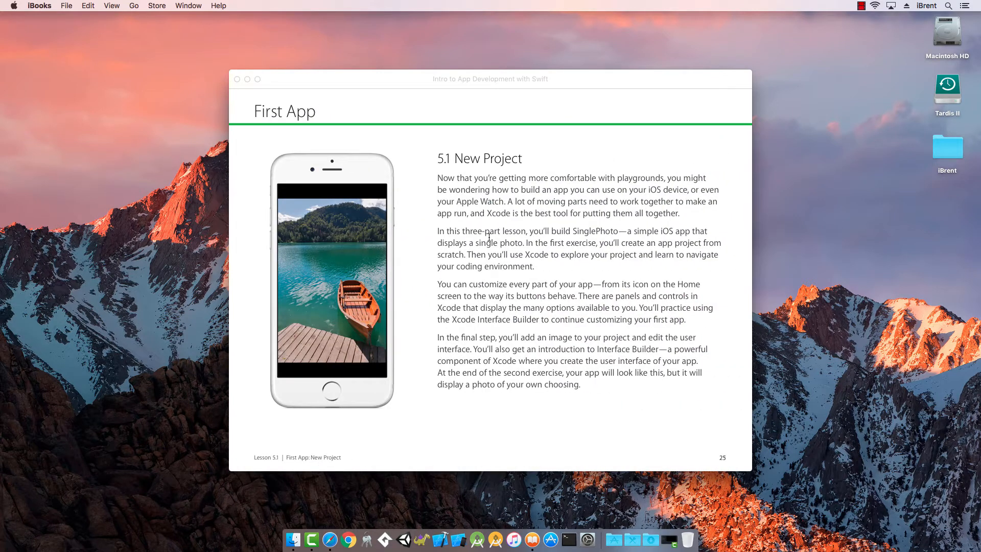
mouse_move(497, 278)
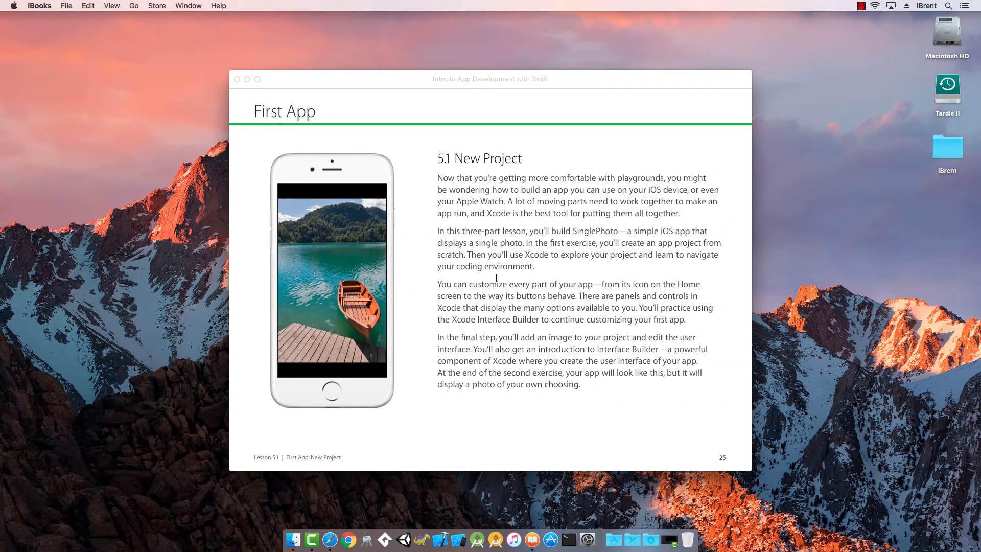
mouse_move(495, 265)
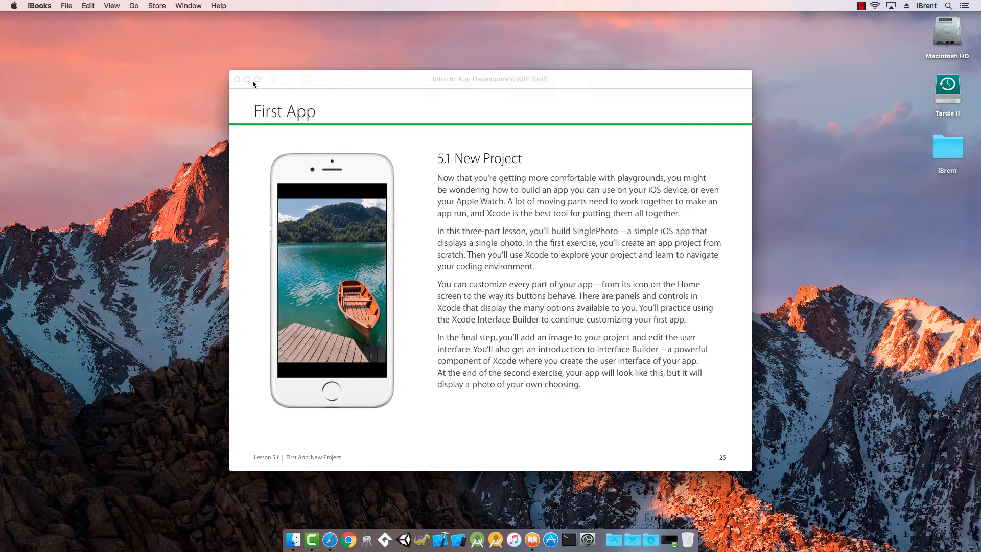
Close the lesson book window and launch Xcode from the Dock.
left_click(238, 78)
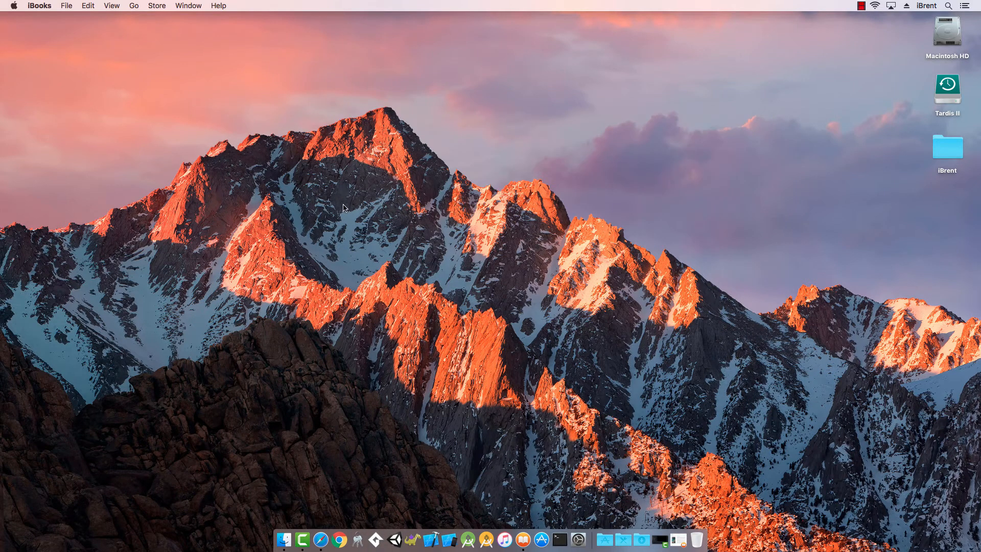
mouse_move(430, 534)
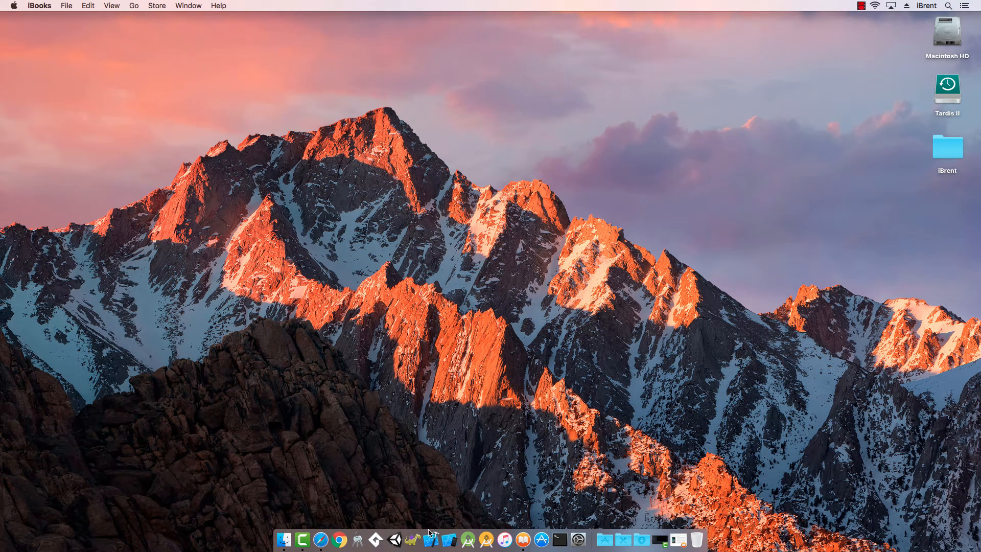
mouse_move(430, 540)
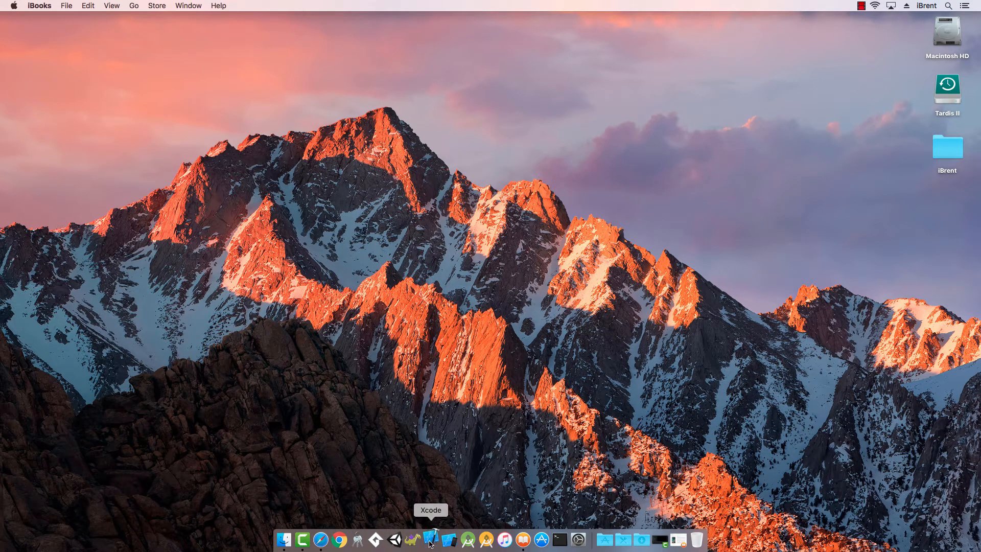
left_click(430, 540)
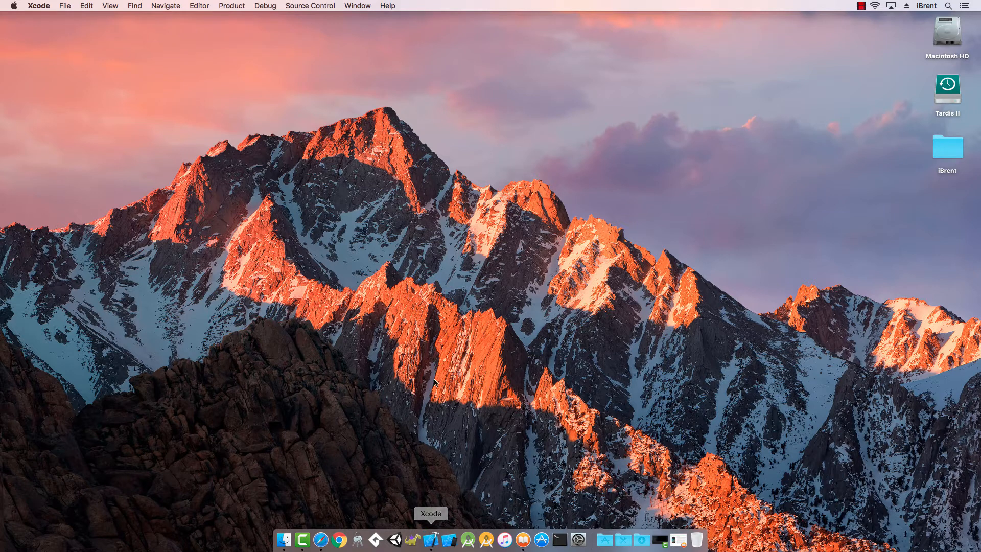
left_click(430, 540)
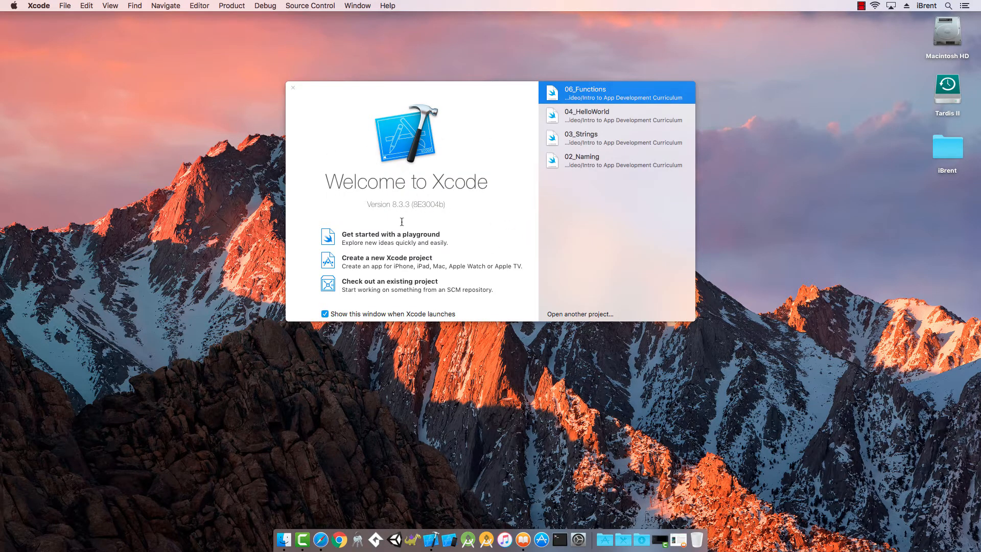
mouse_move(470, 161)
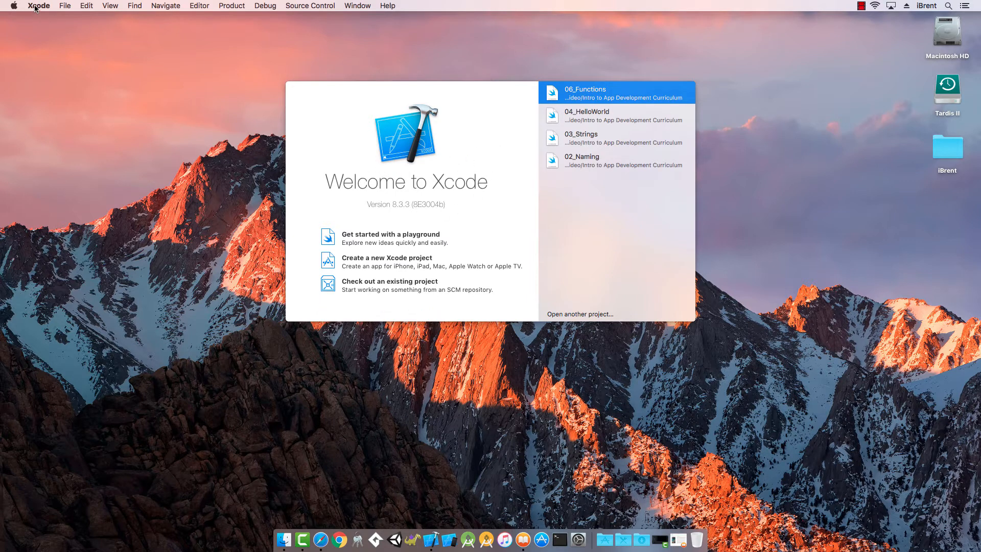
mouse_move(39, 15)
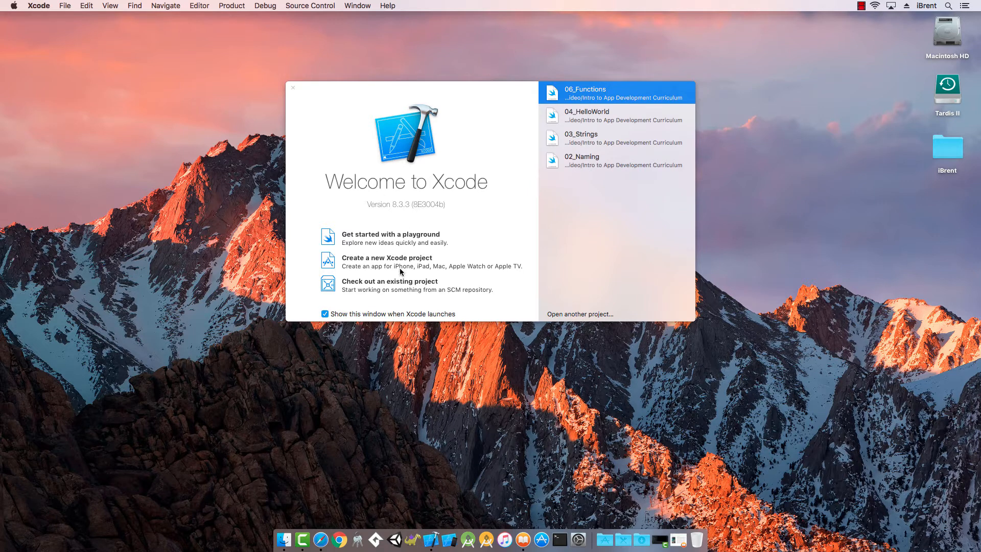
mouse_move(547, 224)
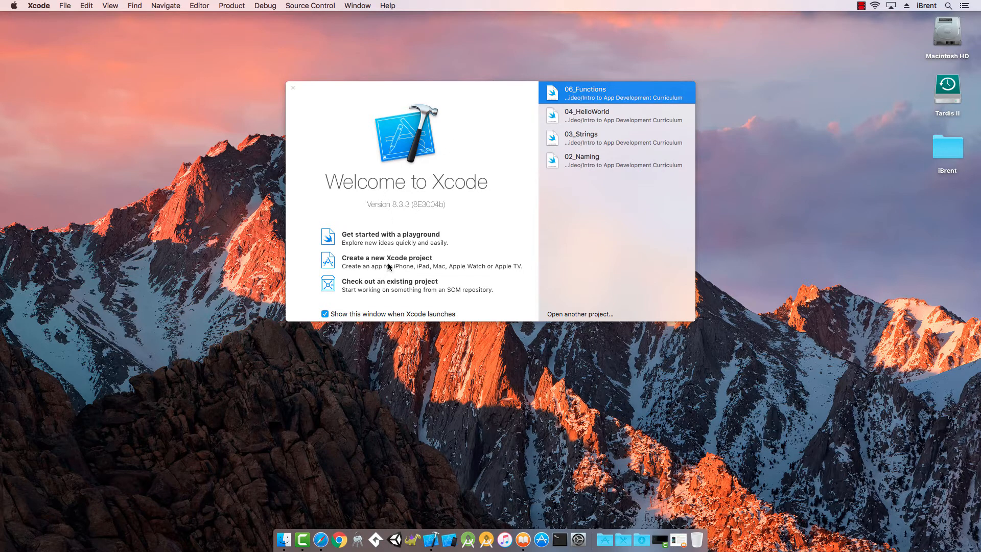
mouse_move(360, 117)
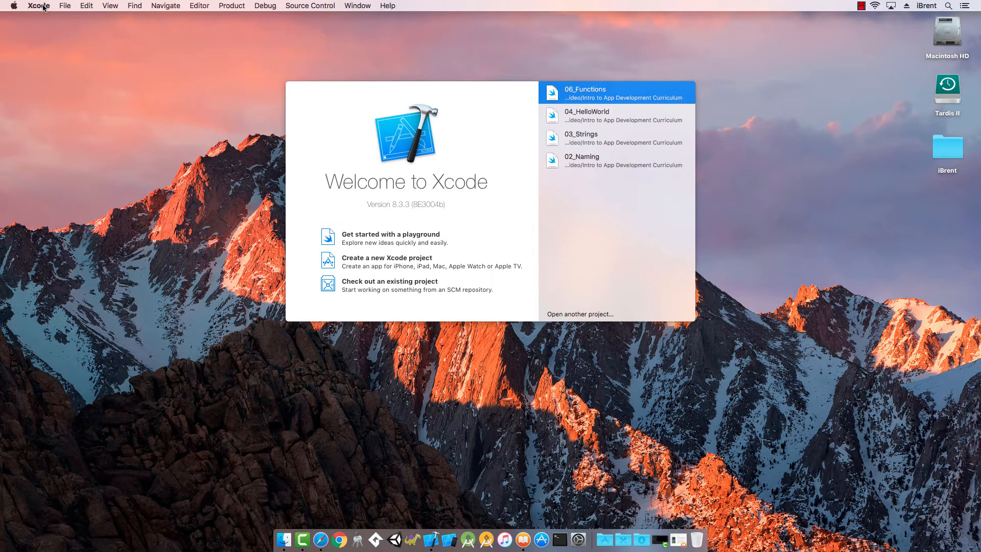
Start a new project from the File menu to reach the iOS template chooser.
left_click(64, 5)
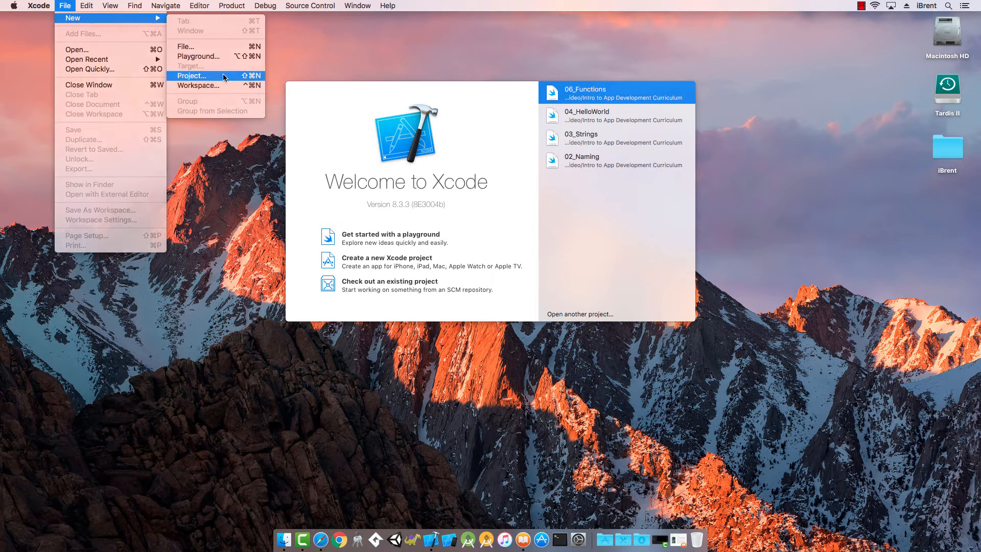
left_click(193, 75)
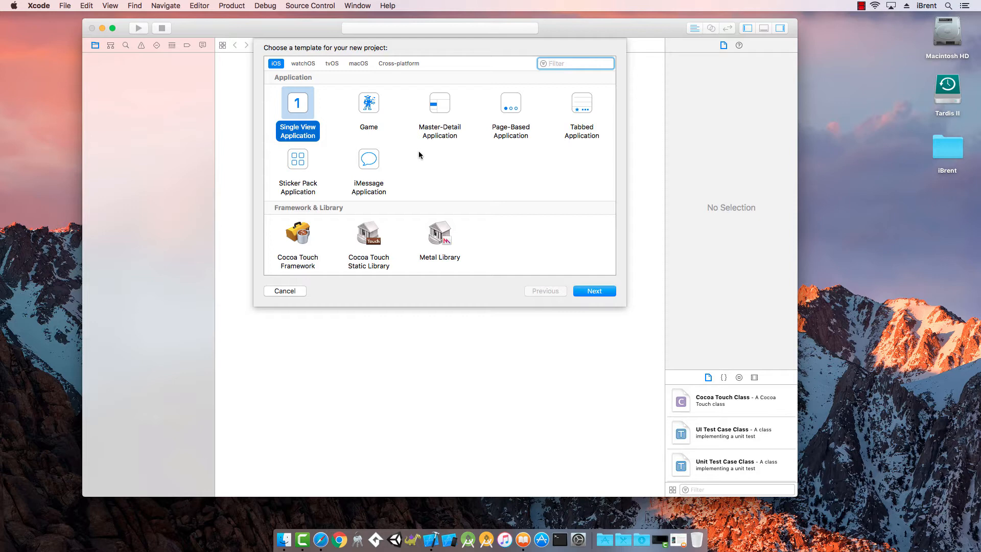
mouse_move(269, 72)
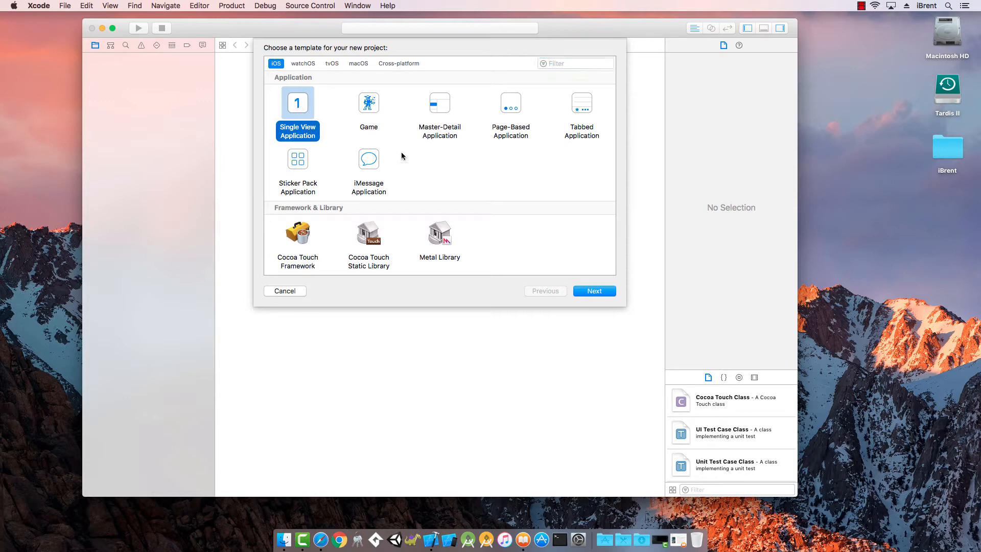
Use Single View Application, name the product 'First App', and exclude unit and UI tests.
left_click(594, 290)
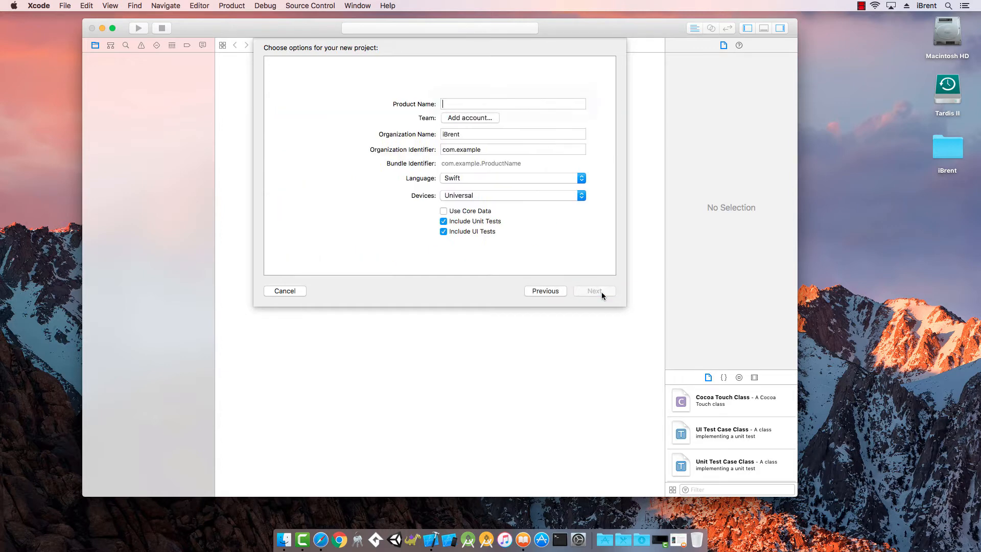
left_click(512, 104)
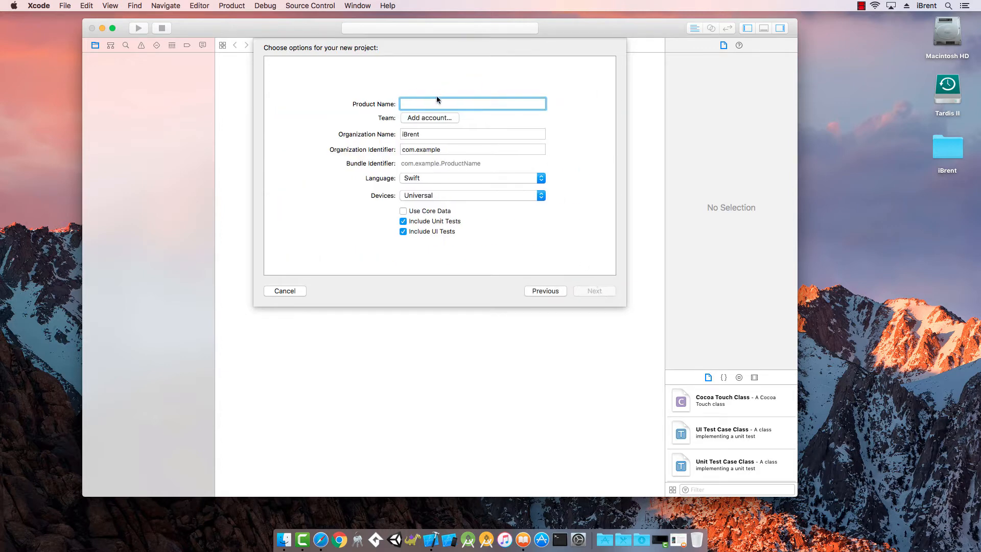
left_click(472, 103)
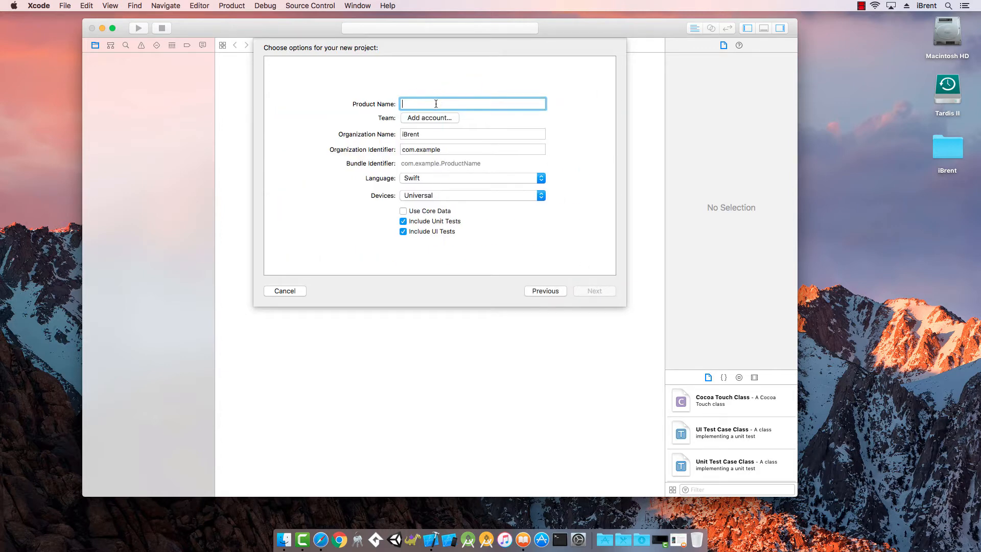
type("First App")
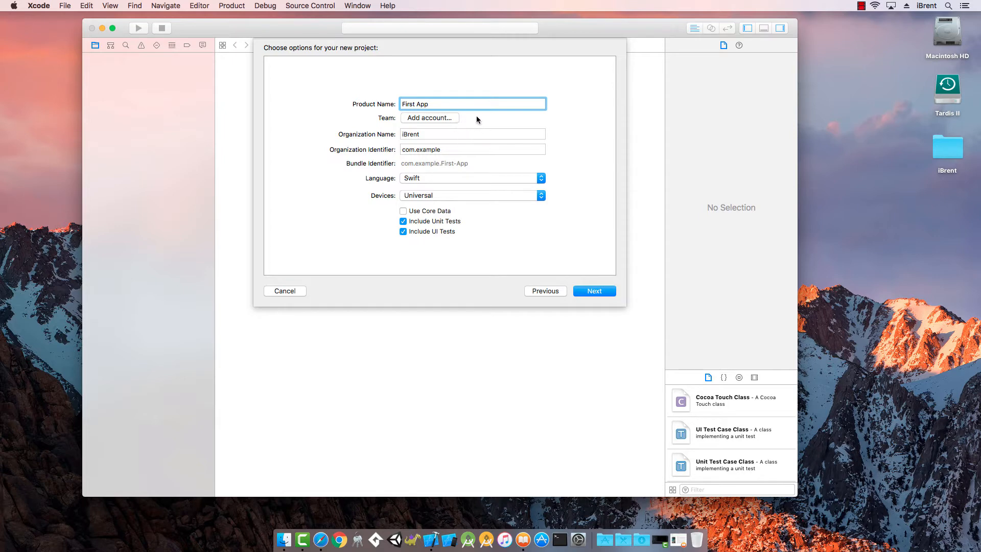
mouse_move(377, 144)
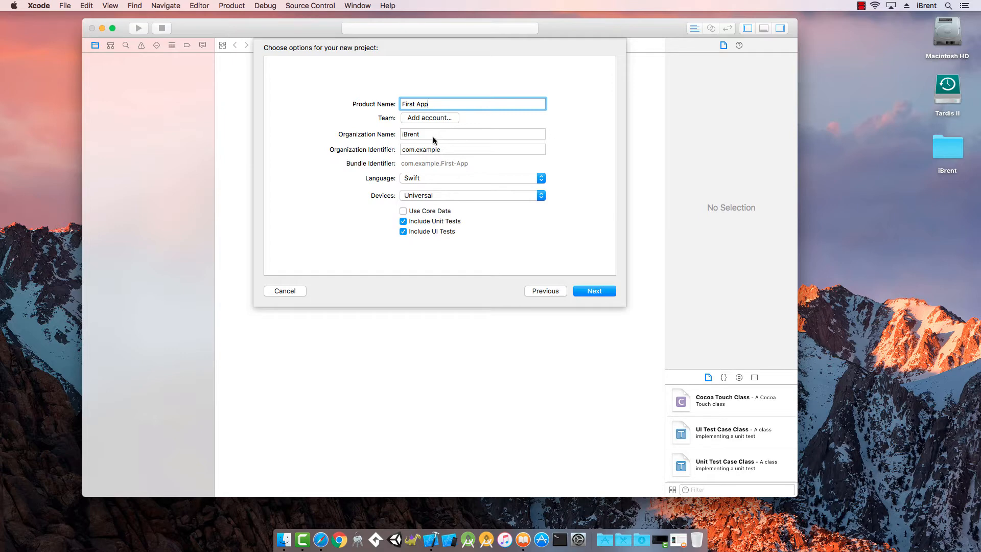
mouse_move(501, 139)
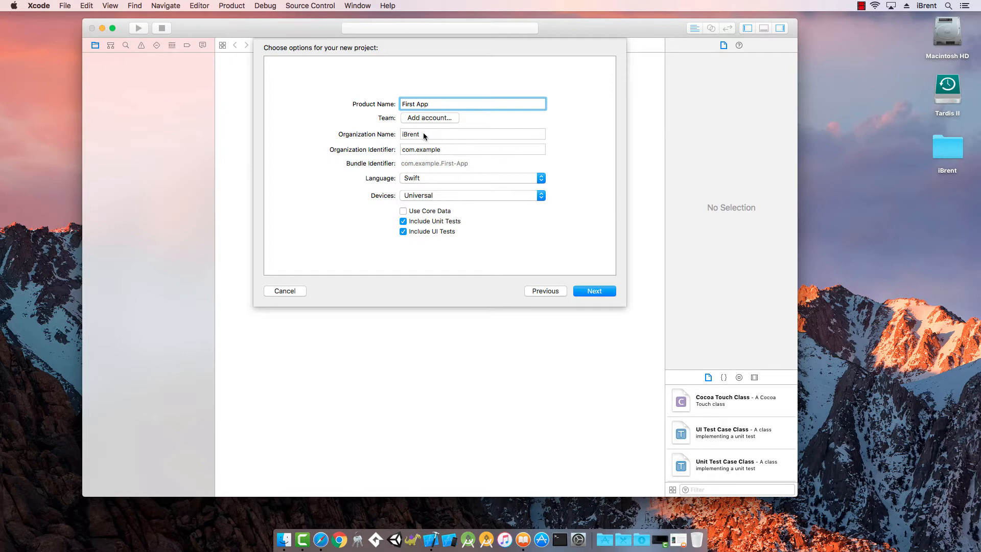
mouse_move(432, 139)
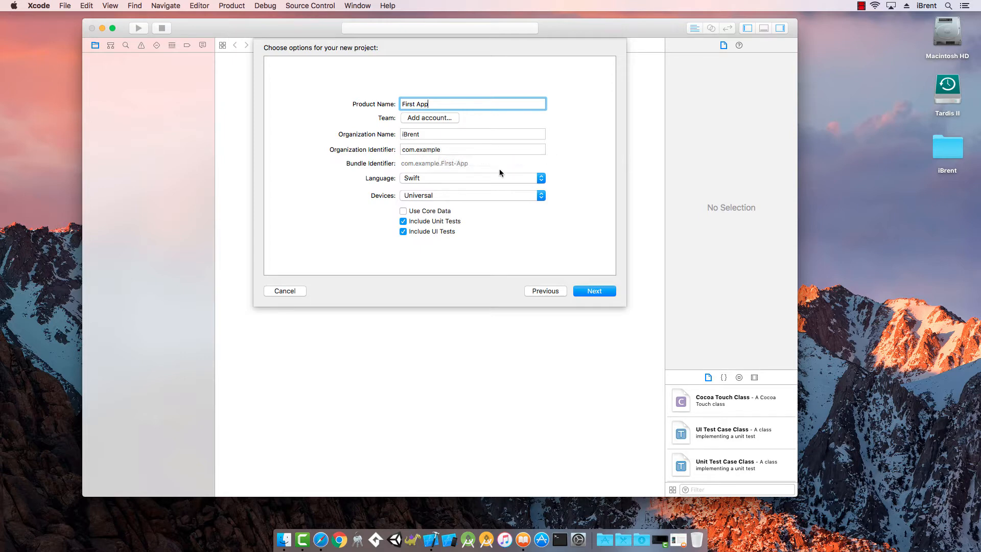
mouse_move(361, 156)
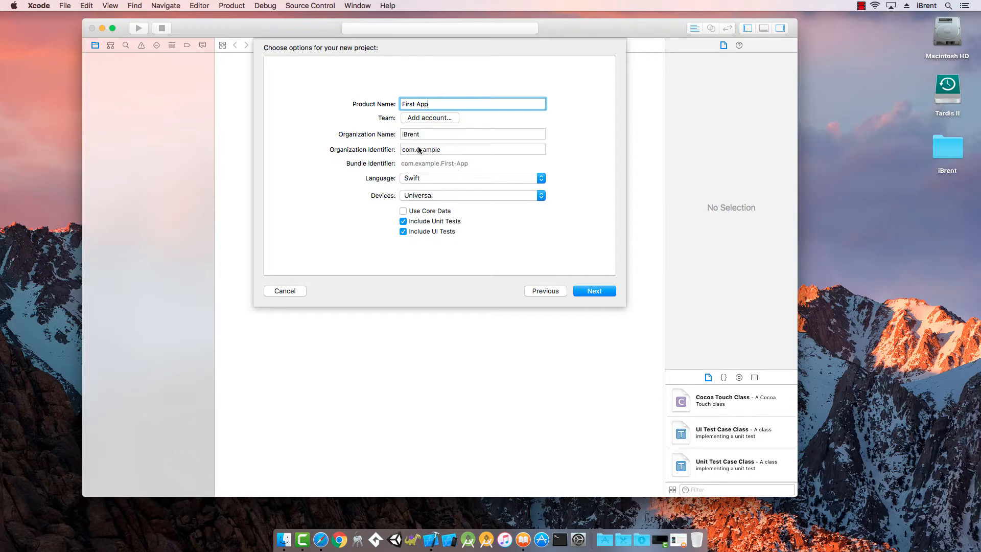
mouse_move(421, 151)
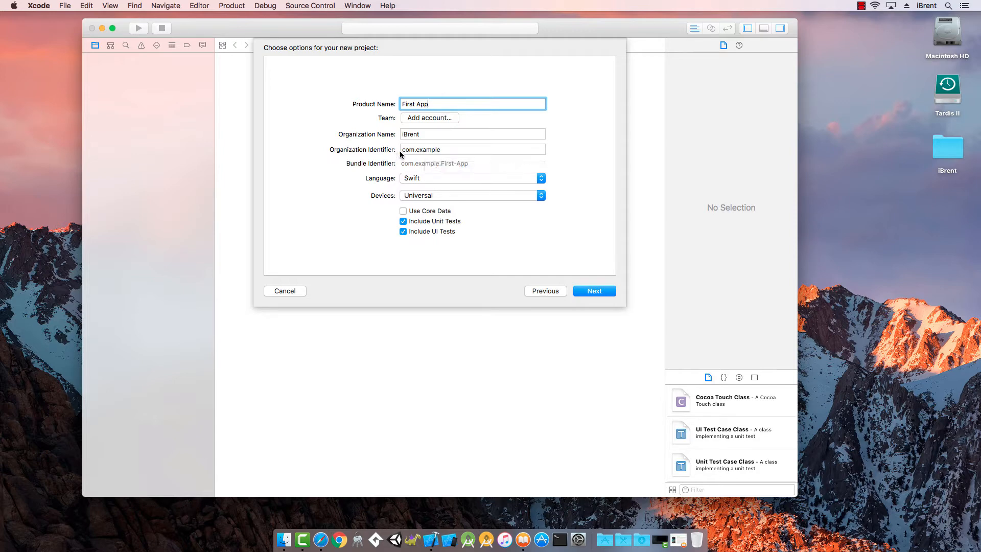
mouse_move(438, 151)
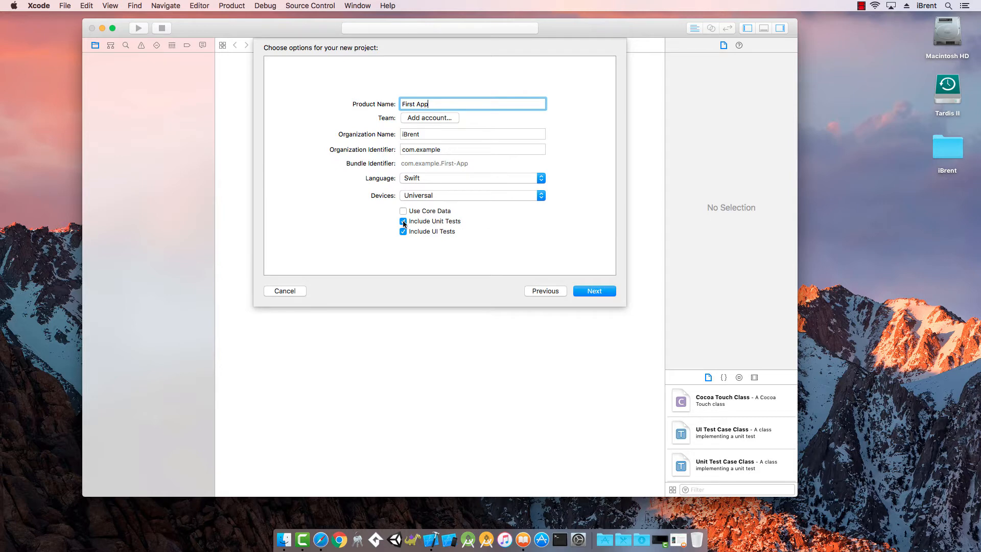
left_click(403, 221)
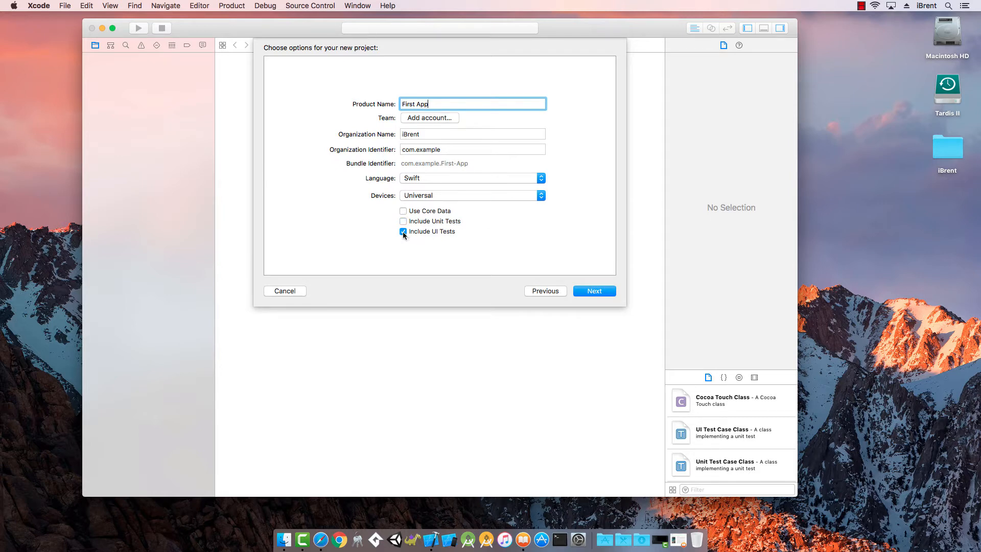
left_click(403, 231)
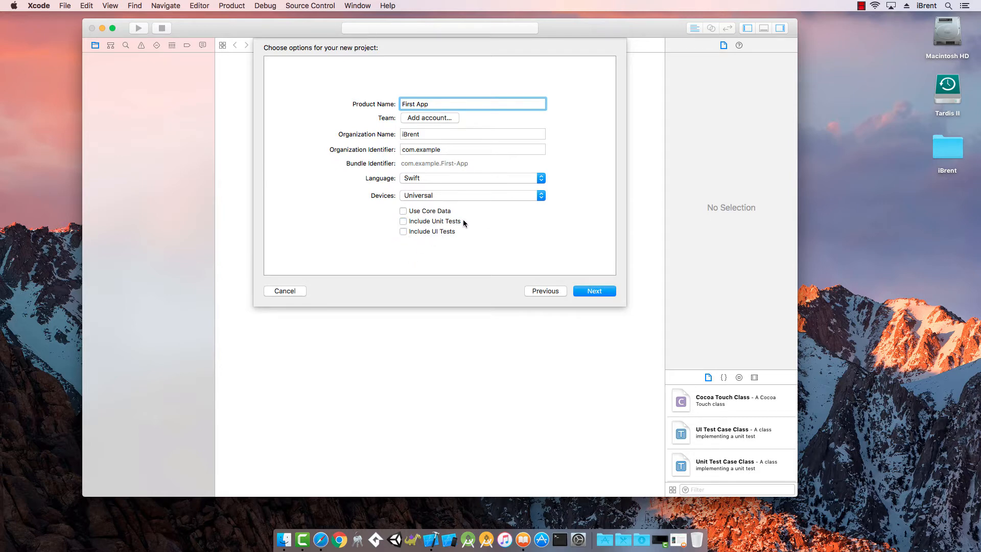
mouse_move(468, 234)
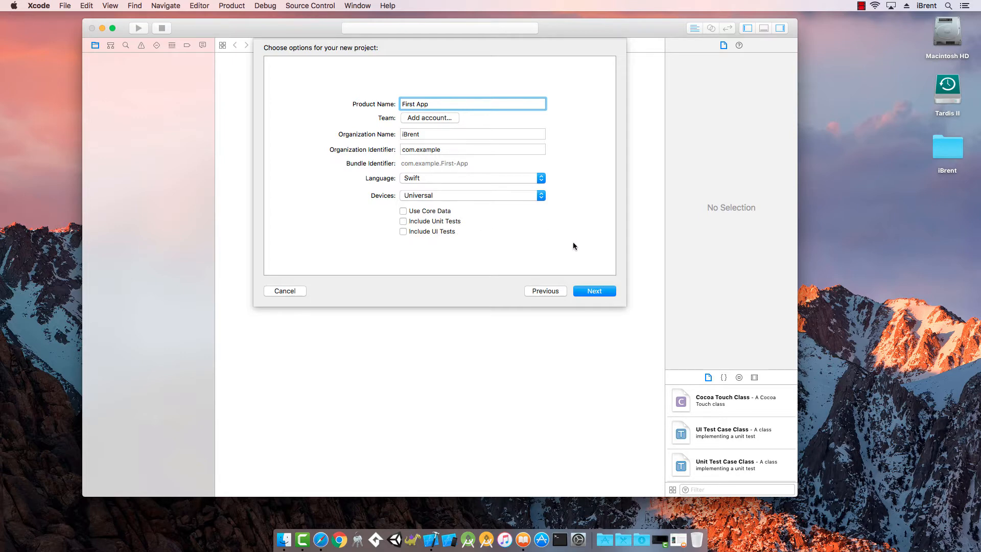
Accept the First App options and move on to the save location prompt.
left_click(593, 291)
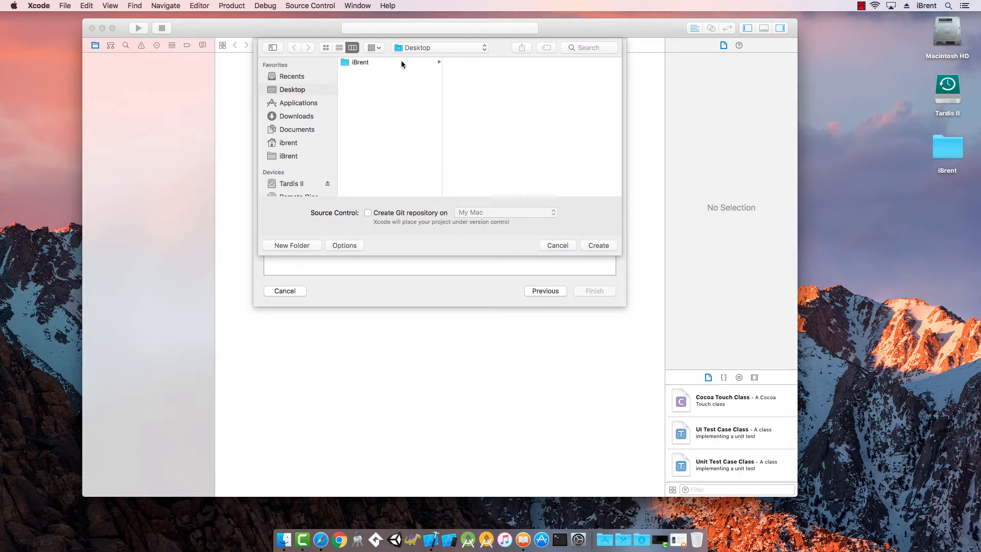
mouse_move(378, 83)
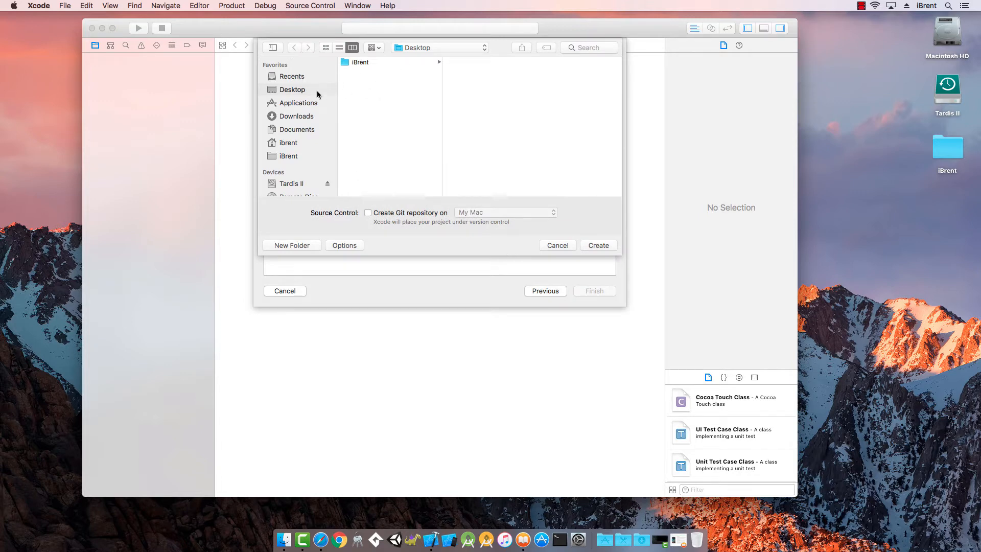
mouse_move(293, 89)
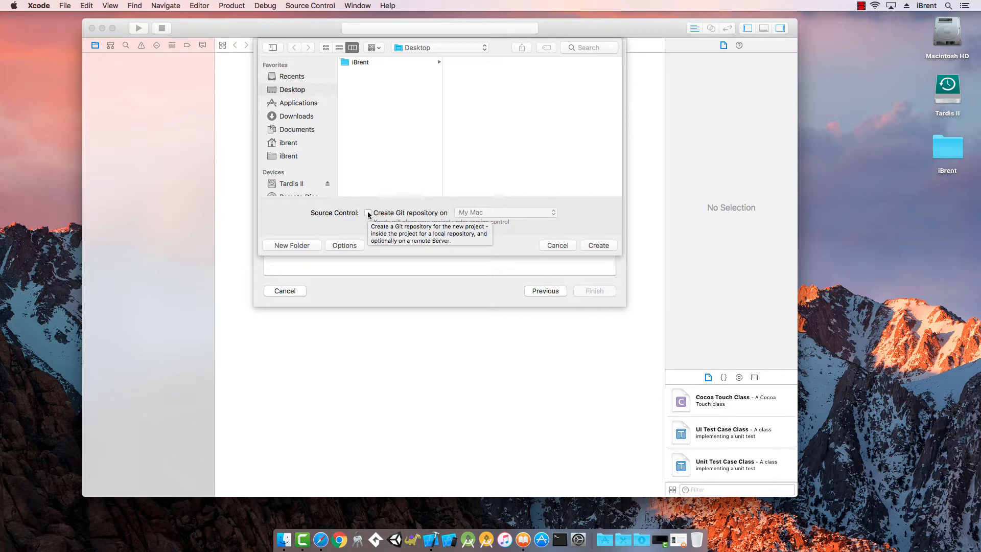
mouse_move(463, 245)
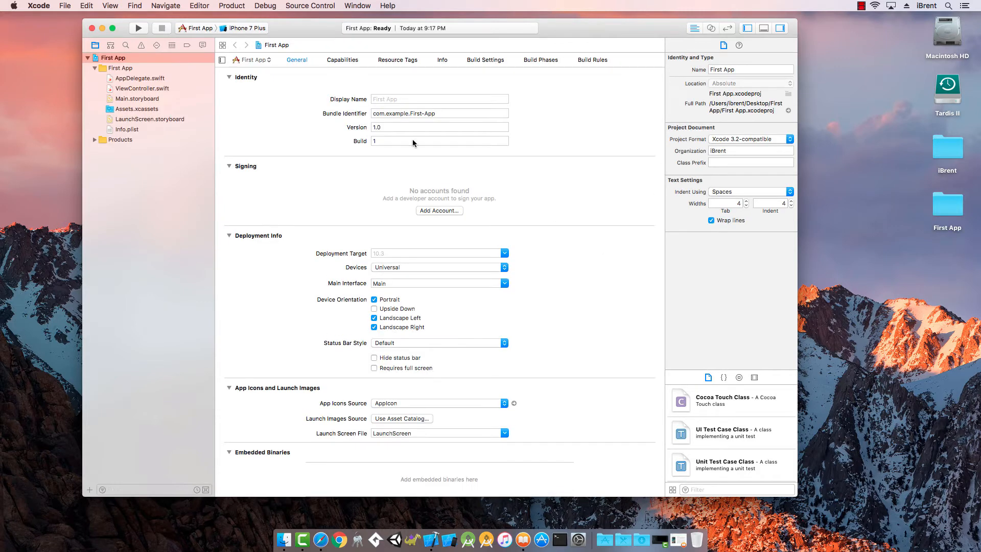
mouse_move(292, 130)
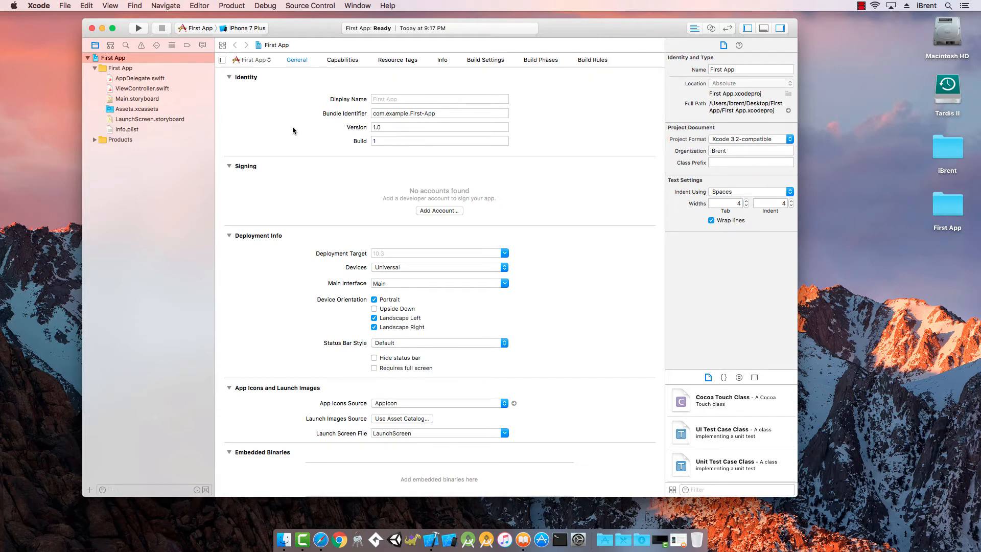
mouse_move(290, 150)
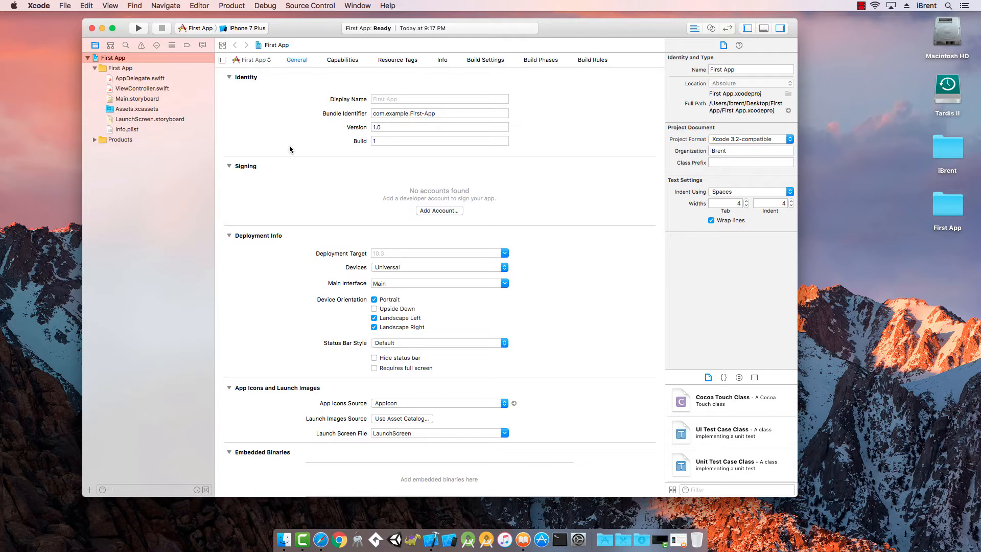
mouse_move(240, 87)
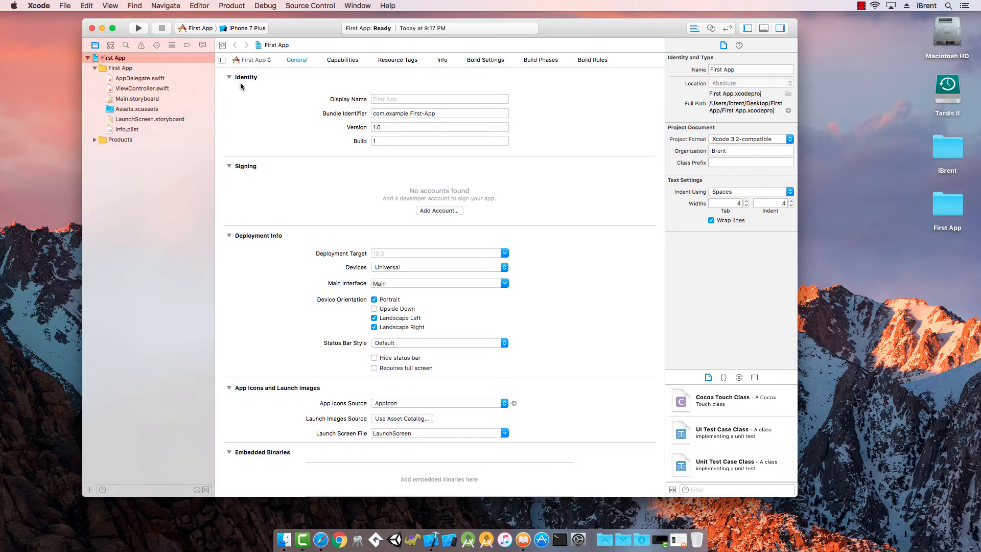
mouse_move(561, 122)
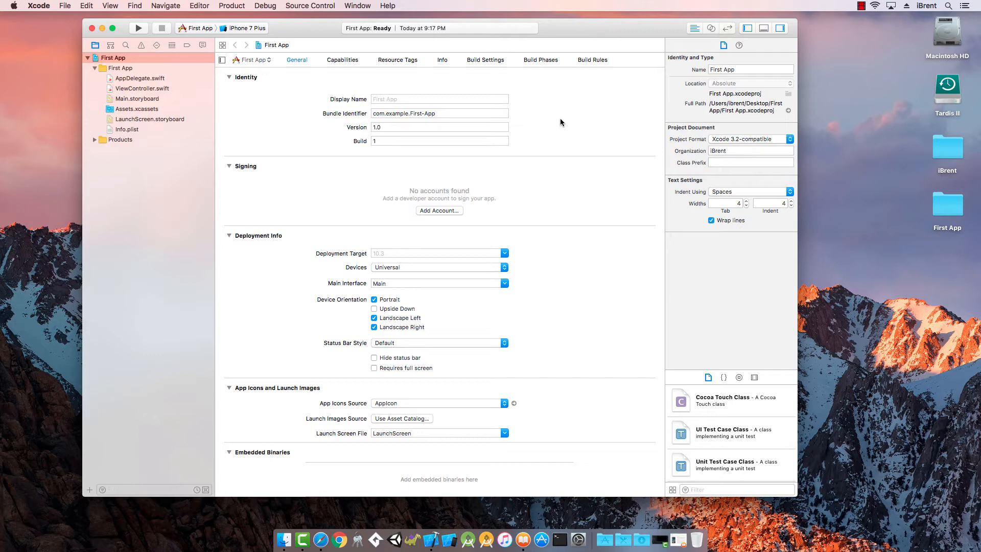
mouse_move(572, 141)
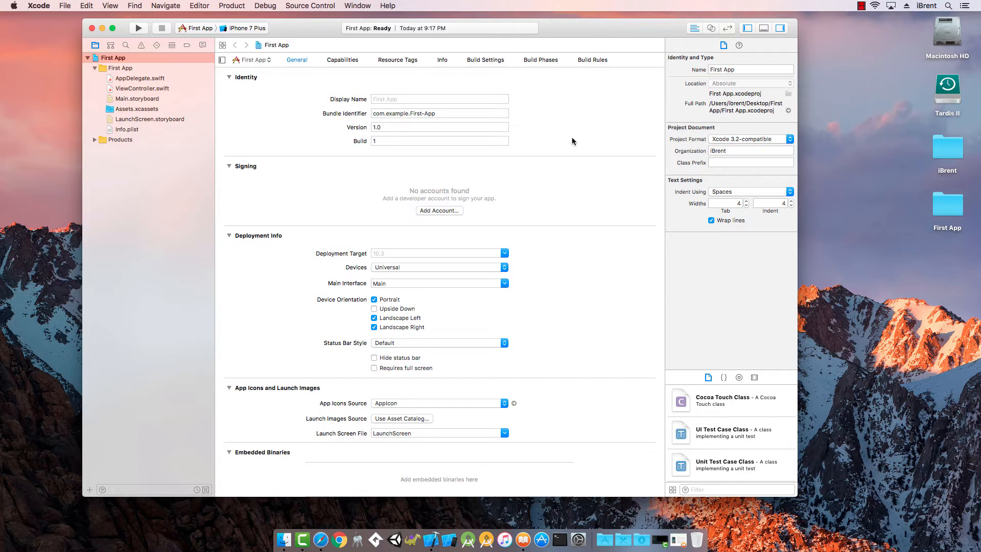
mouse_move(757, 175)
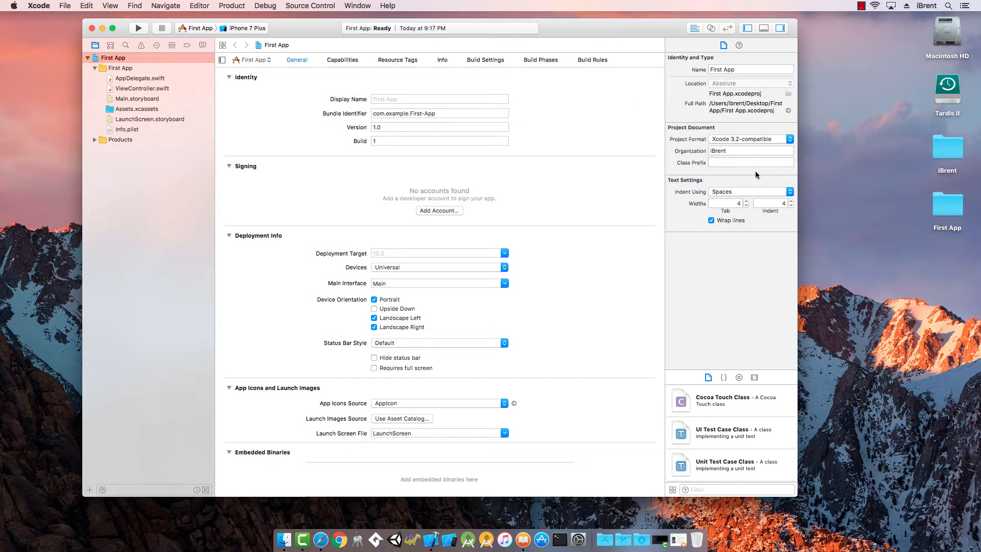
mouse_move(930, 200)
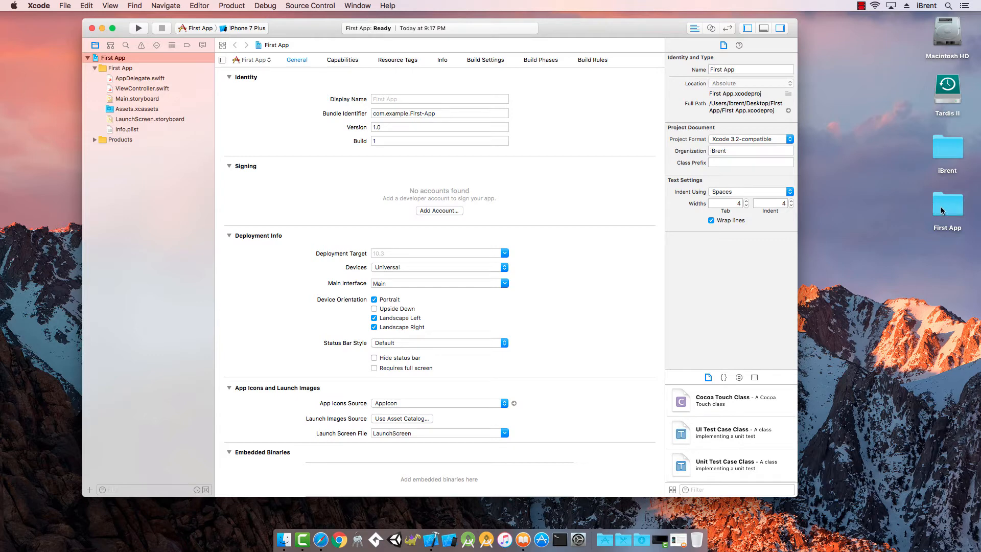
mouse_move(158, 58)
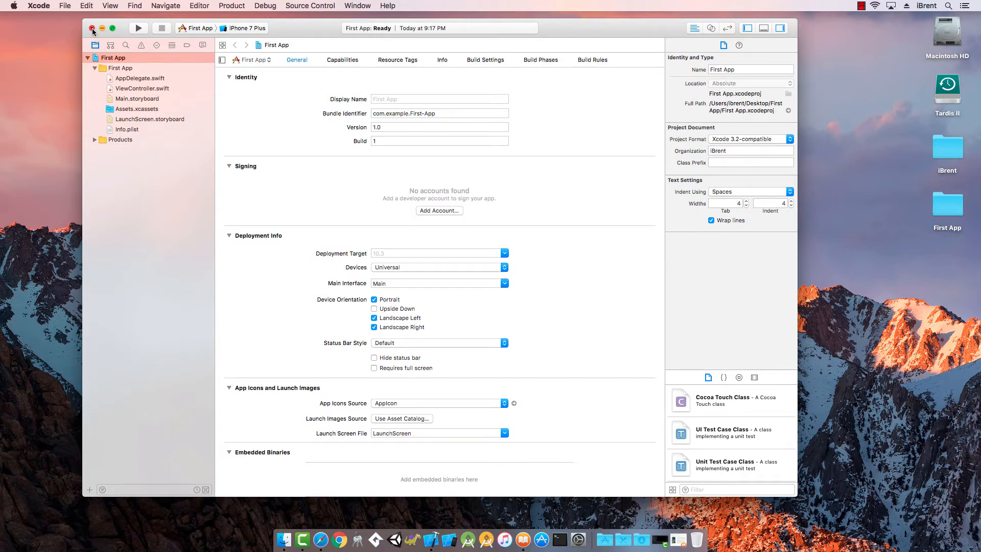
Close the project window and reopen First App.xcodeproj from the Desktop First App folder.
left_click(92, 29)
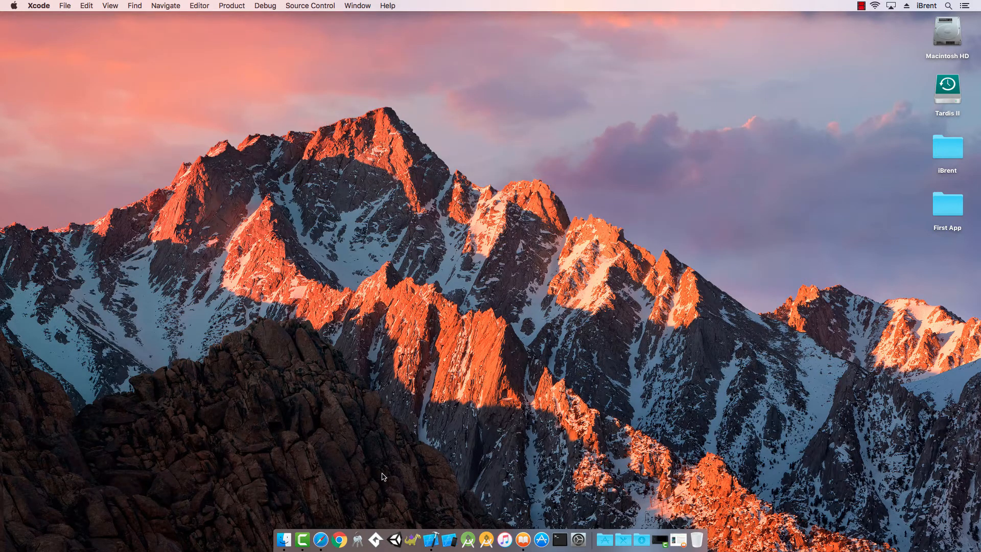
mouse_move(412, 540)
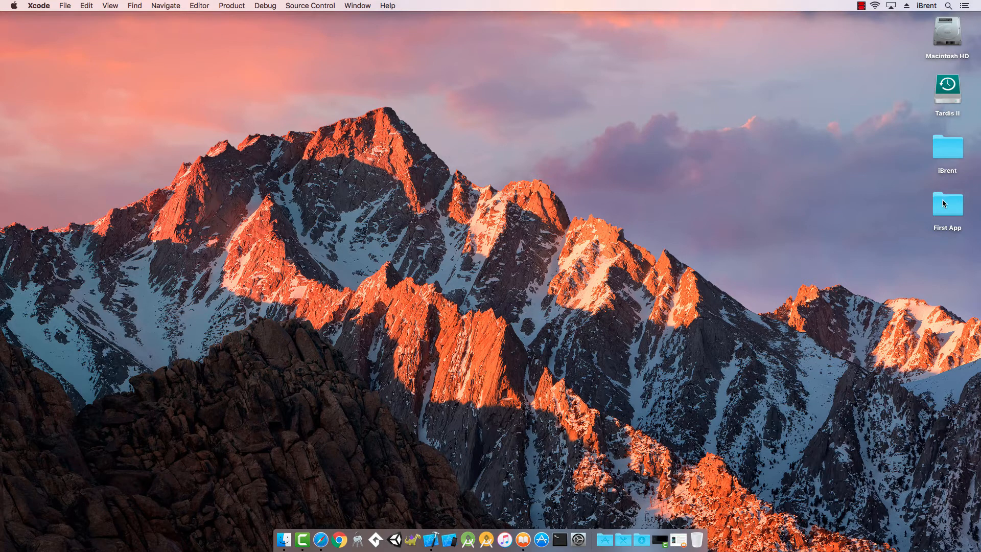
double_click(947, 204)
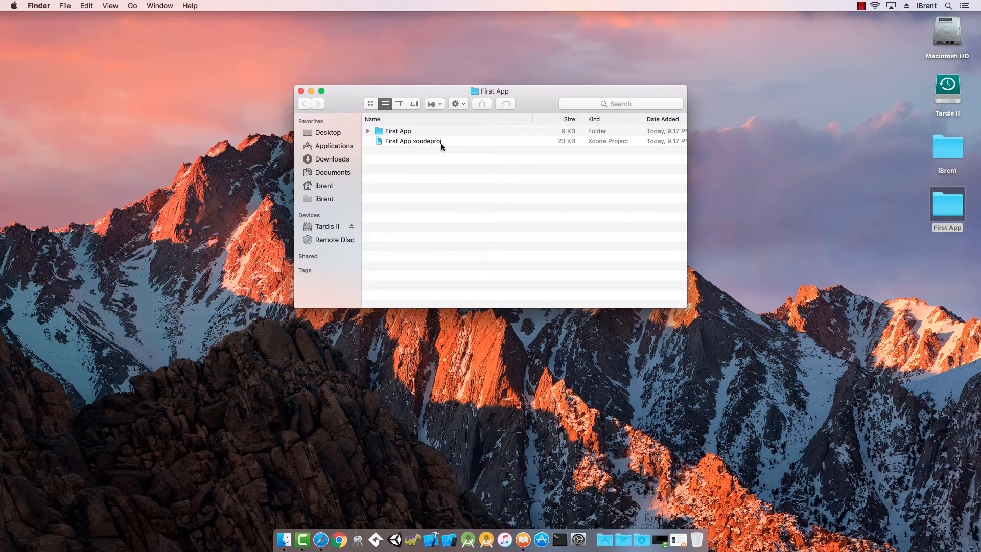
left_click(412, 141)
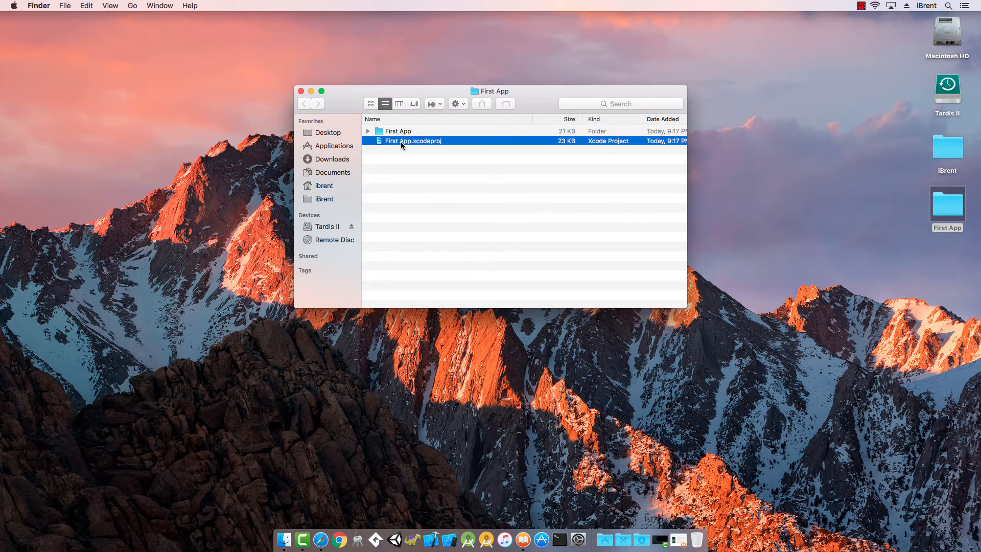
double_click(413, 141)
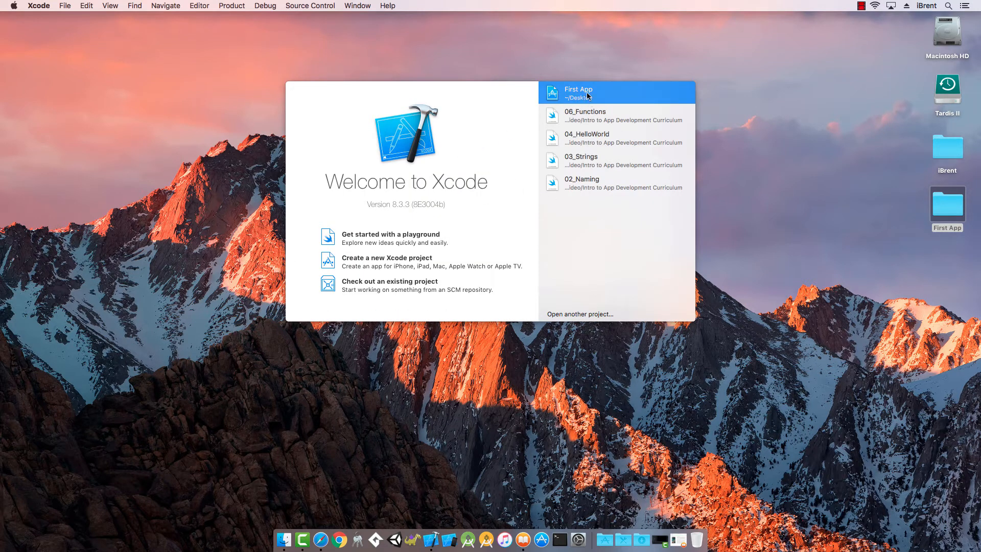
Reopen First App.xcodeproj through File > Open Recent.
left_click(65, 5)
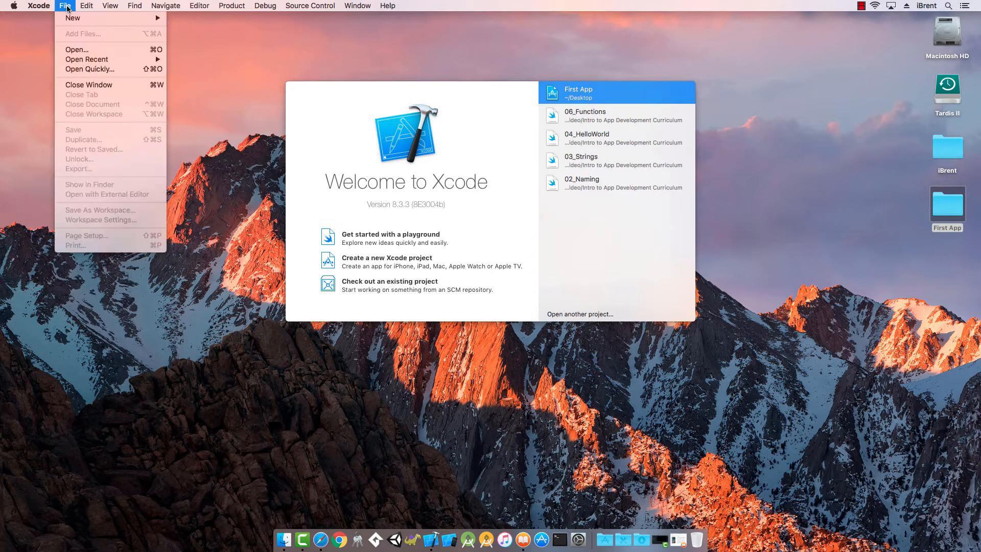
mouse_move(87, 59)
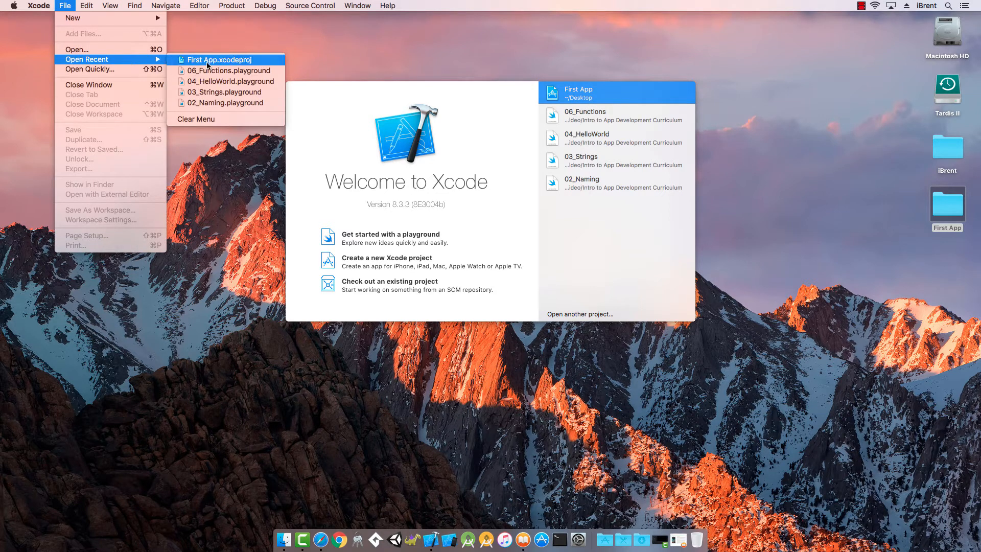
left_click(219, 59)
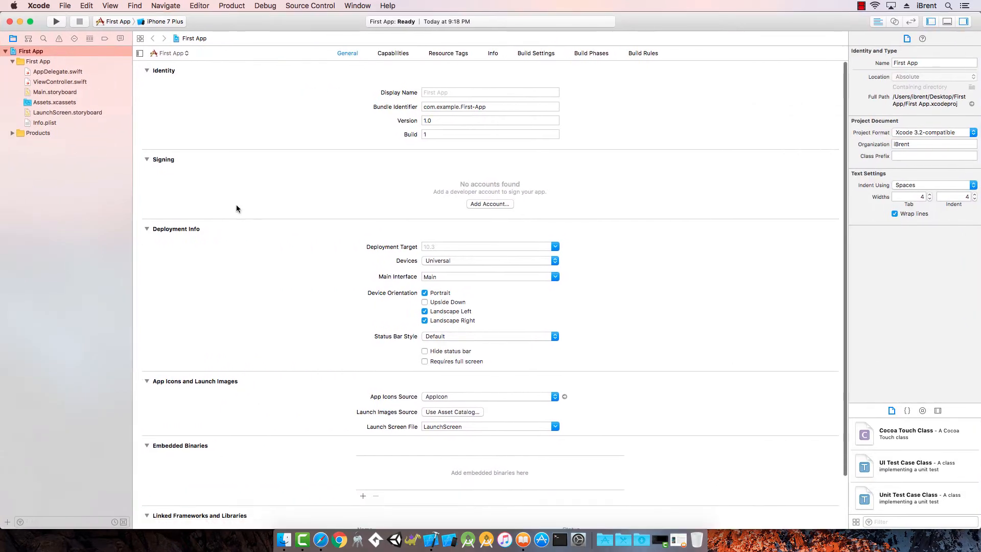
mouse_move(284, 97)
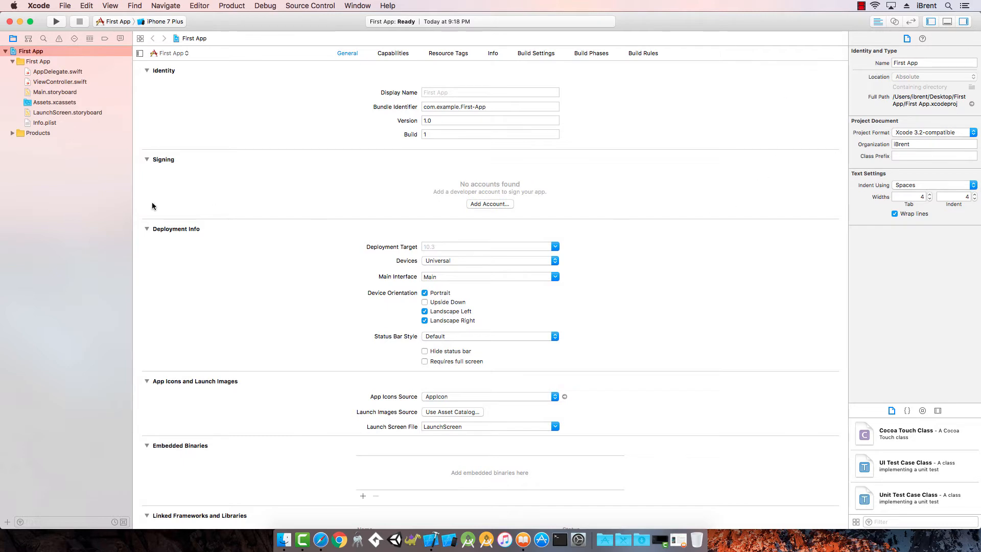
mouse_move(44, 254)
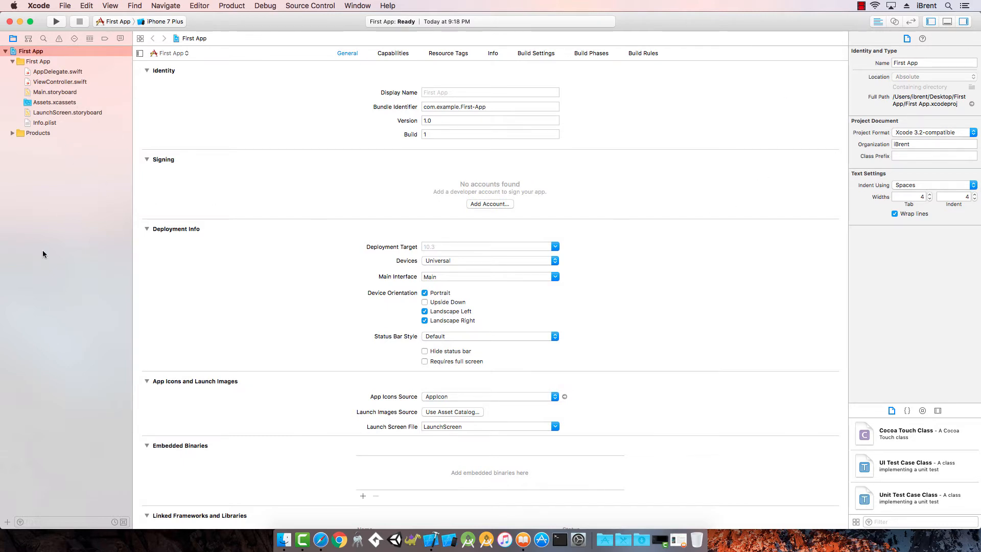
mouse_move(56, 218)
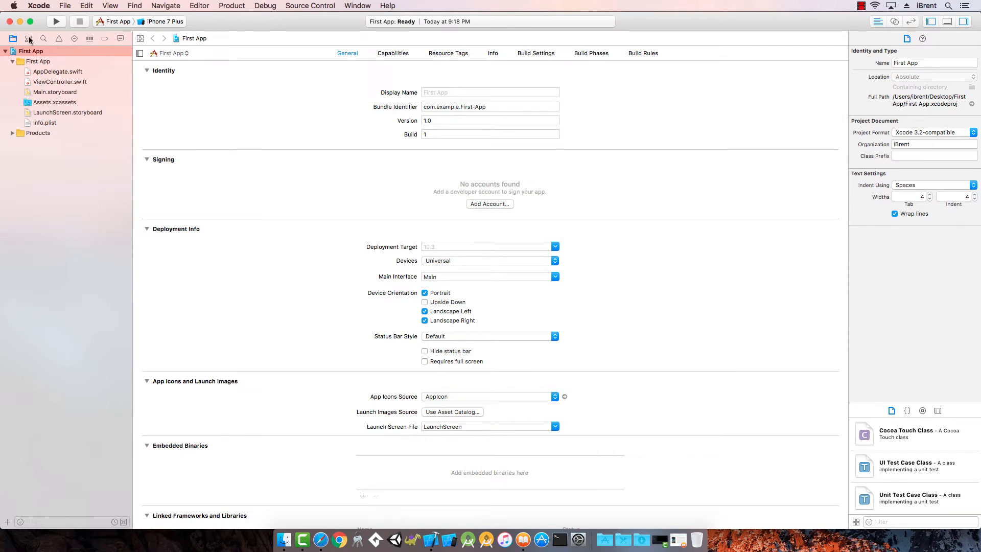
Step through the Find, Issue, Debug, Breakpoint and Report navigators.
left_click(43, 38)
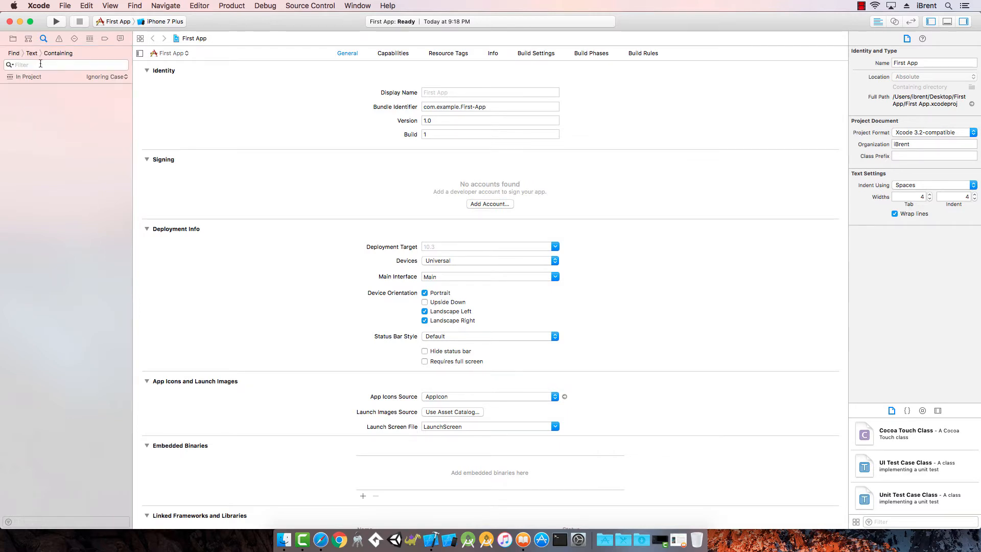
left_click(59, 39)
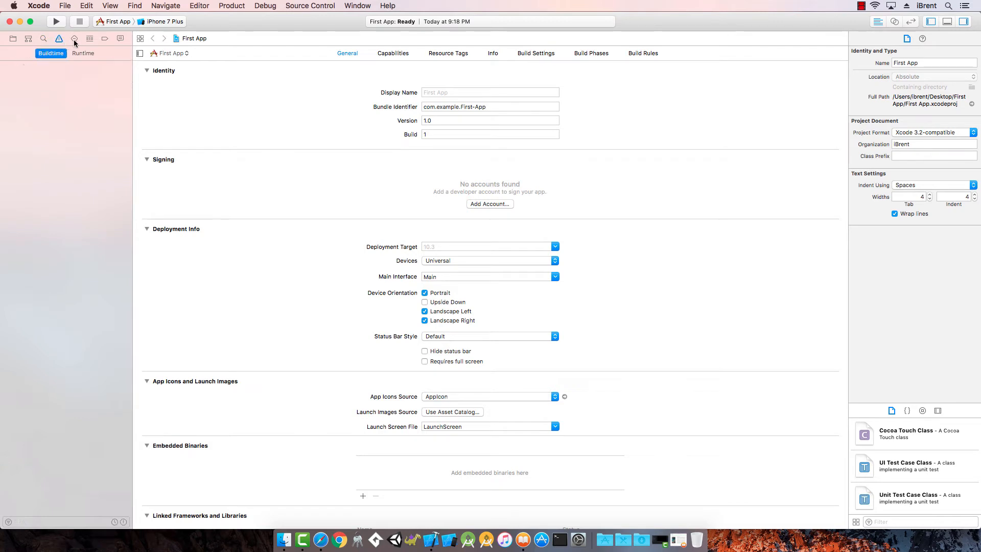
left_click(103, 39)
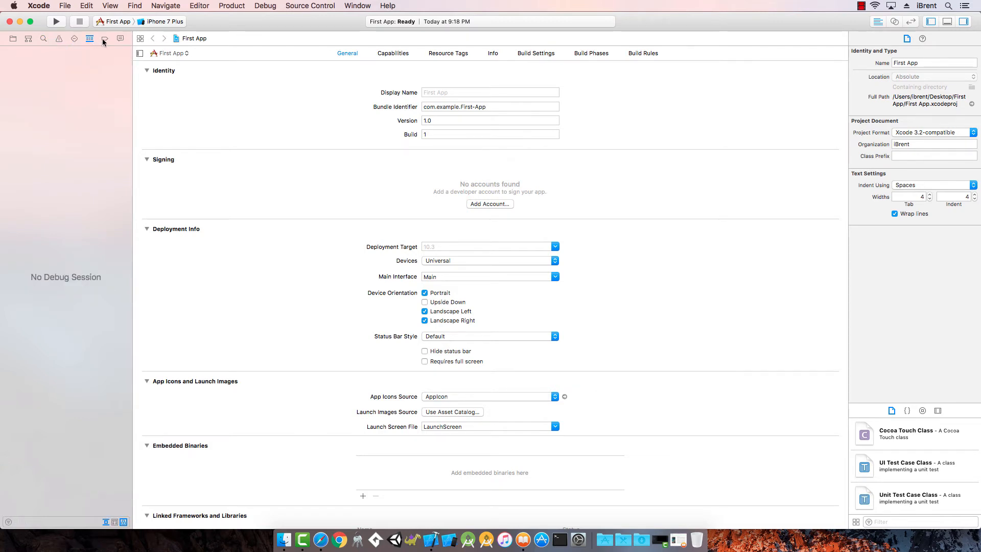
left_click(105, 39)
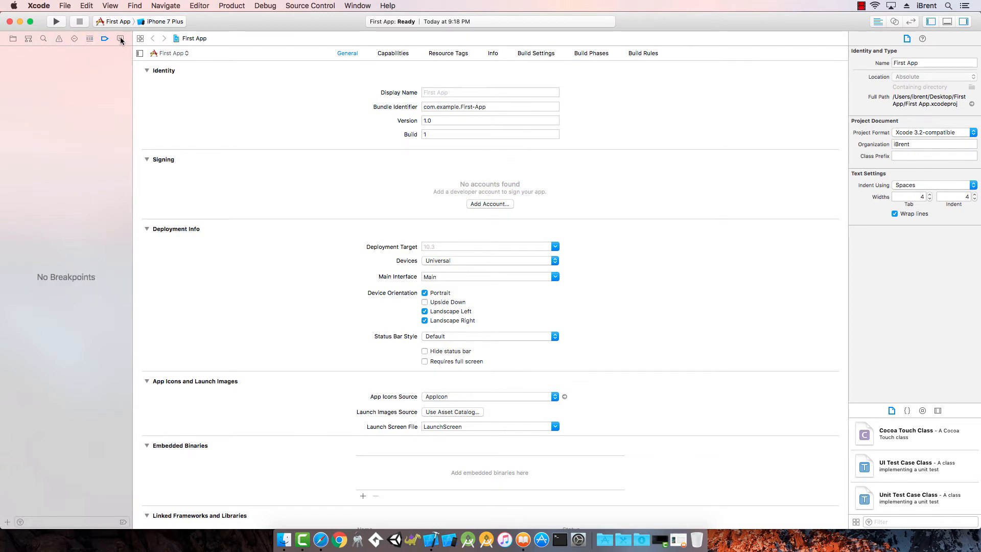
left_click(120, 39)
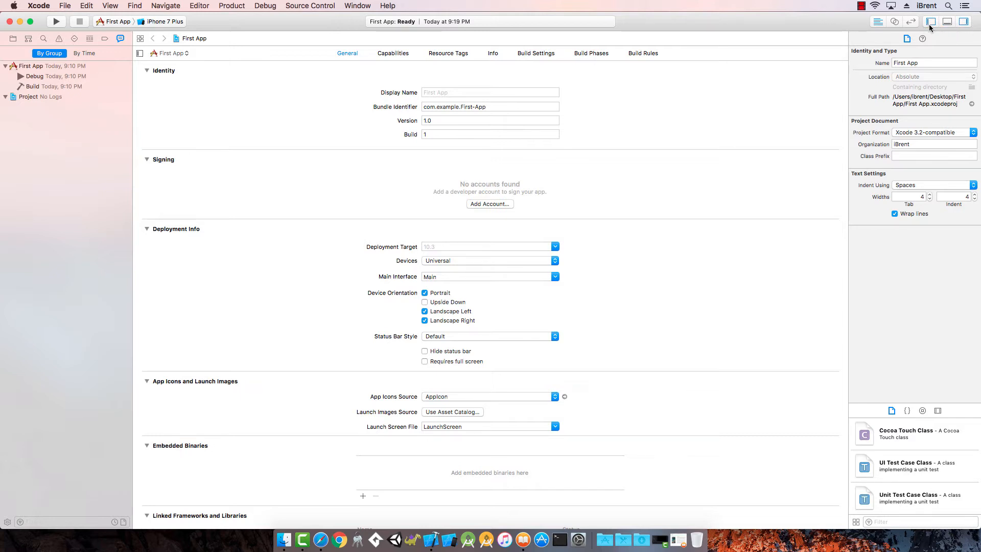
mouse_move(930, 21)
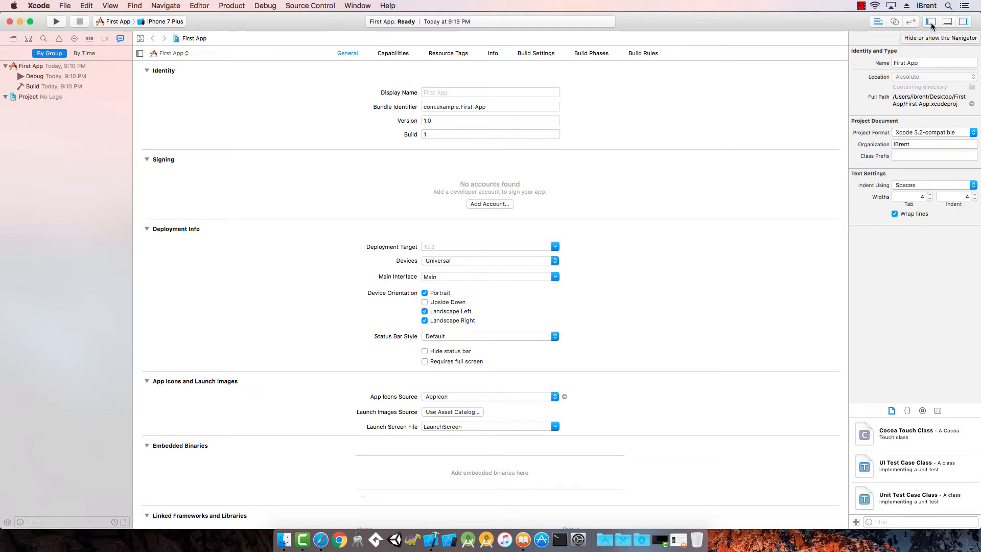
left_click(931, 21)
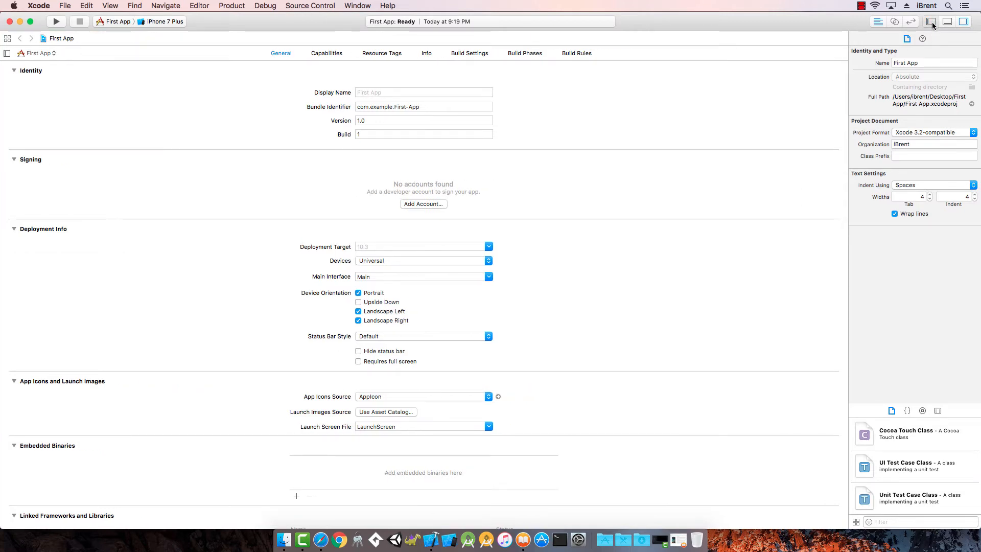
left_click(930, 21)
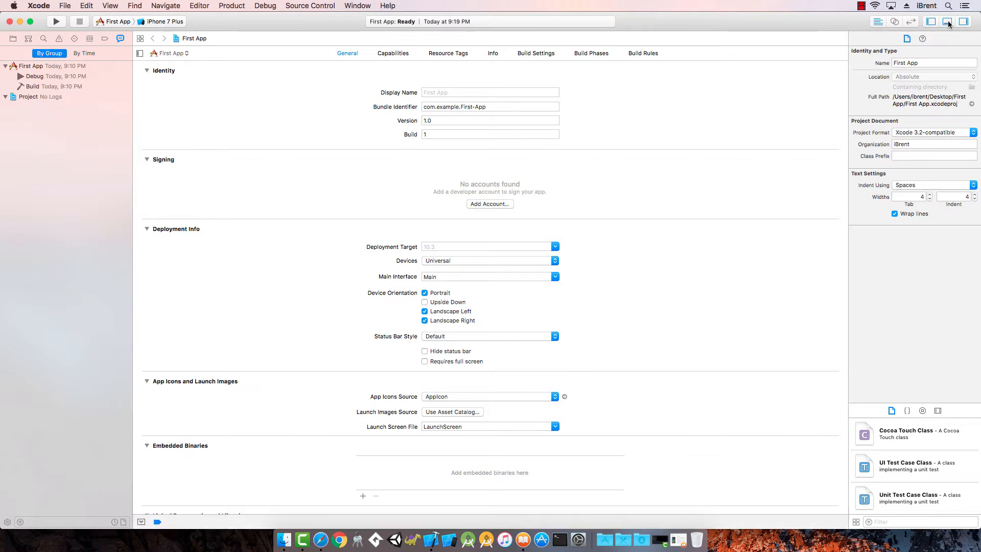
left_click(948, 22)
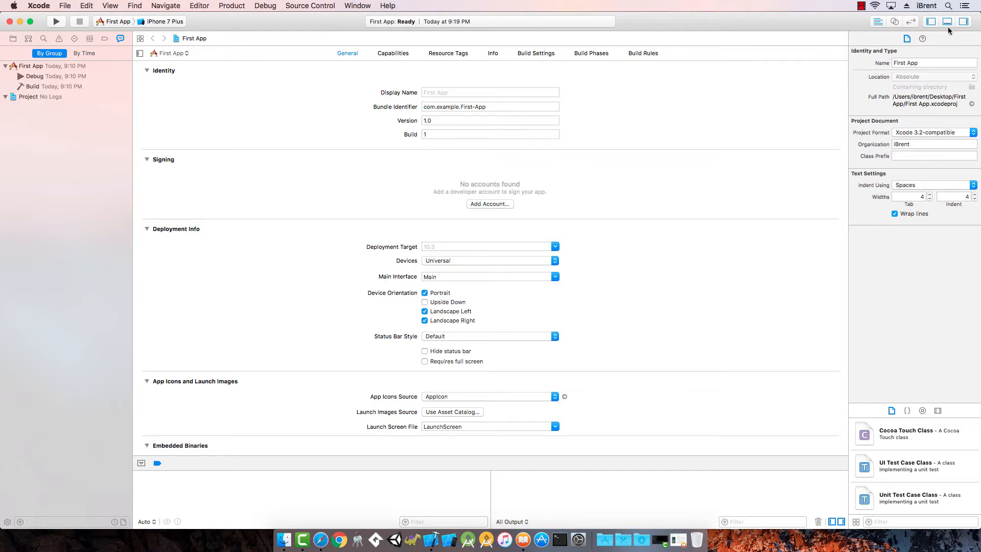
left_click(964, 21)
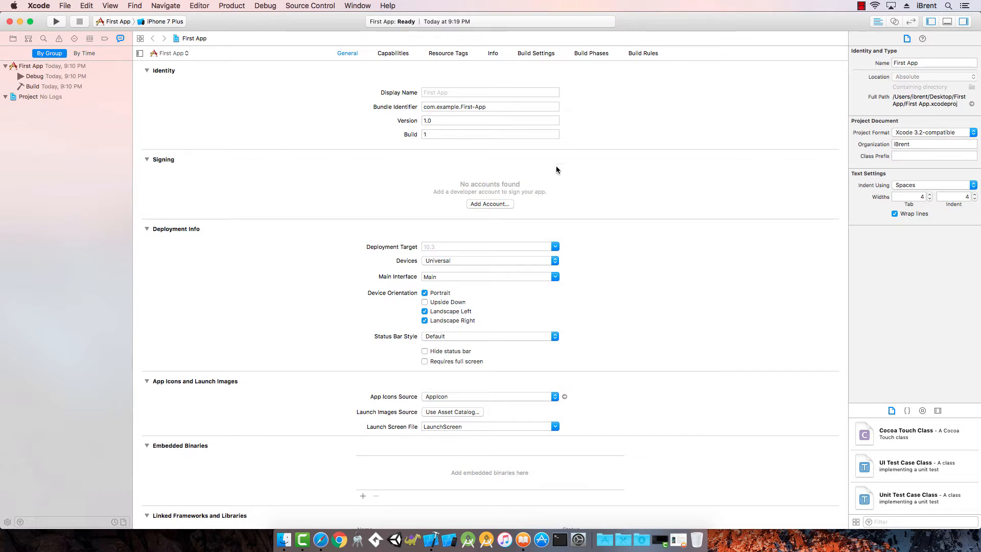
mouse_move(624, 298)
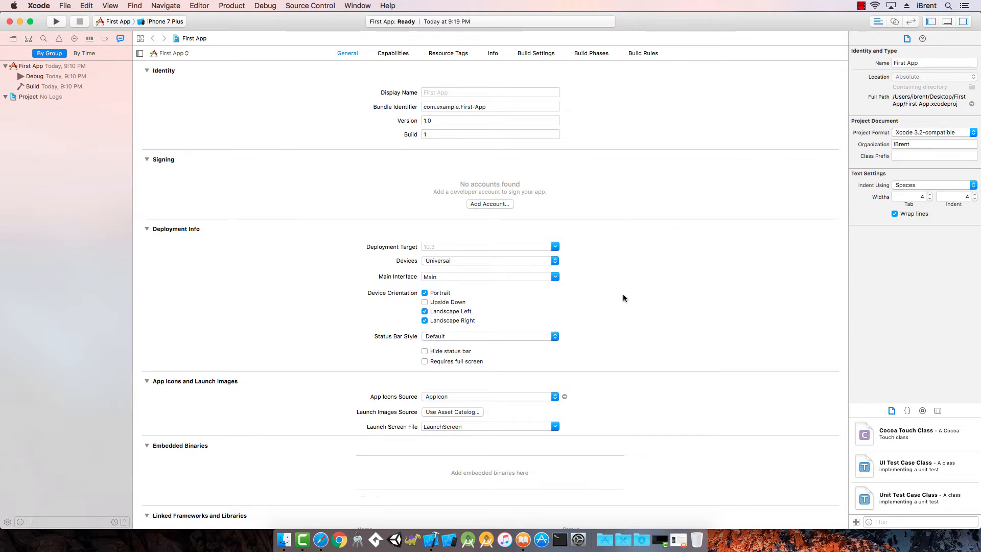
mouse_move(292, 135)
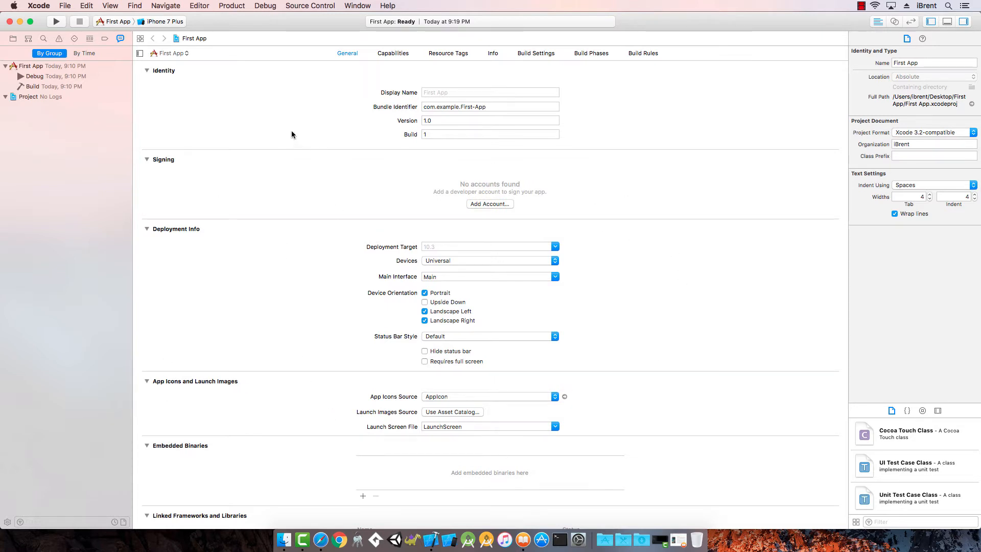
mouse_move(337, 280)
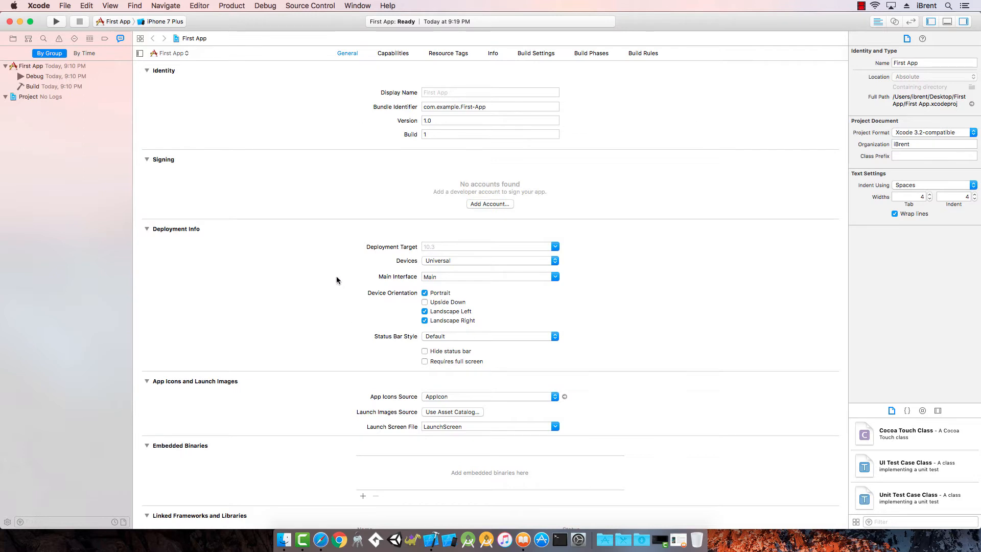
mouse_move(267, 139)
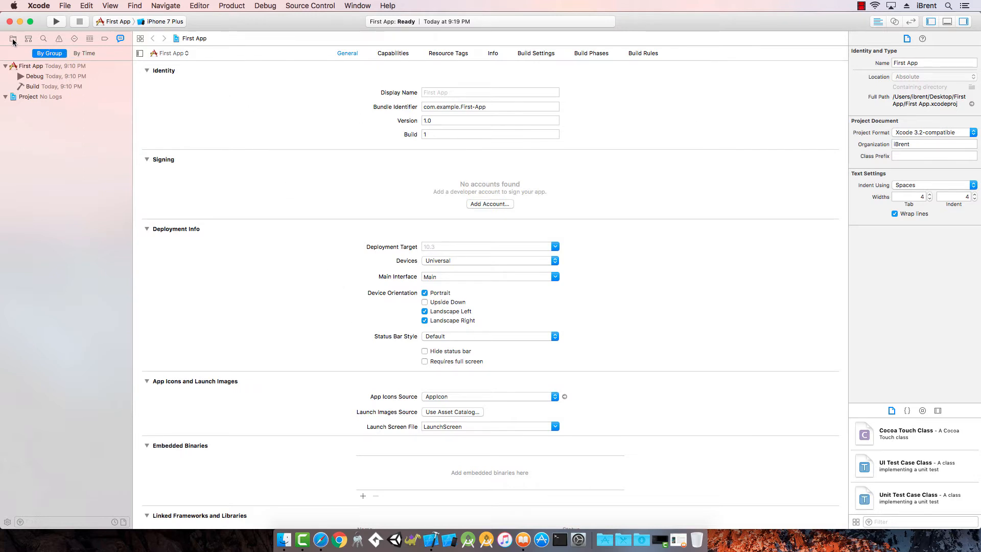
Switch to the Project navigator showing AppDelegate.swift, Main.storyboard and other files.
left_click(12, 39)
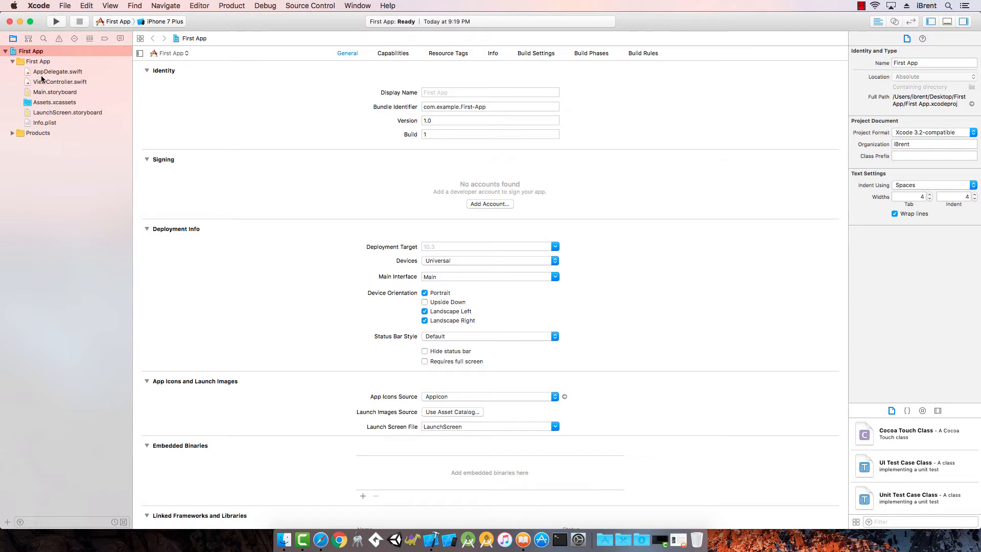
mouse_move(75, 79)
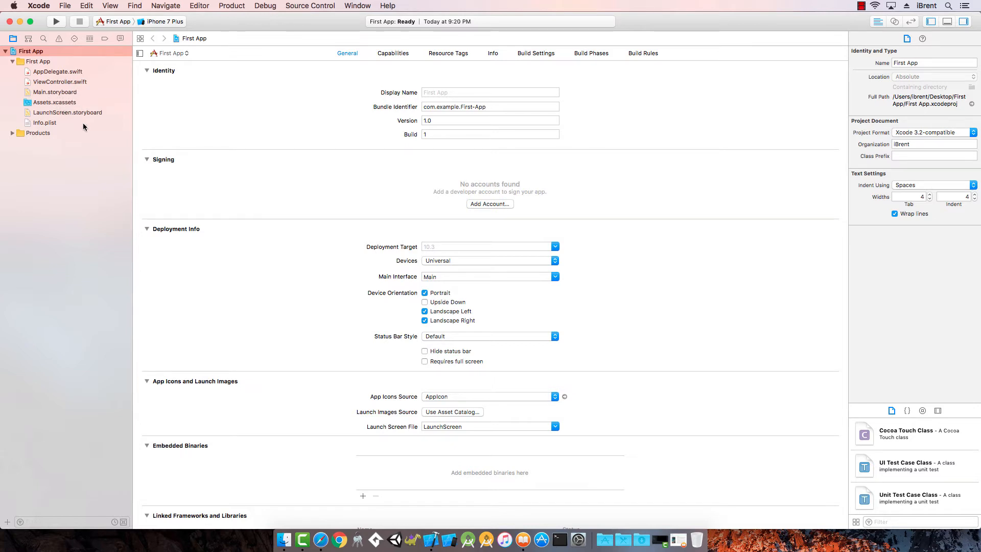
mouse_move(57, 130)
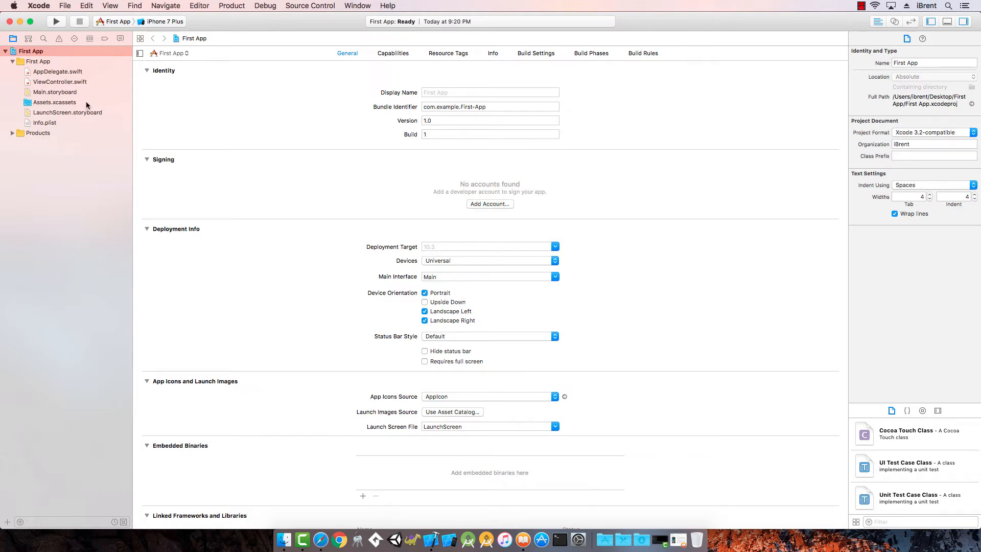
mouse_move(59, 148)
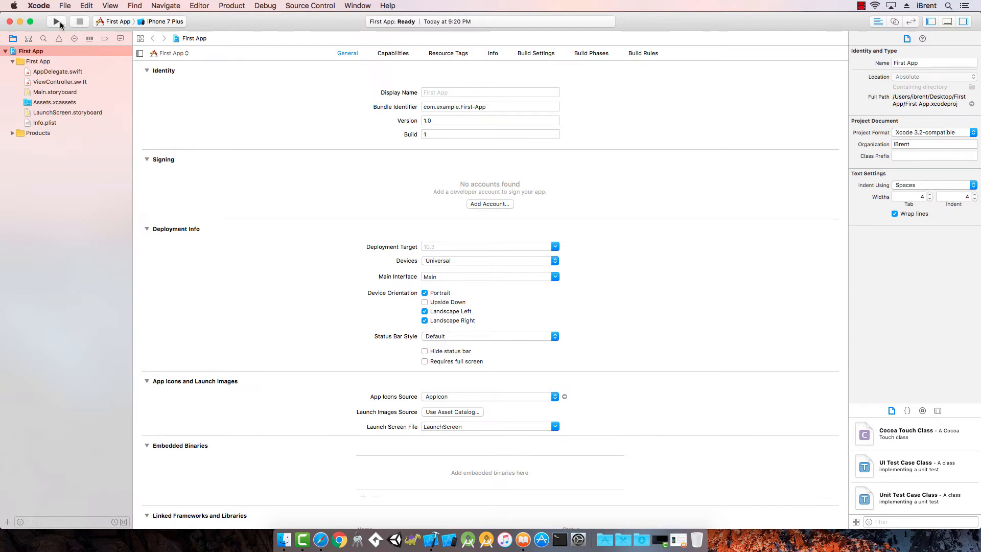
mouse_move(55, 21)
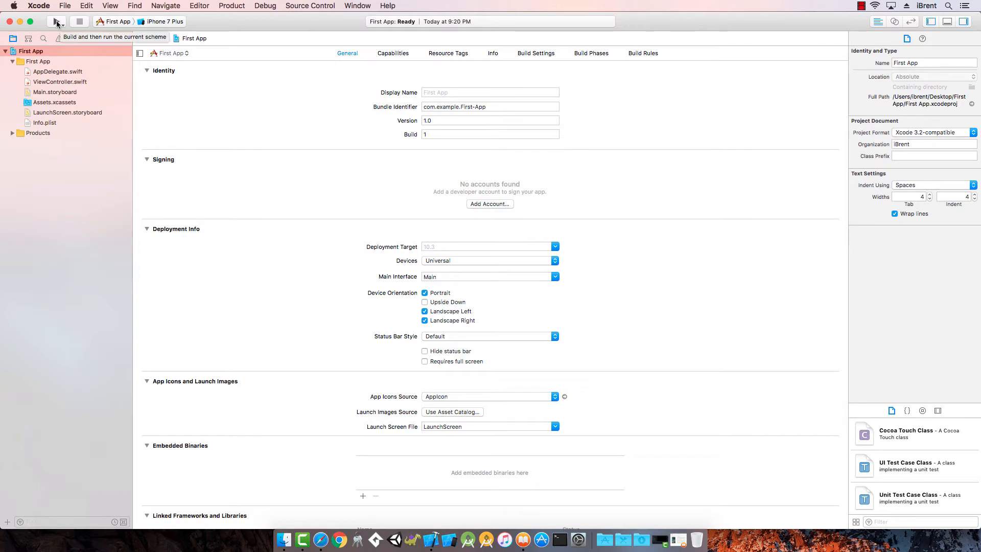
mouse_move(117, 30)
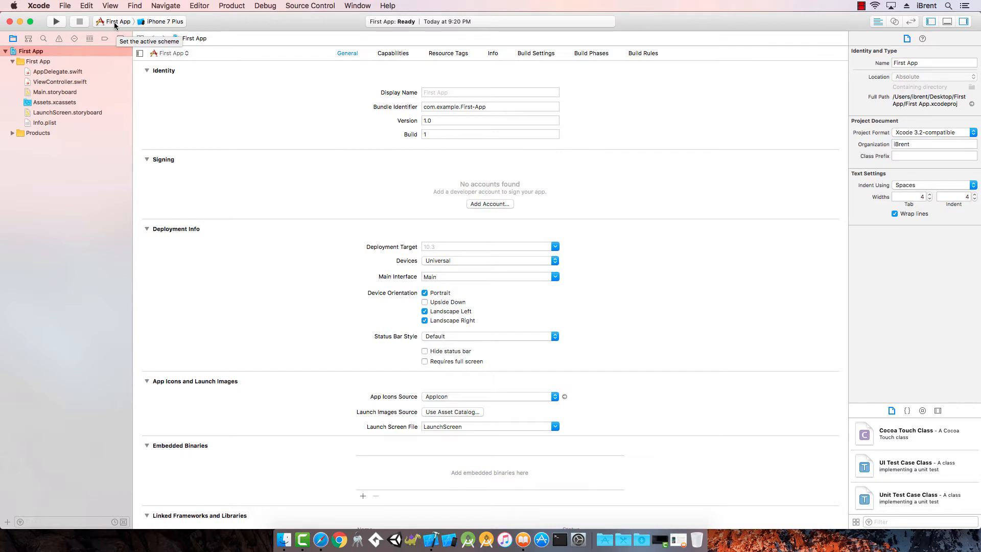
left_click(117, 21)
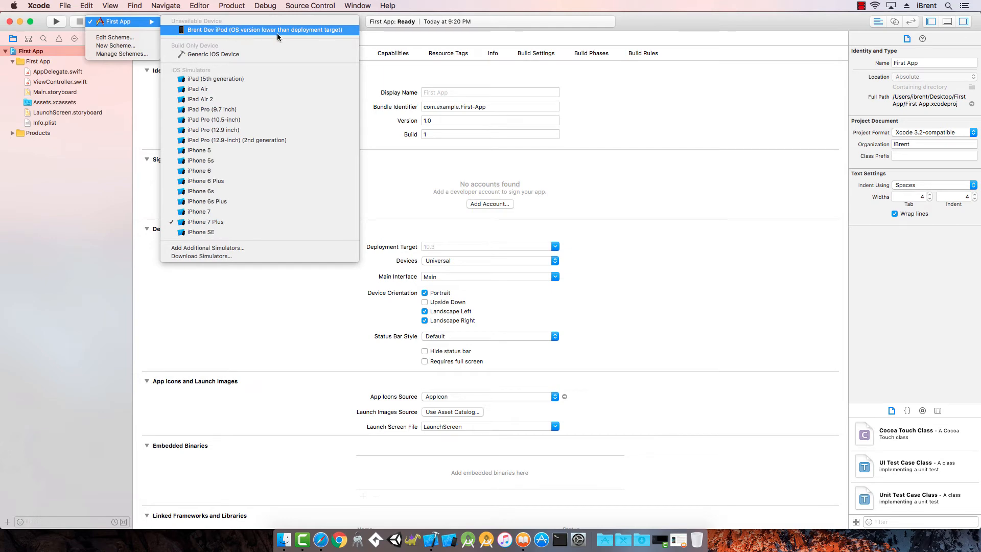
mouse_move(213, 55)
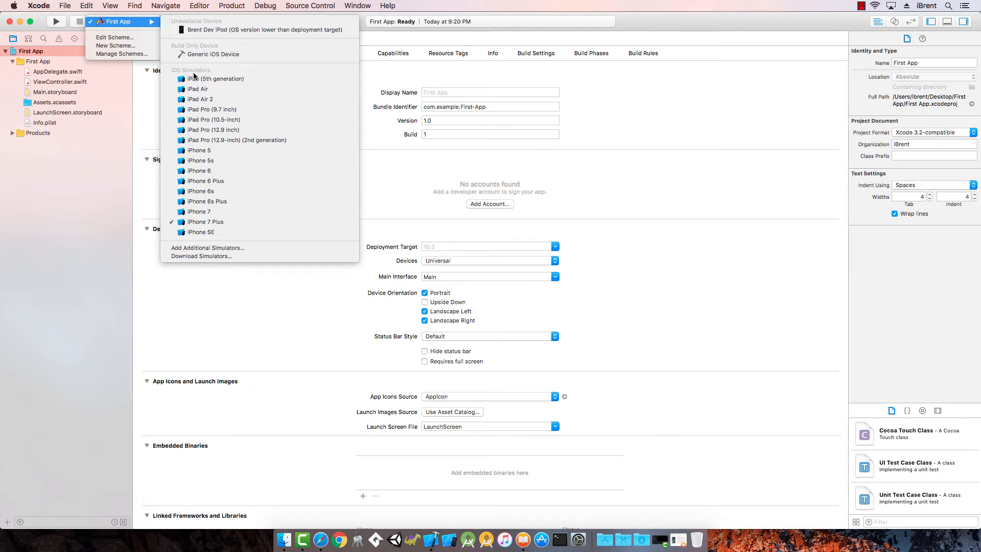
mouse_move(199, 171)
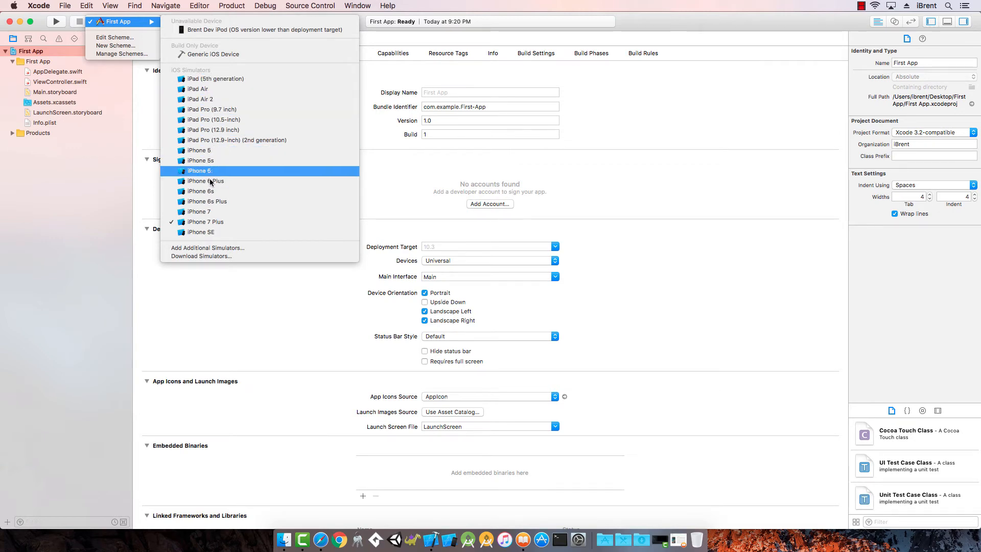
mouse_move(212, 109)
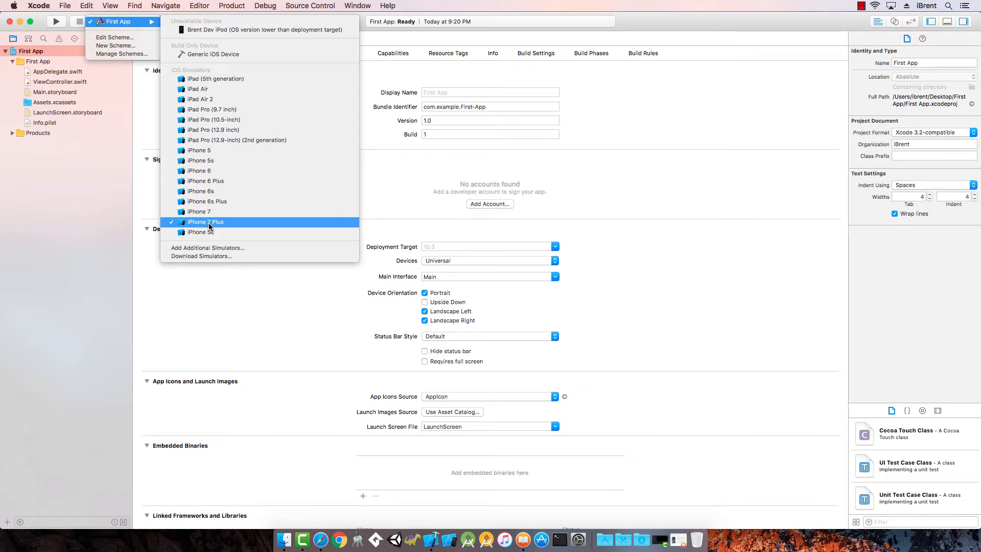
left_click(206, 223)
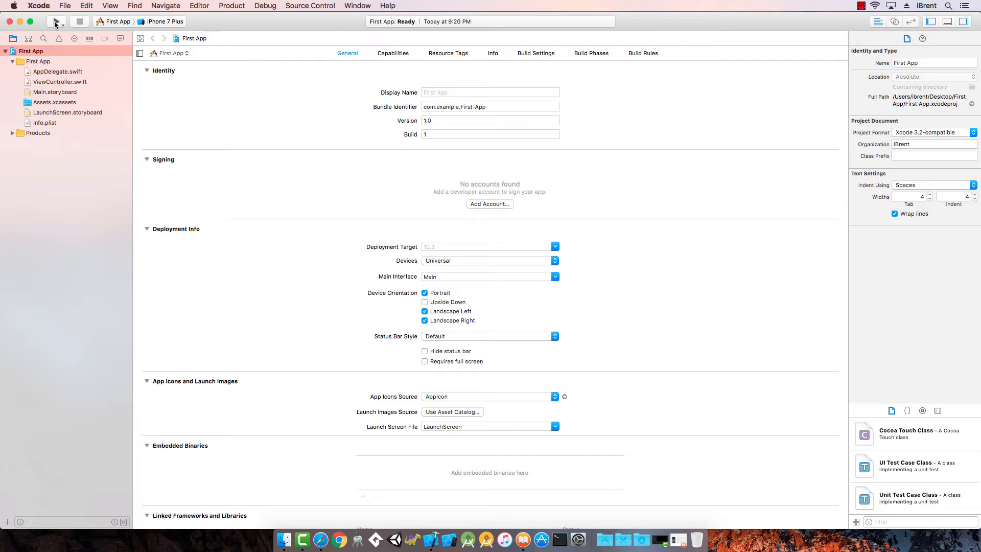
mouse_move(56, 22)
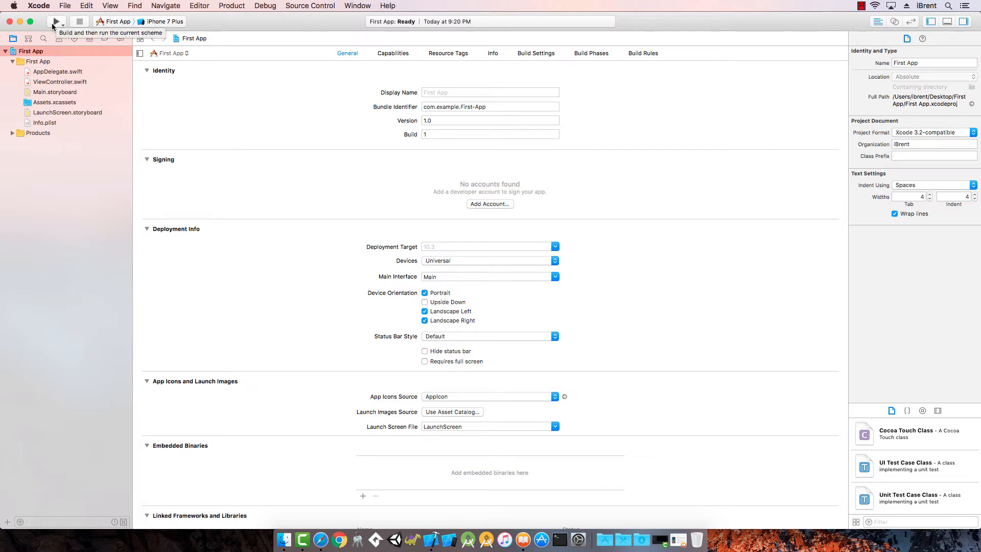
mouse_move(115, 22)
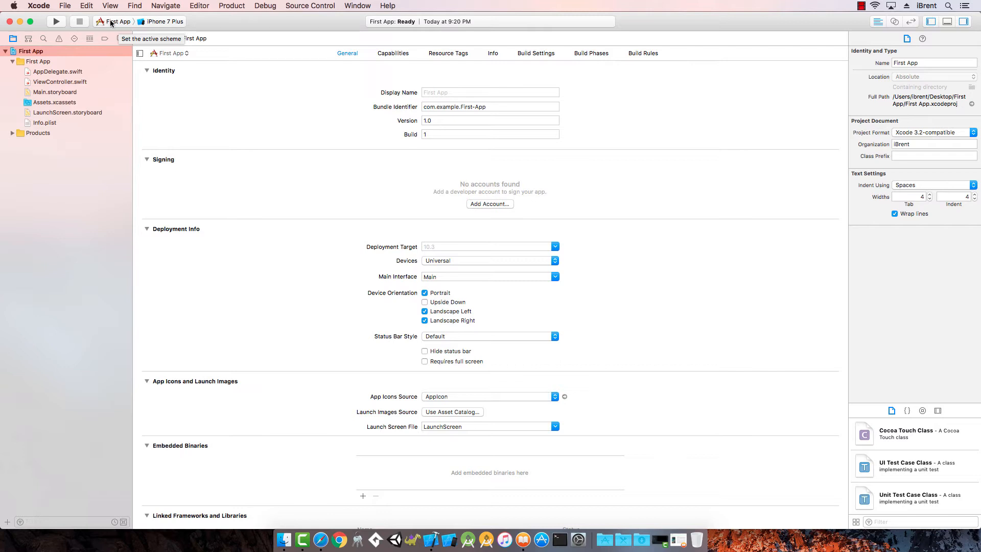
left_click(119, 22)
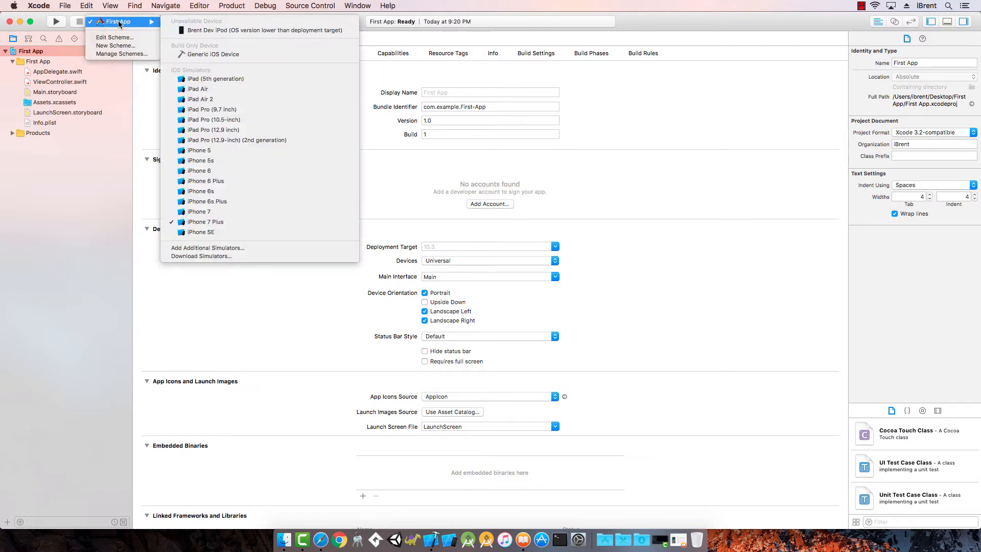
mouse_move(263, 30)
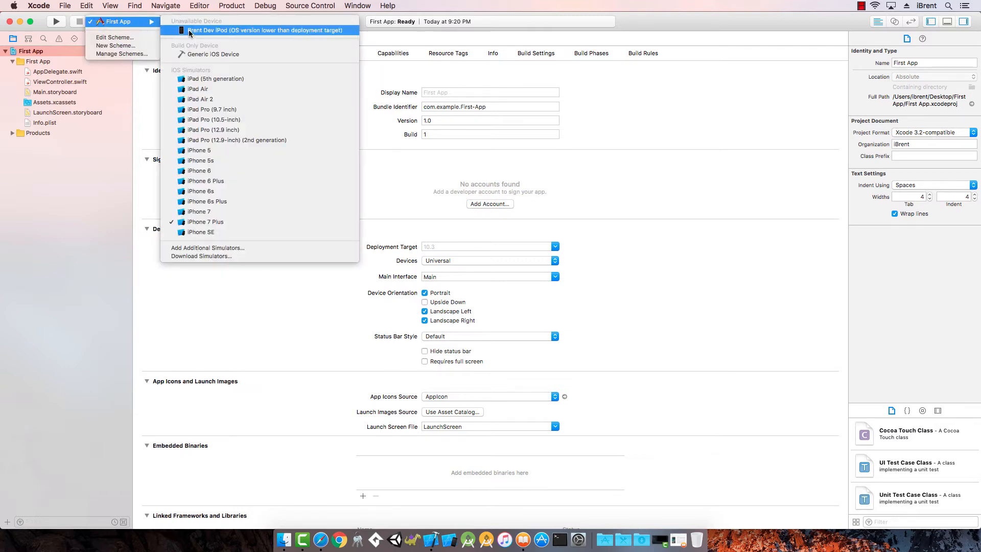
mouse_move(206, 221)
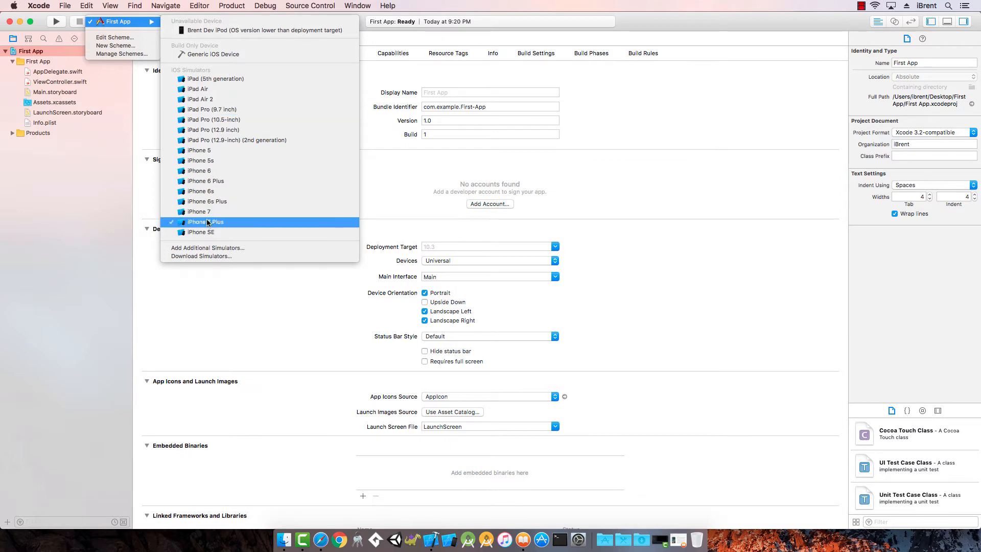
left_click(206, 221)
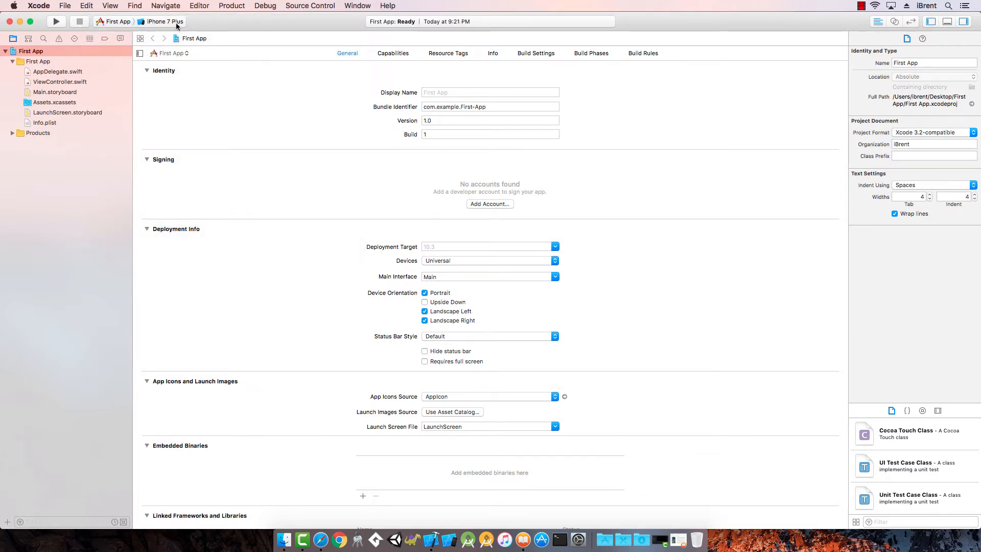
mouse_move(165, 21)
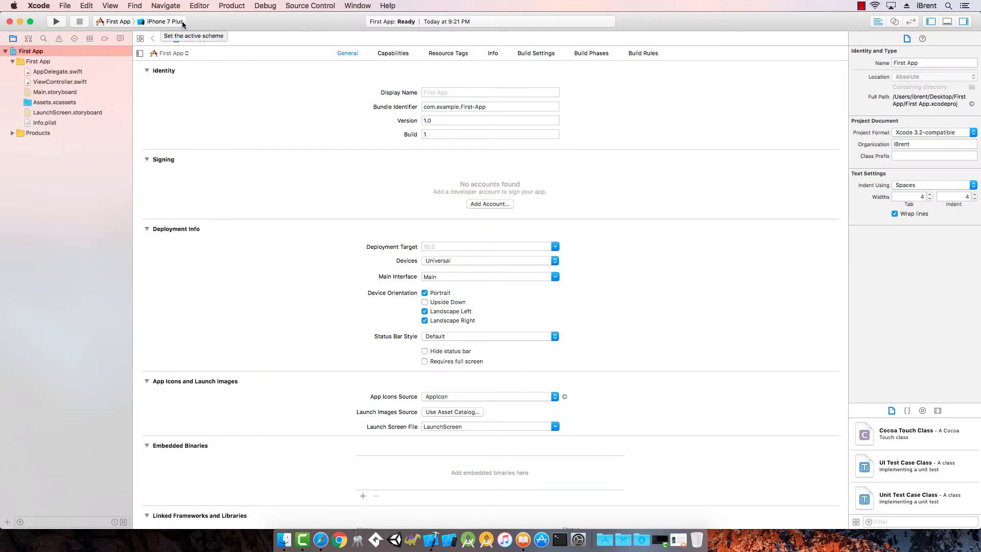
mouse_move(174, 25)
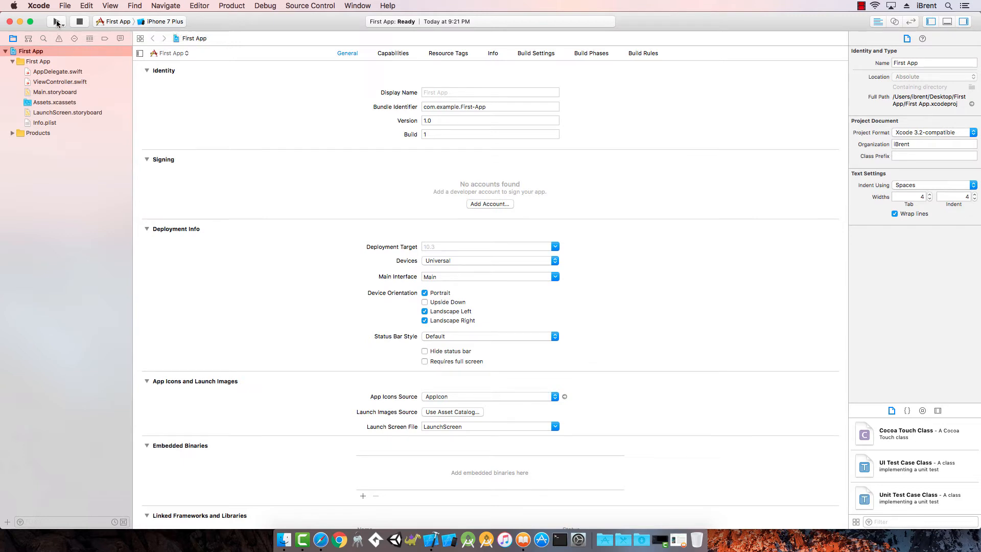
Build and run First App, bringing the booting iPhone 7 Plus Simulator forward.
left_click(56, 22)
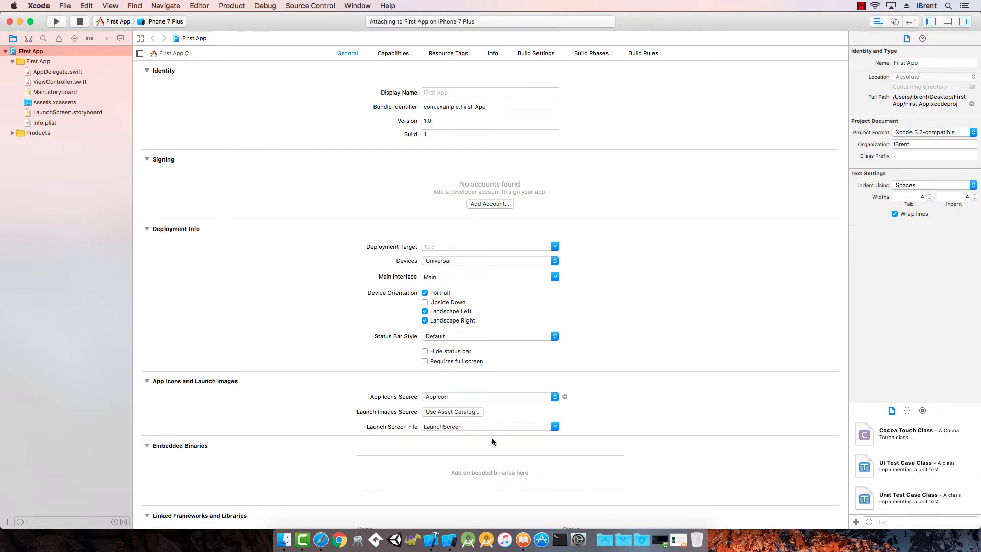
mouse_move(449, 540)
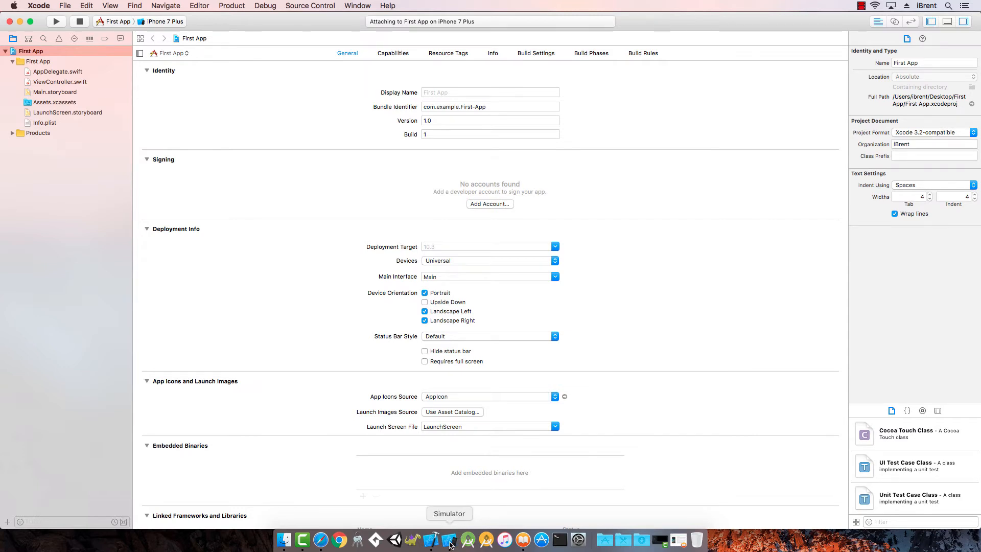
left_click(449, 539)
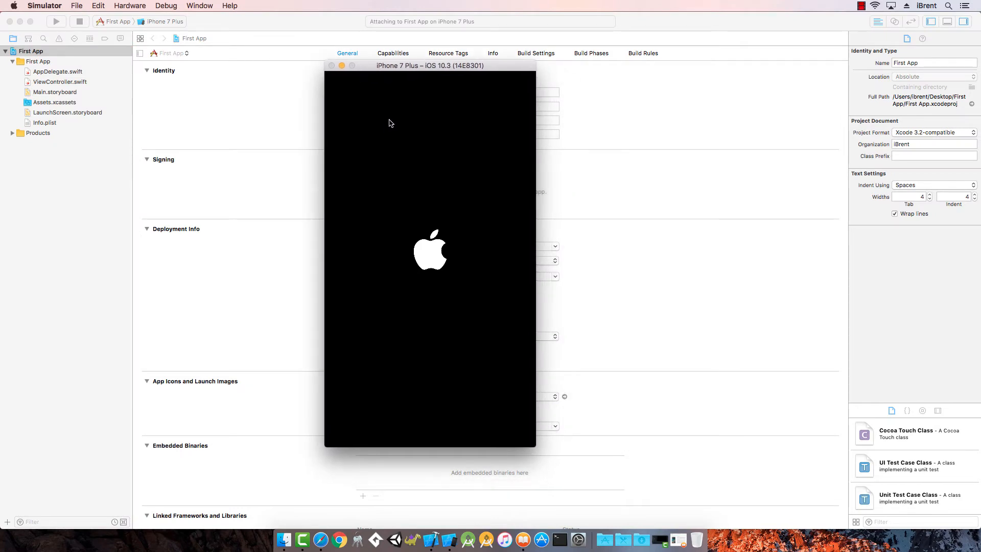
mouse_move(430, 79)
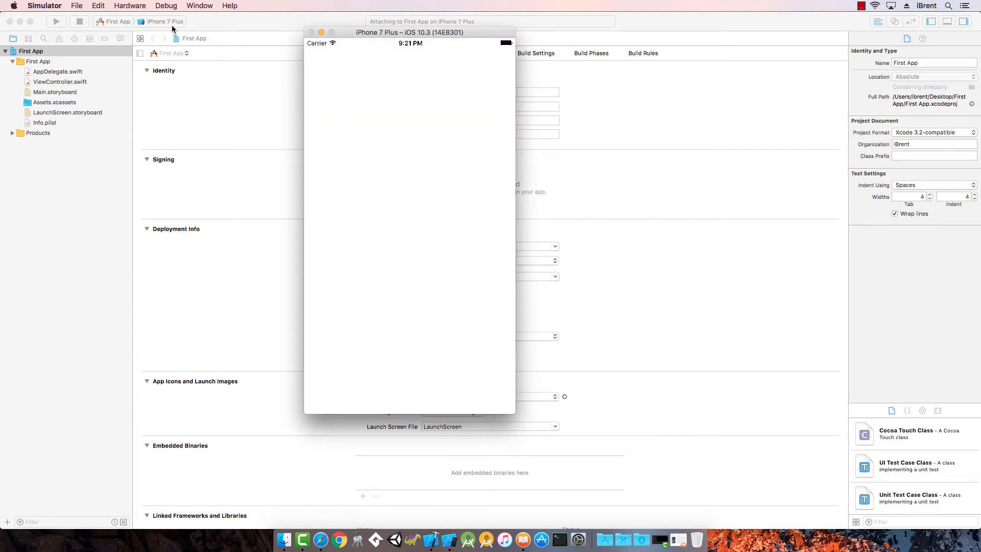
mouse_move(453, 96)
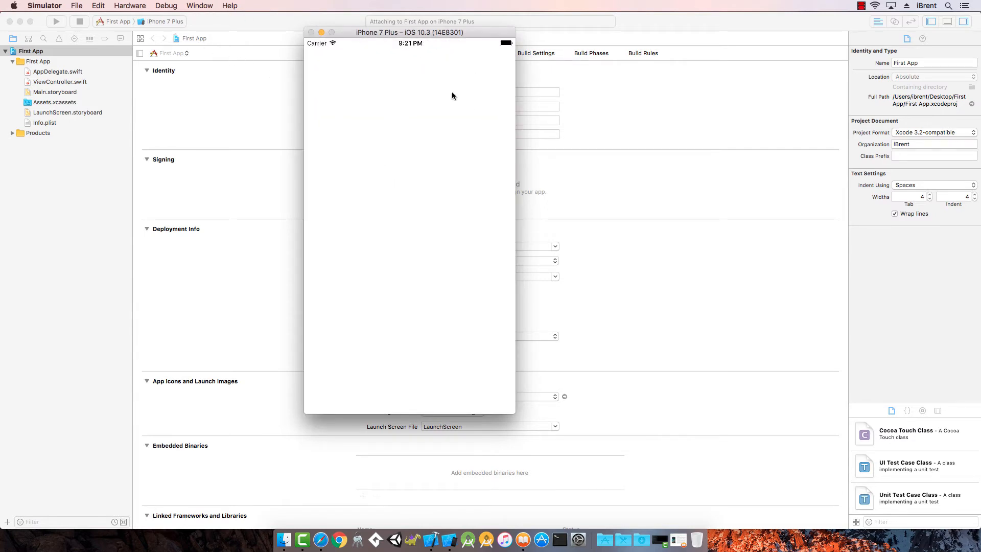
Scale the iPhone 7 Plus simulator window to 100% from the Window menu.
left_click(200, 6)
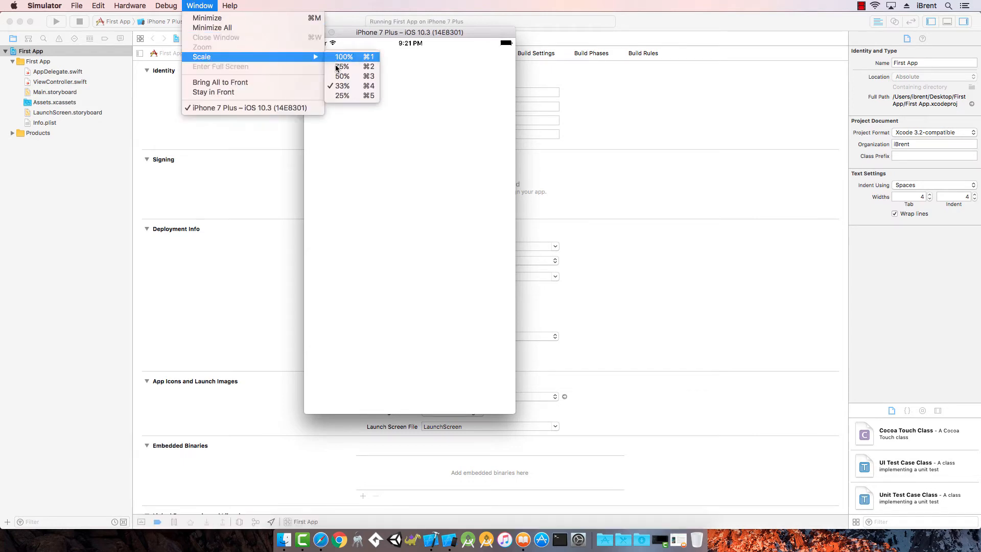
mouse_move(348, 86)
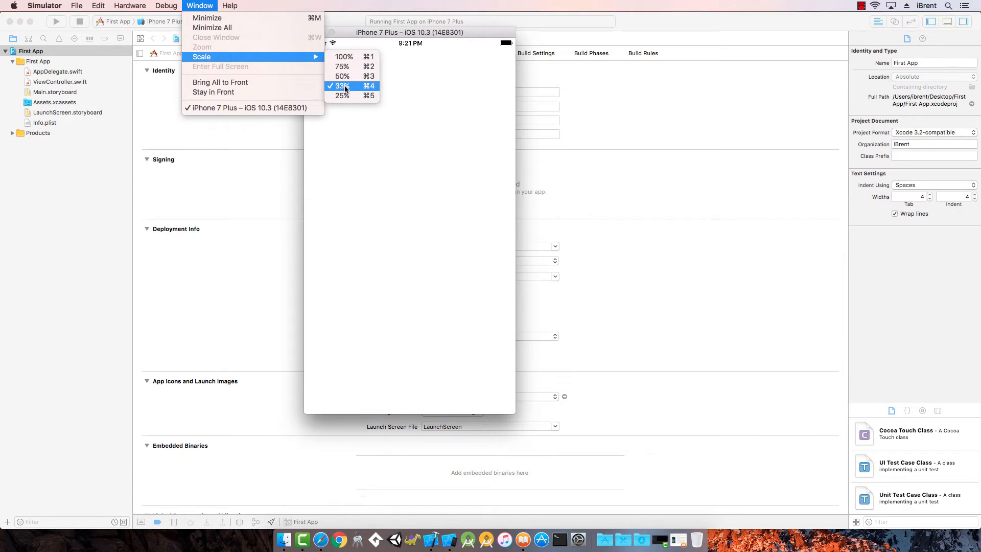
mouse_move(344, 56)
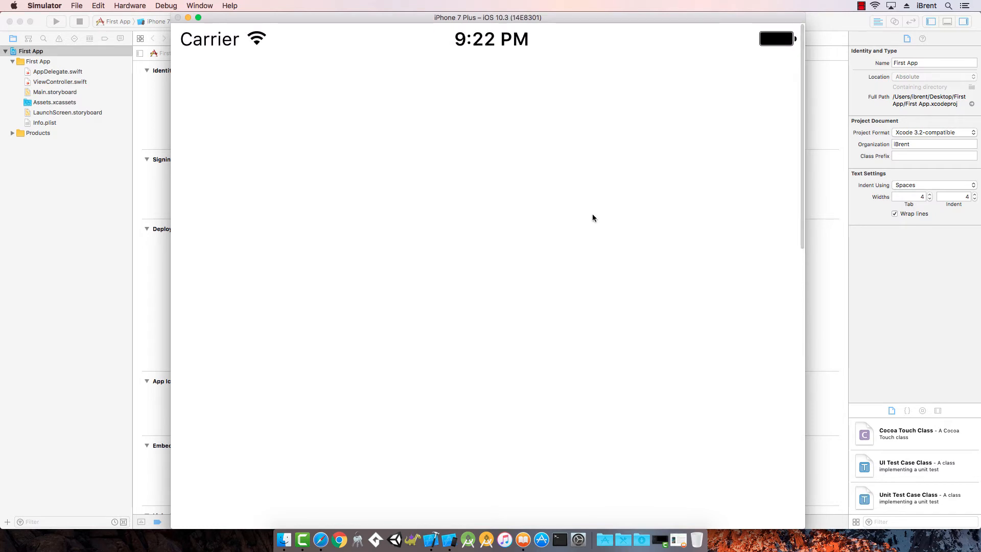
mouse_move(446, 133)
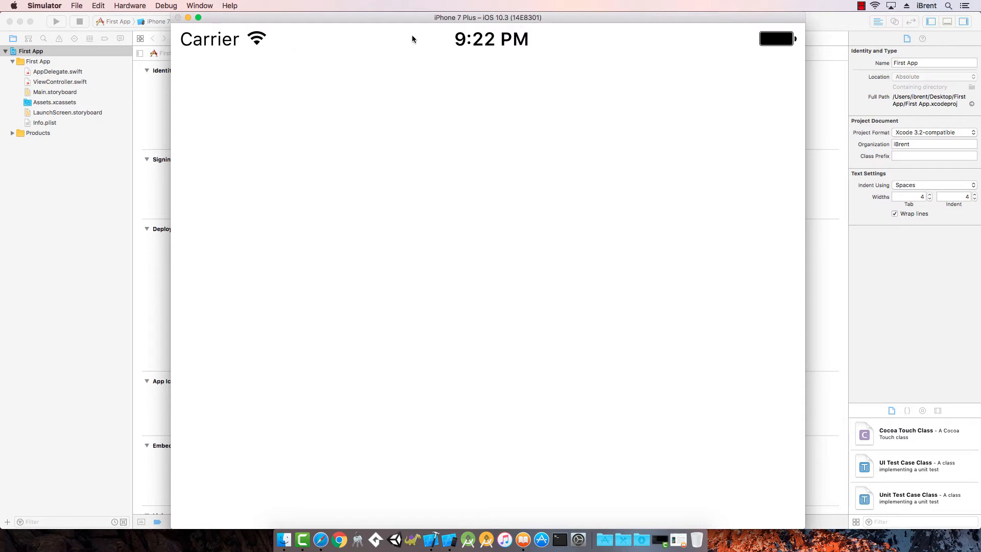
mouse_move(373, 42)
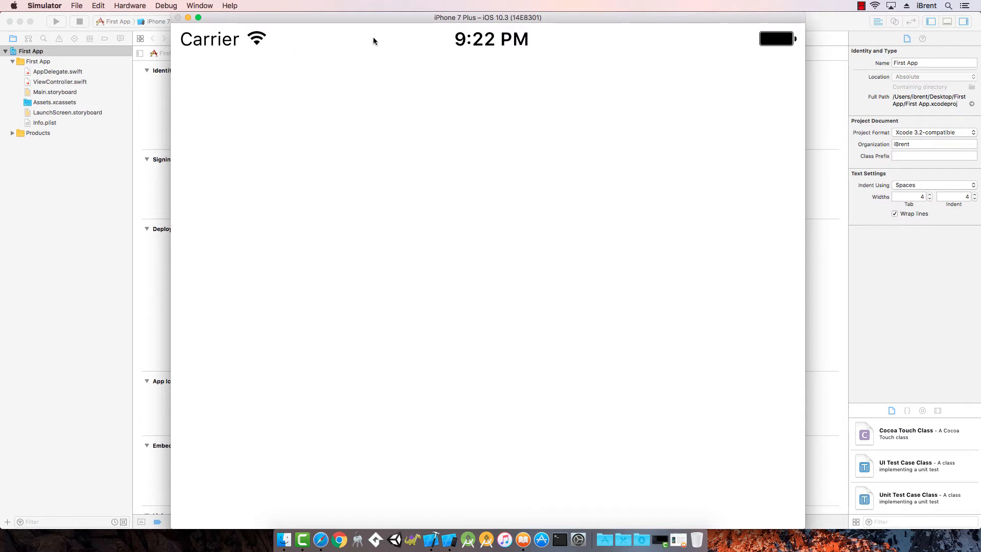
mouse_move(382, 39)
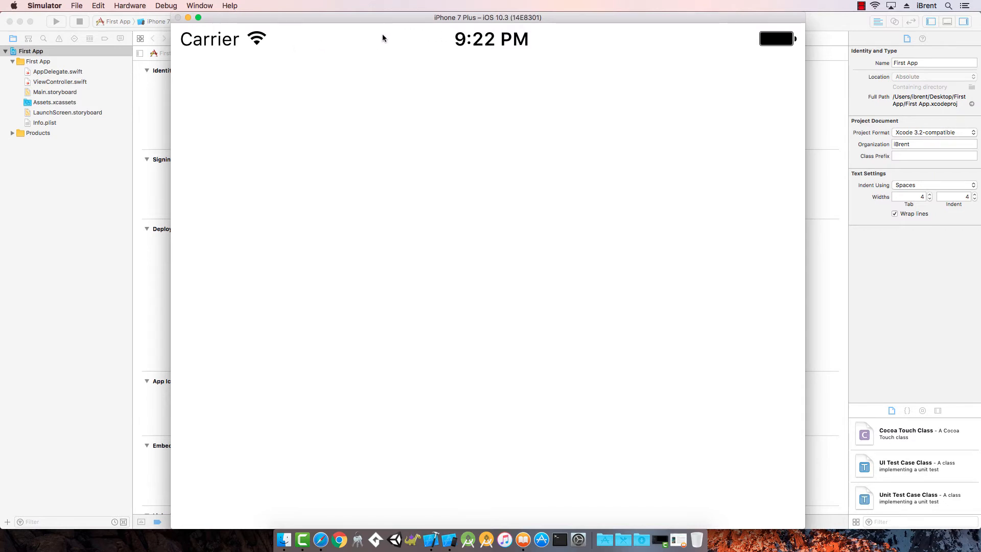
mouse_move(351, 59)
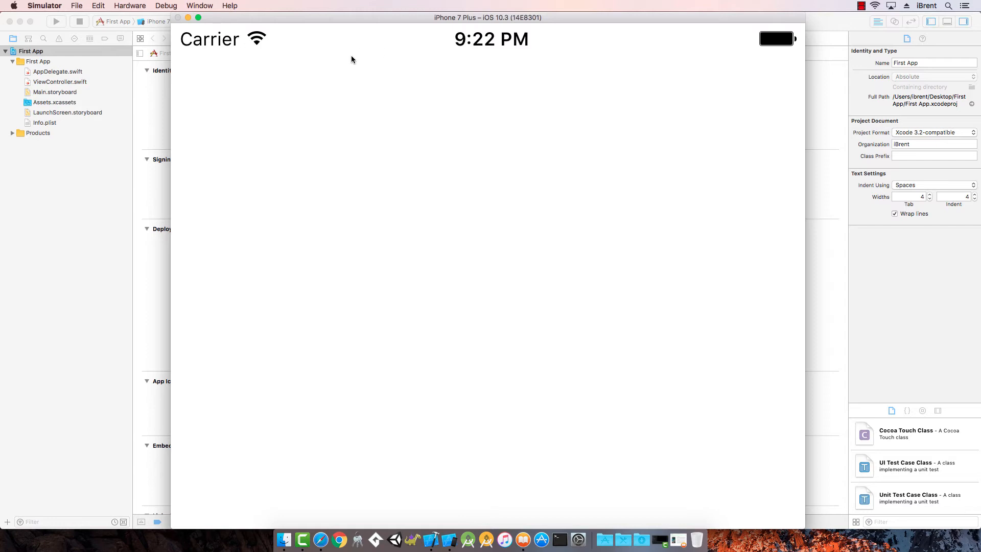
mouse_move(442, 42)
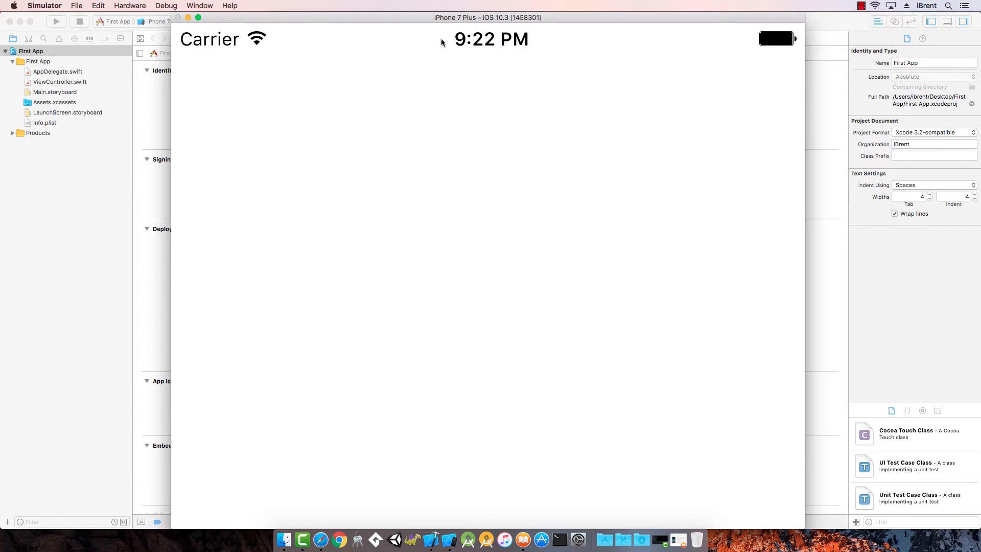
mouse_move(490, 129)
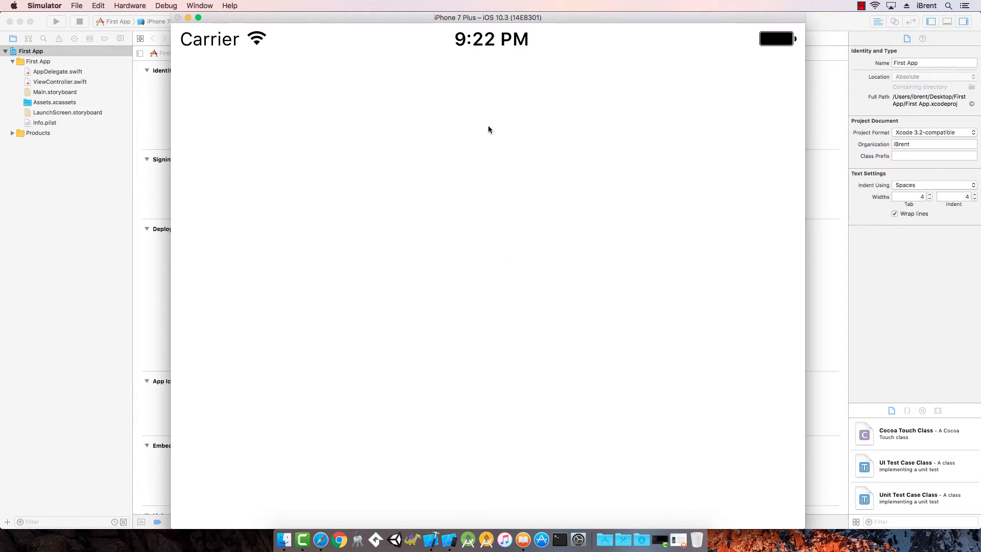
mouse_move(448, 82)
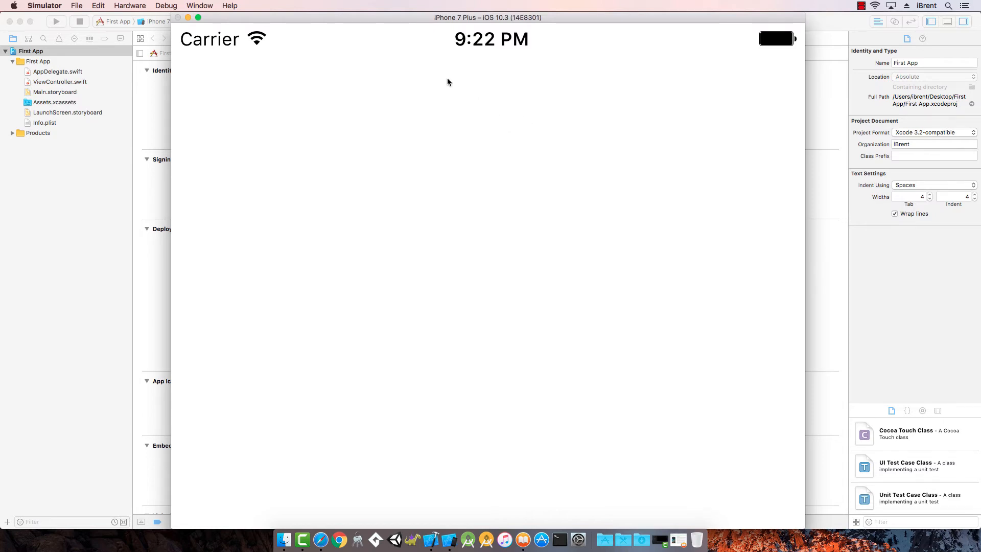
mouse_move(328, 90)
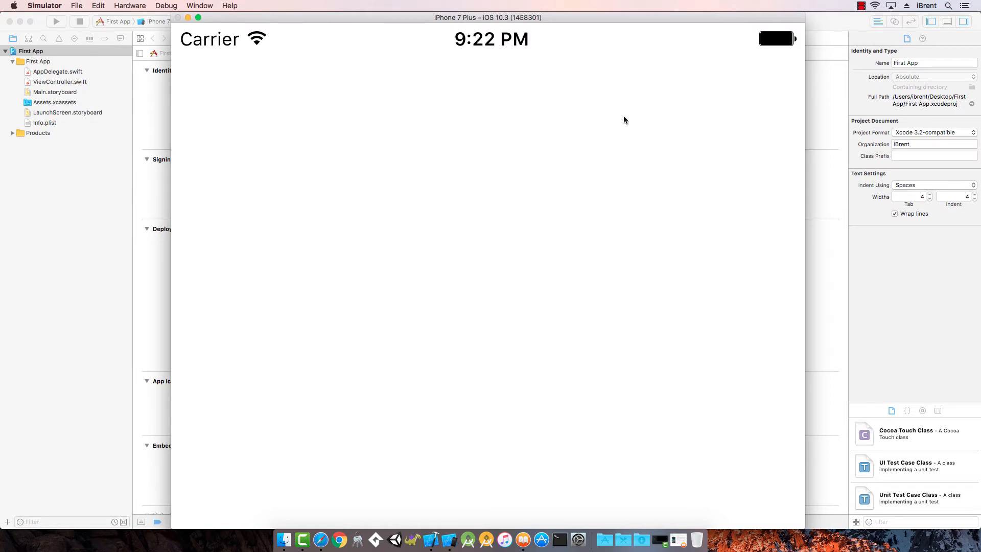
mouse_move(620, 118)
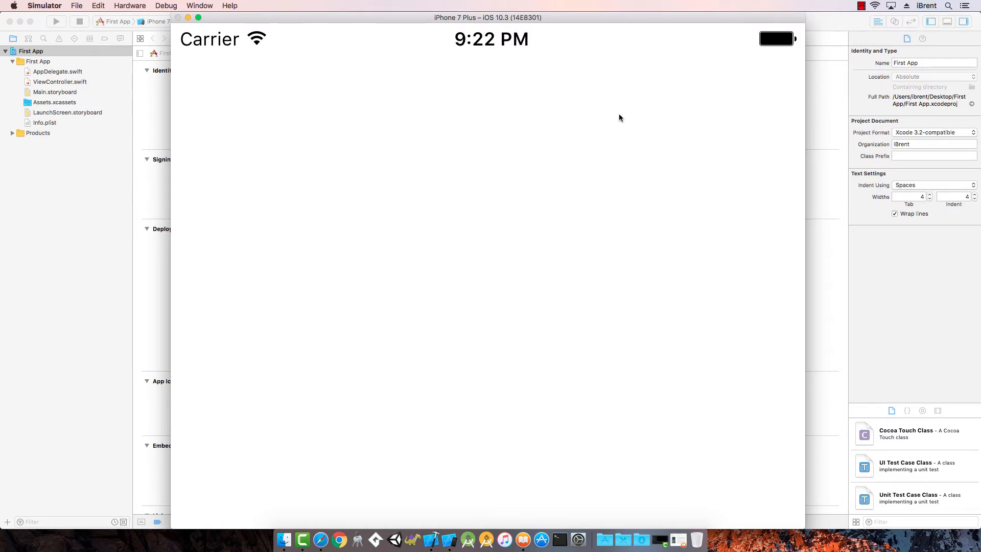
mouse_move(704, 118)
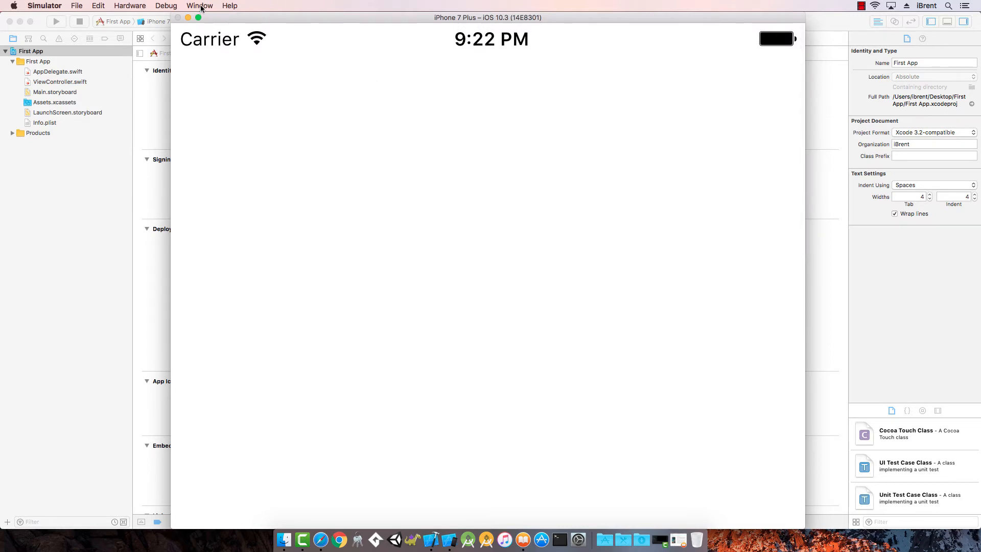
Shrink the iPhone 7 Plus simulator to a smaller scale and move its window toward the centre.
left_click(199, 5)
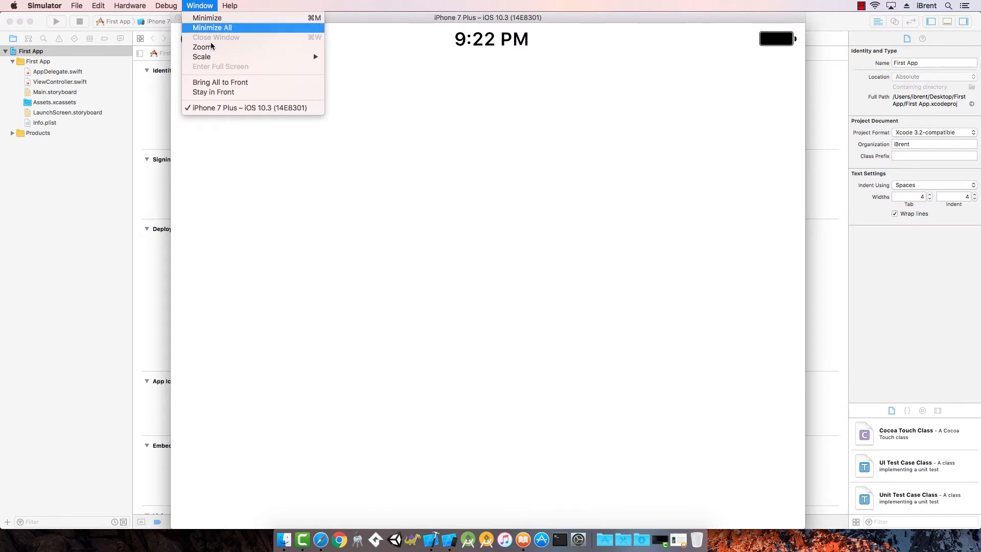
mouse_move(202, 56)
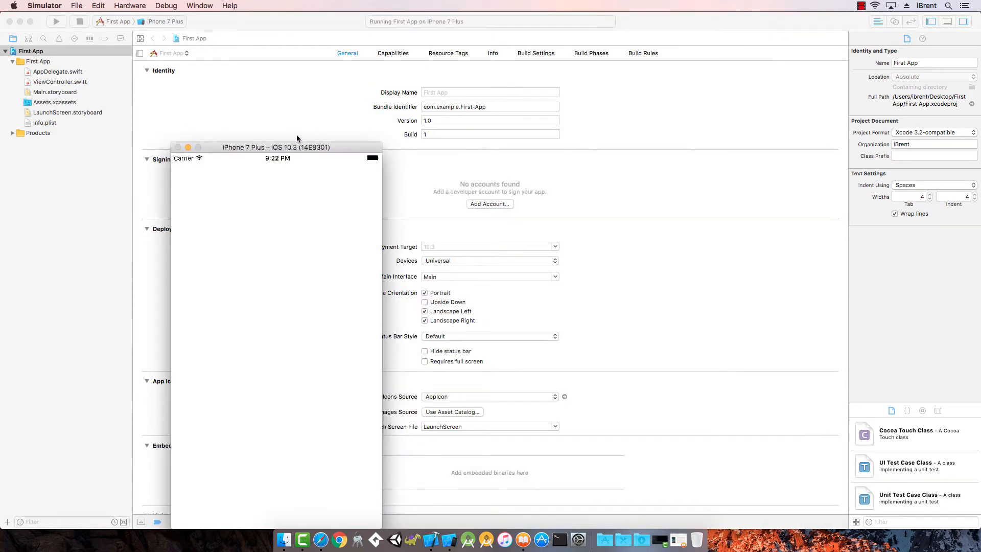
left_click_drag(275, 147, 512, 42)
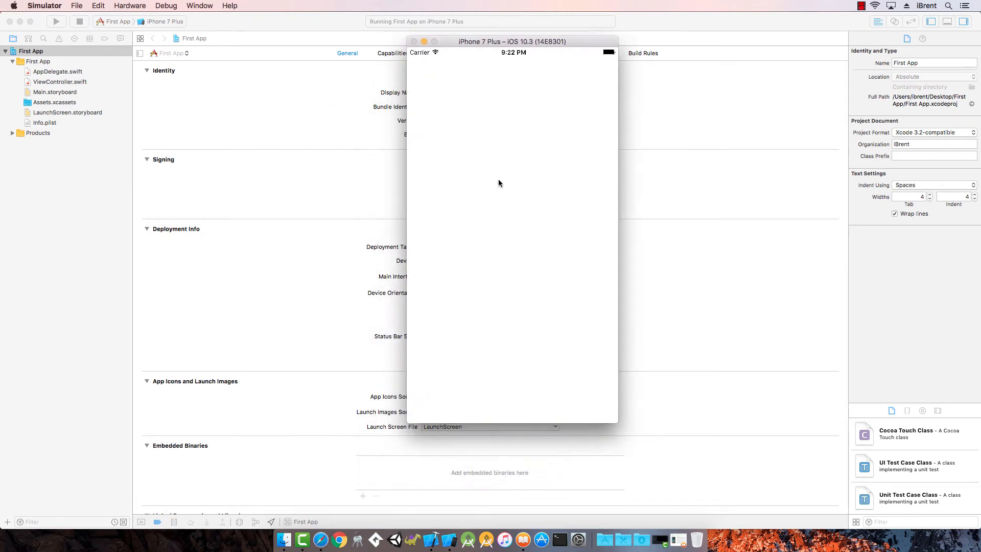
mouse_move(482, 121)
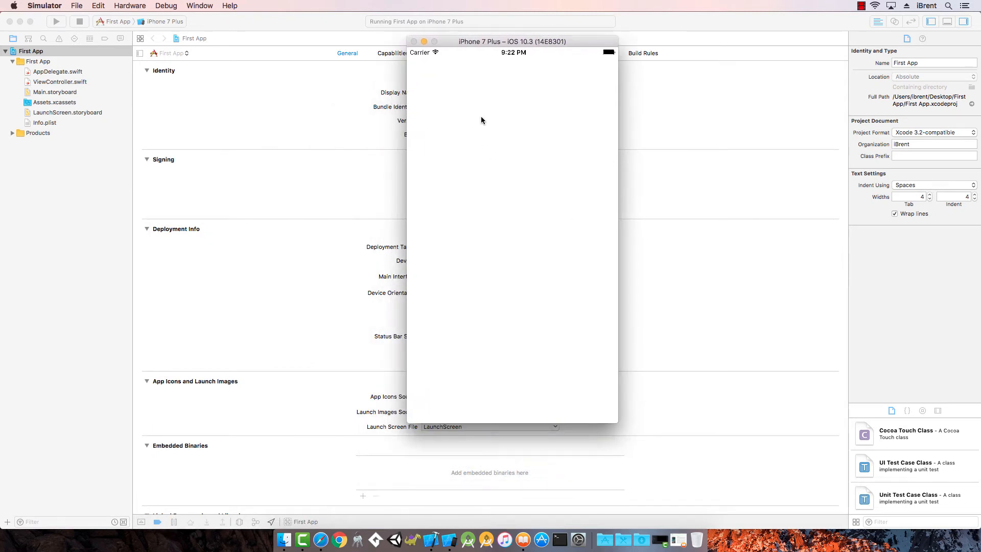
mouse_move(412, 58)
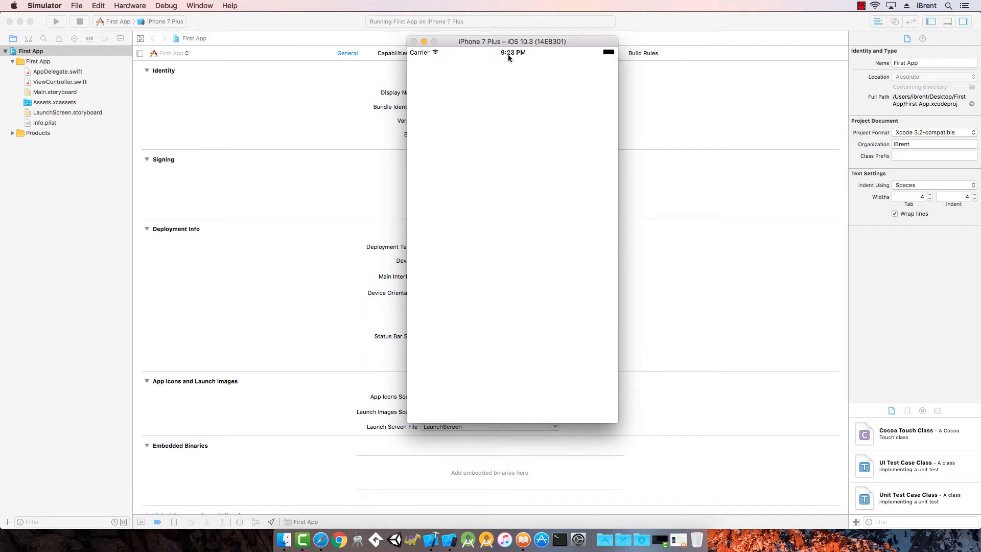
mouse_move(519, 58)
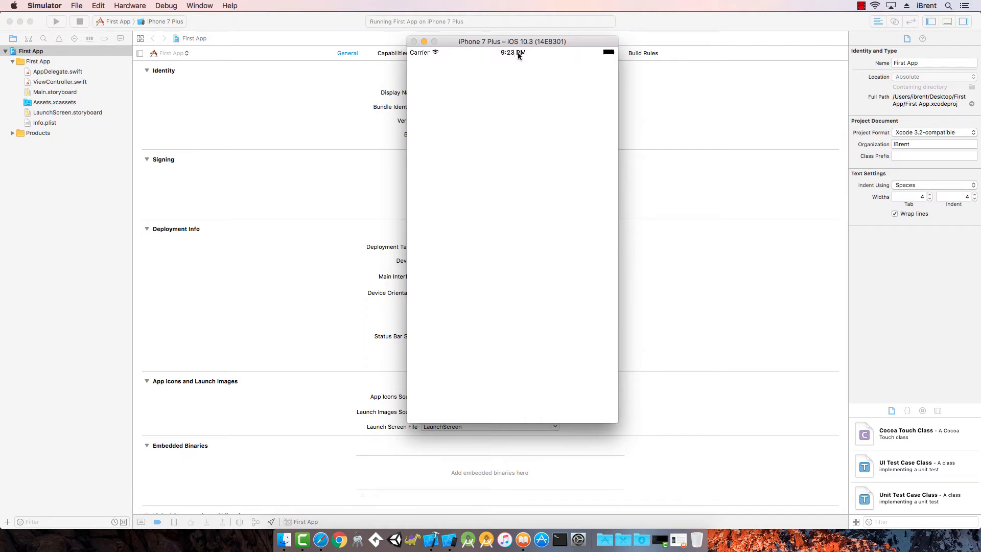
mouse_move(470, 109)
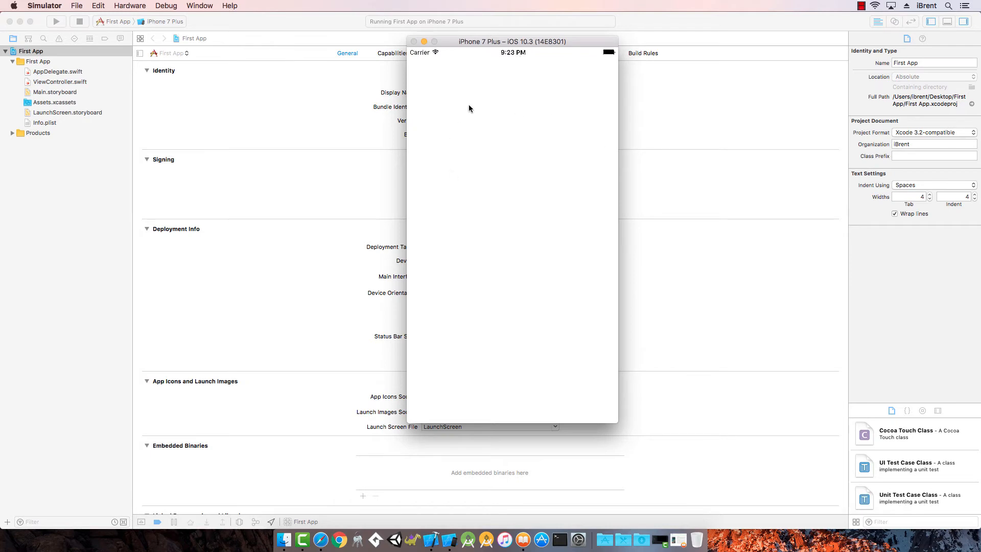
mouse_move(526, 95)
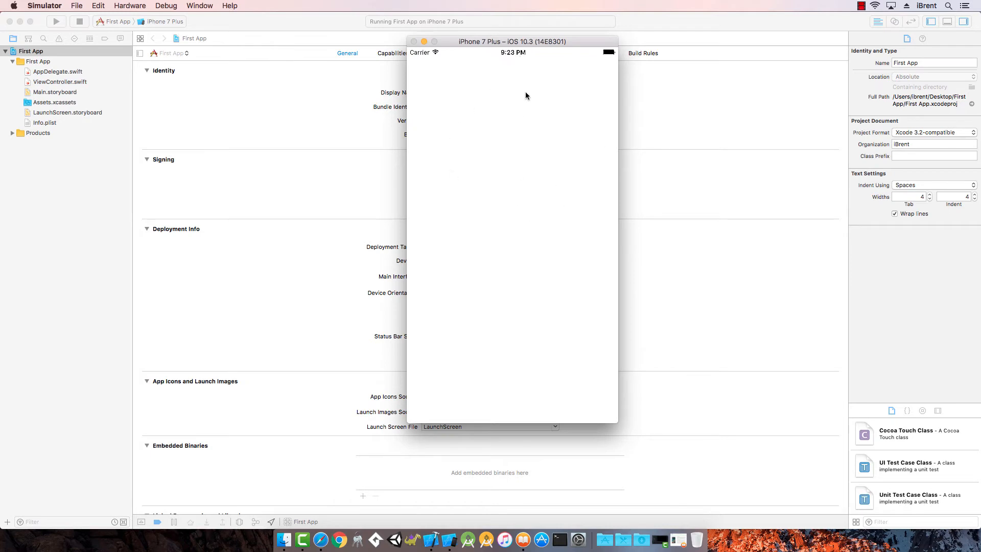
mouse_move(481, 60)
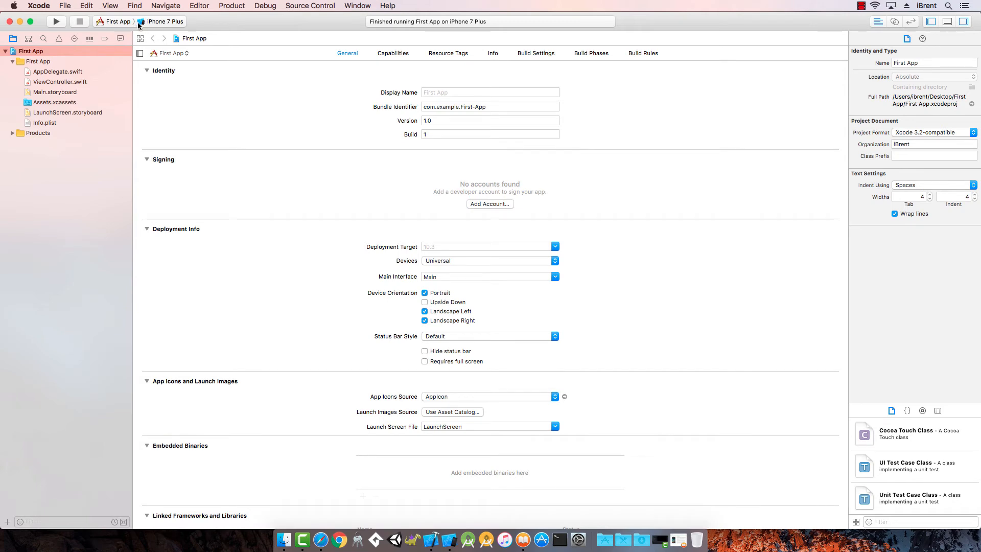
Set the run destination to iPhone 5s and run First App on it.
left_click(164, 22)
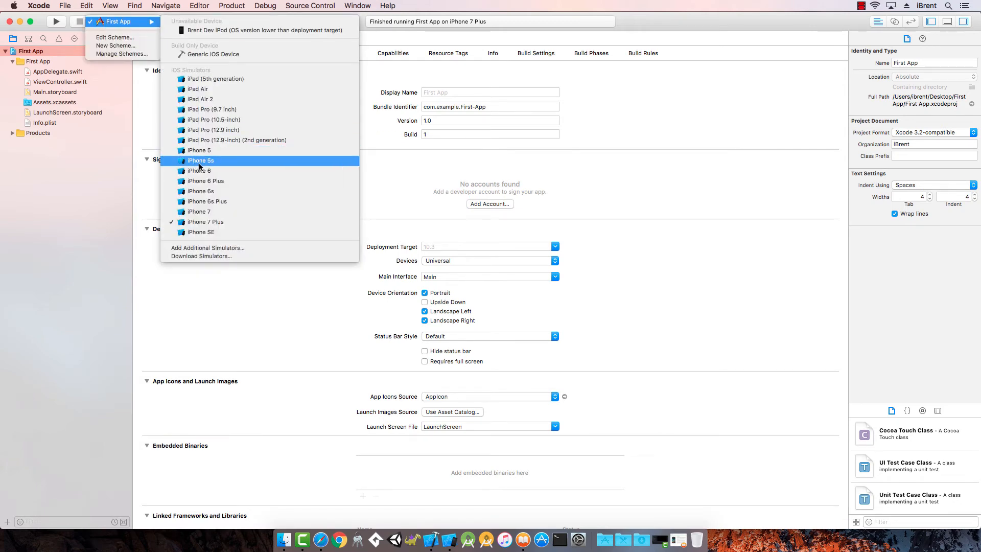
left_click(201, 160)
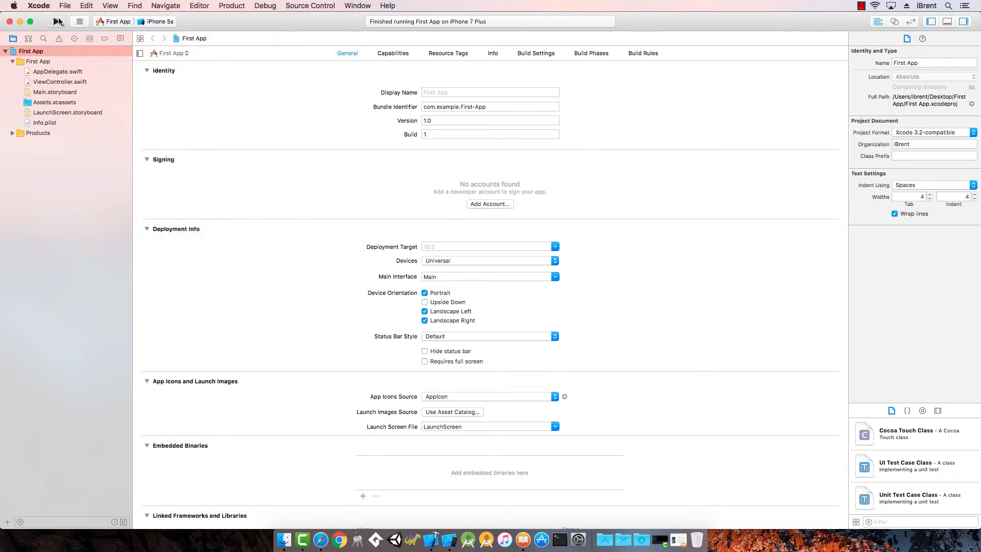
left_click(56, 22)
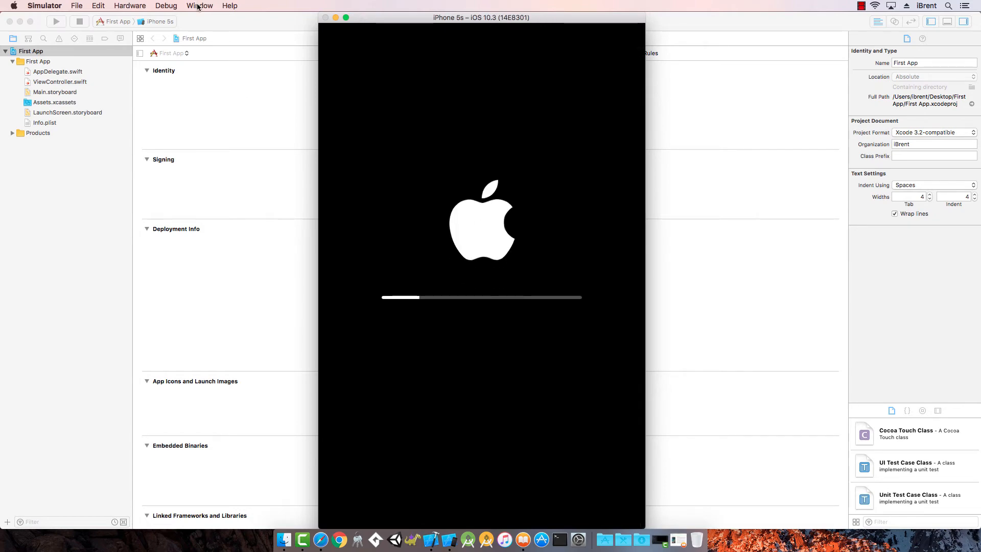
Scale the iPhone 5s simulator window down to 75%.
left_click(200, 5)
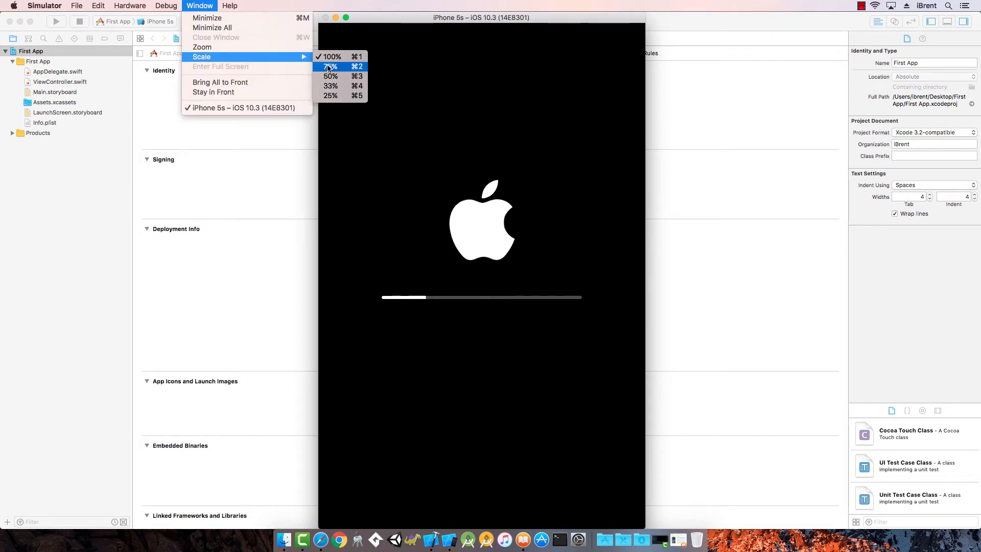
left_click(330, 67)
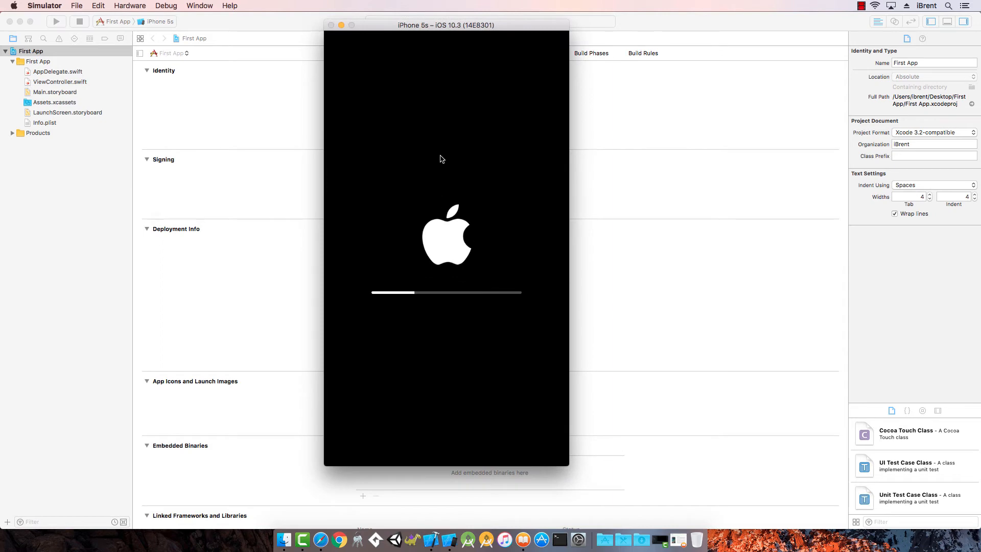
mouse_move(499, 251)
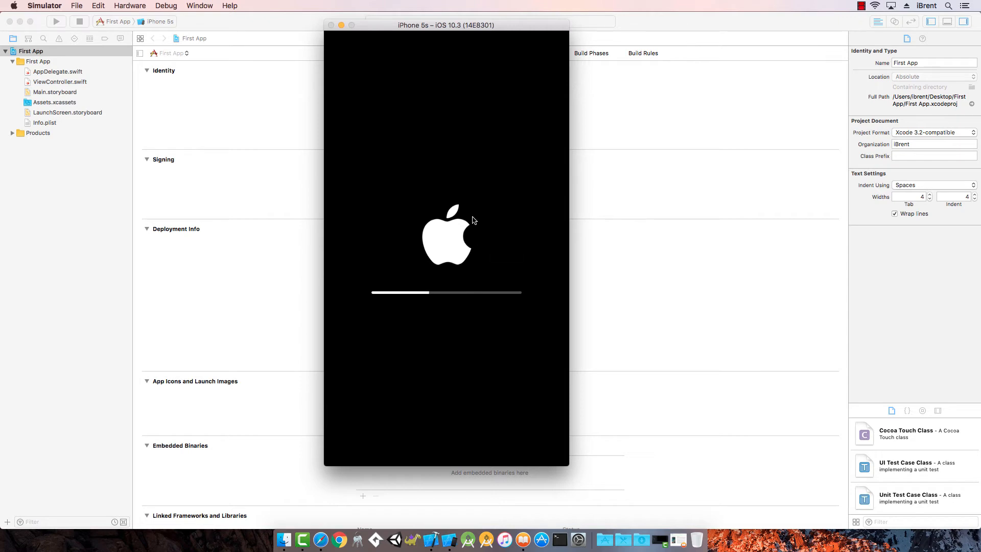
mouse_move(161, 35)
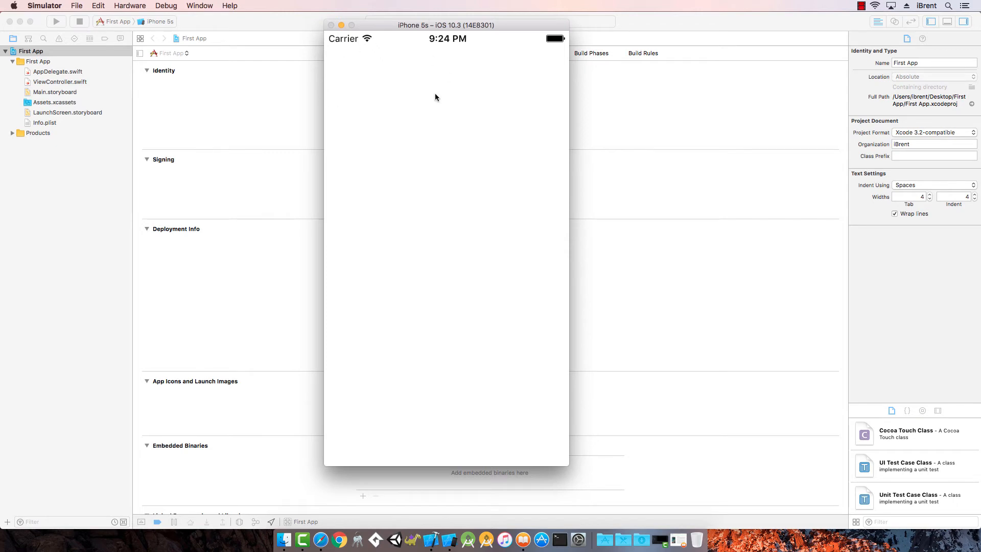
mouse_move(262, 60)
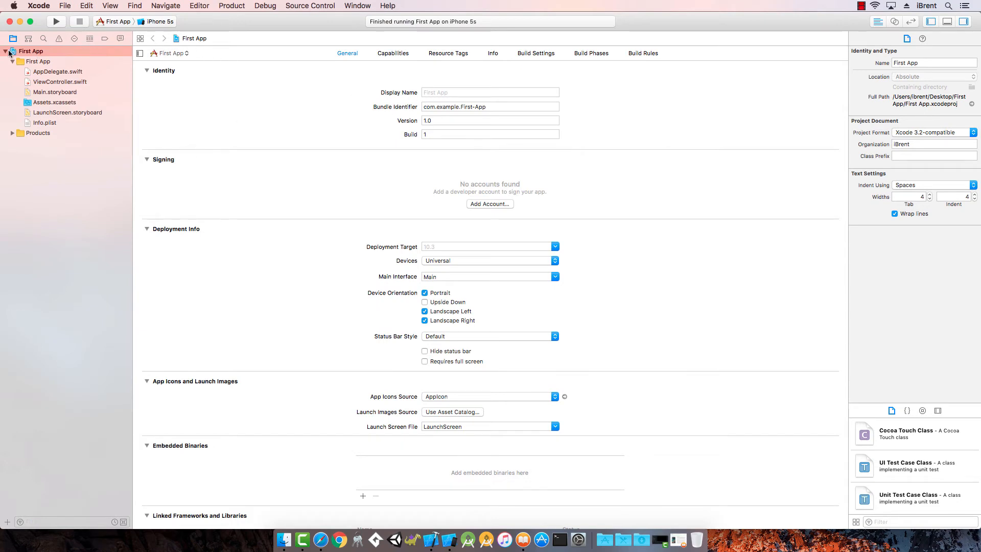
left_click(31, 51)
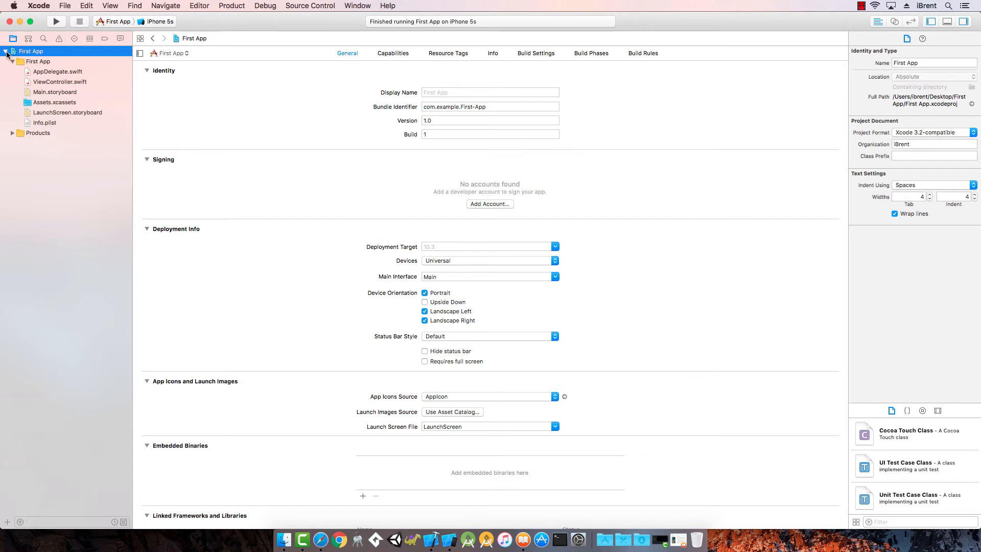
left_click(13, 61)
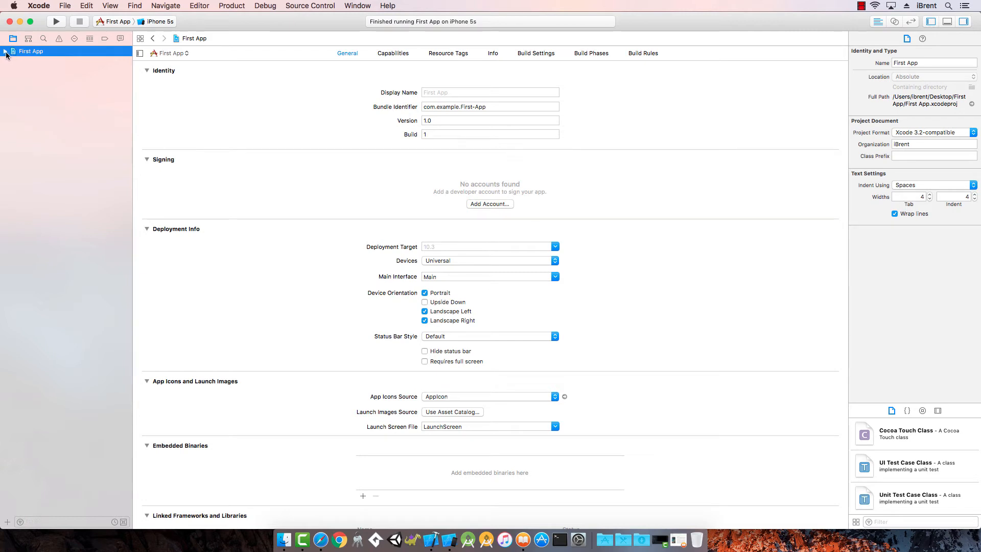
left_click(5, 61)
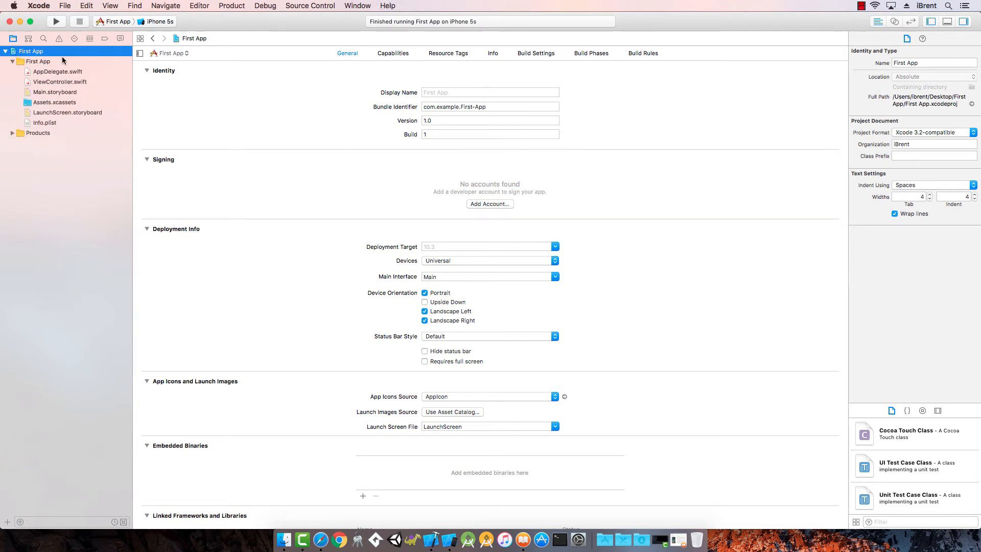
mouse_move(462, 103)
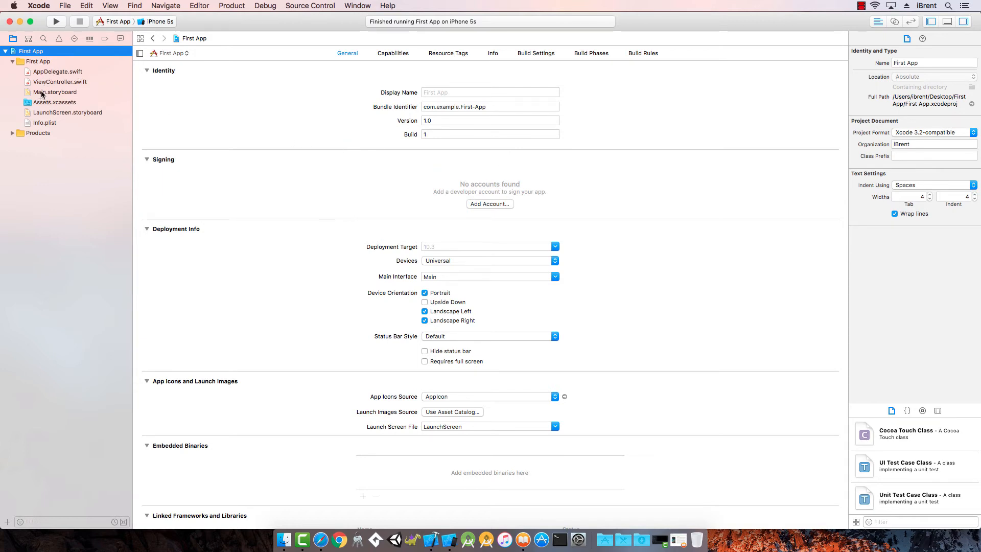
Open Main.storyboard from the Project navigator.
left_click(56, 92)
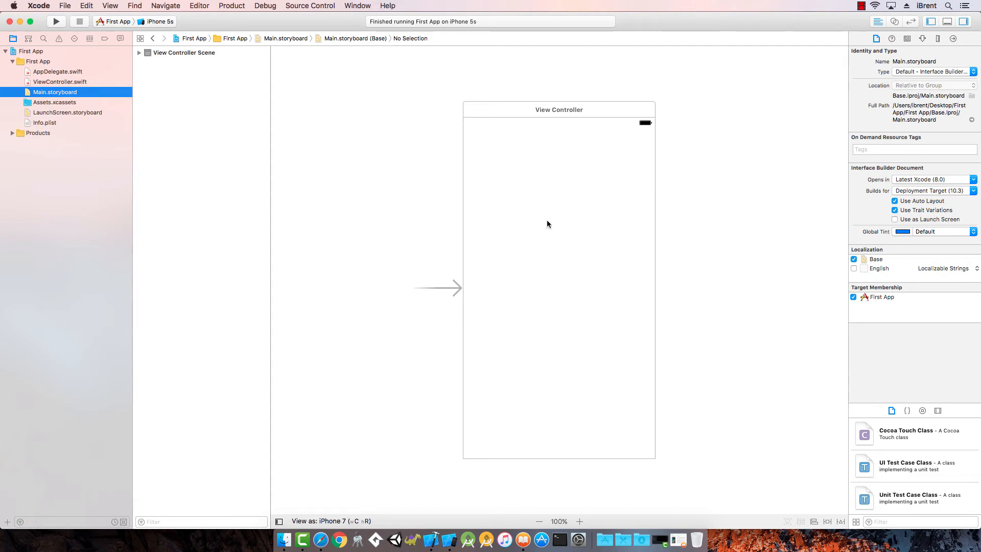
mouse_move(533, 248)
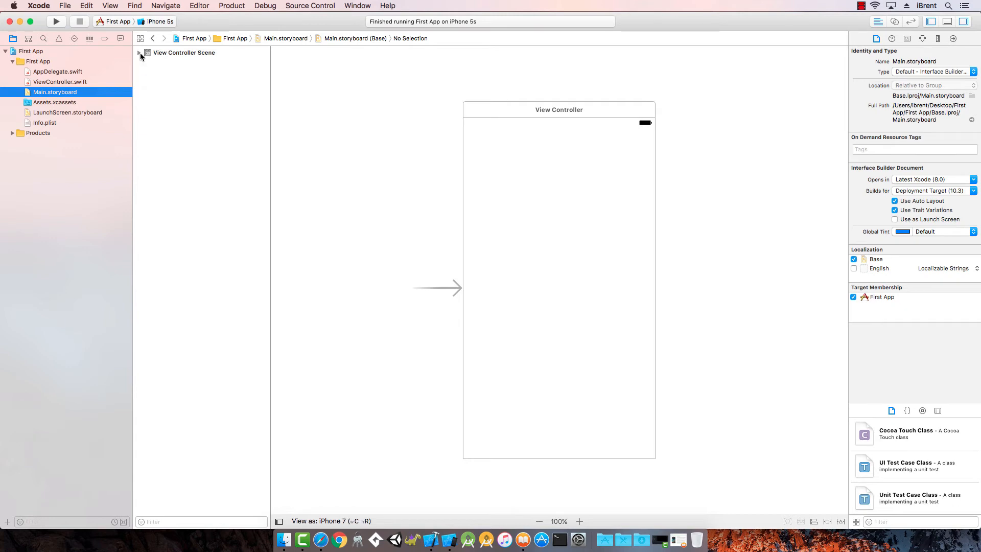
Expand View Controller Scene and View Controller, select View, and show the Utilities pane.
left_click(140, 52)
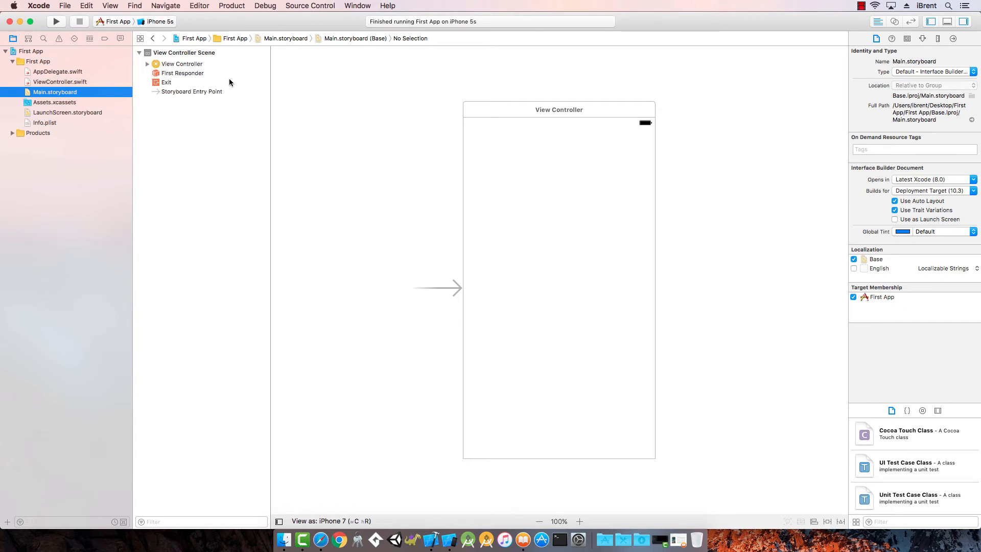
mouse_move(302, 102)
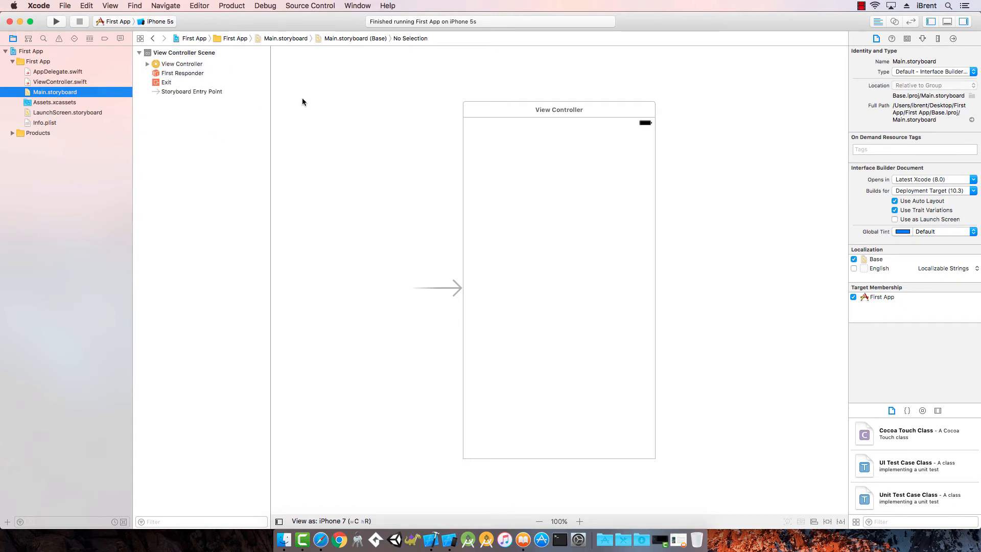
left_click(558, 109)
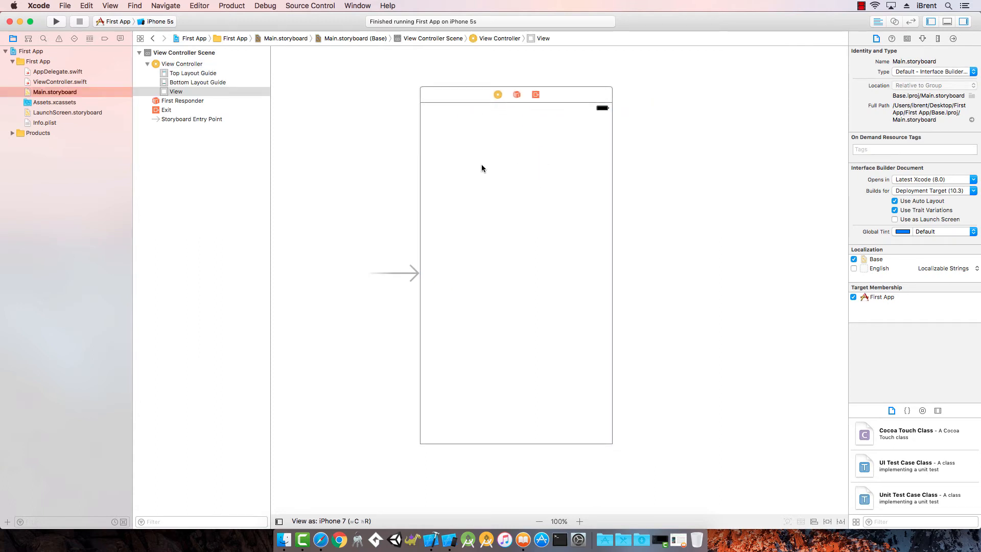
mouse_move(559, 202)
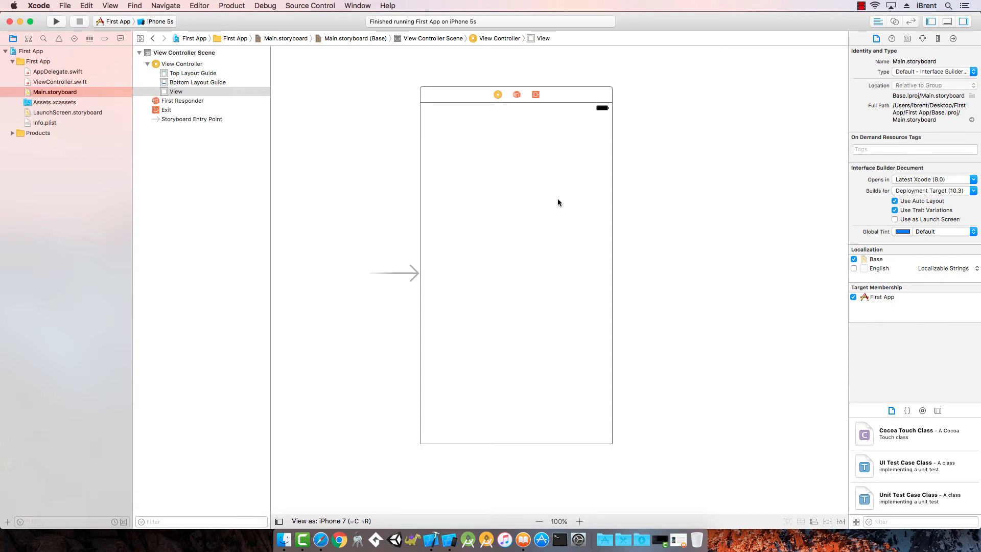
left_click(176, 92)
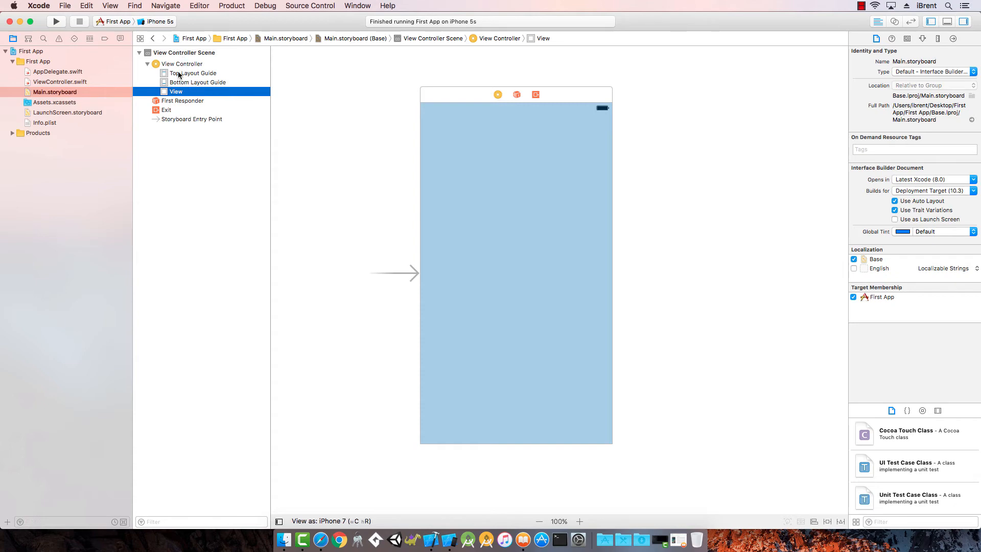
mouse_move(444, 172)
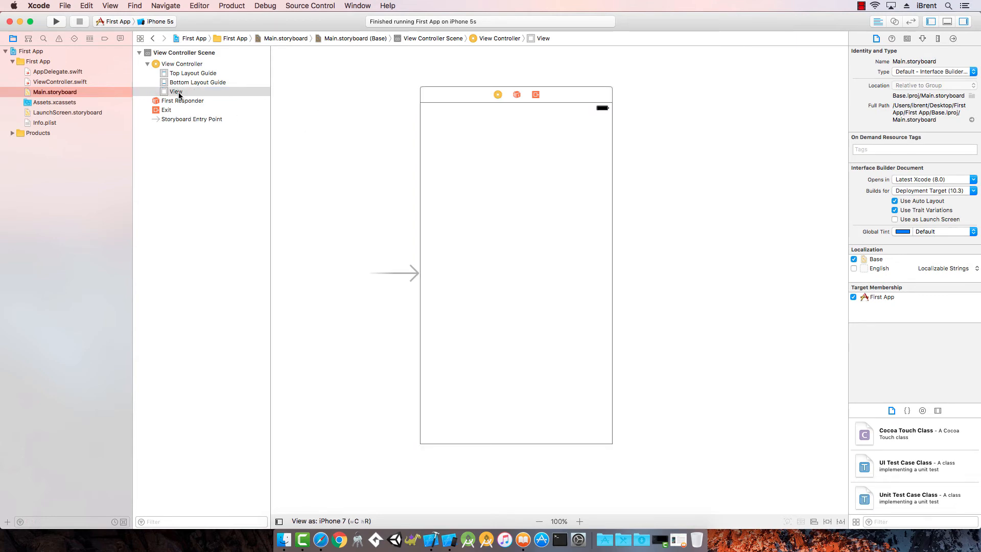
left_click(176, 91)
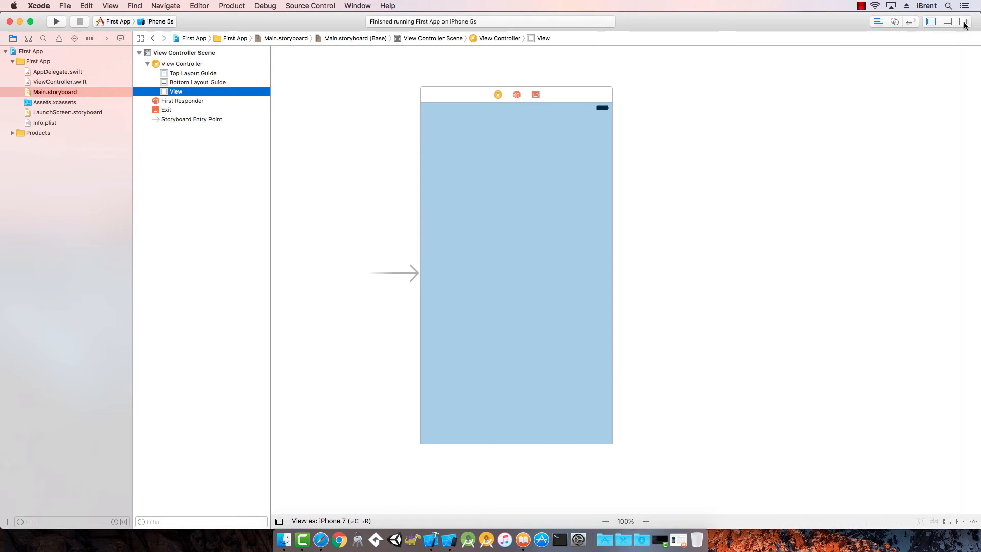
left_click(966, 21)
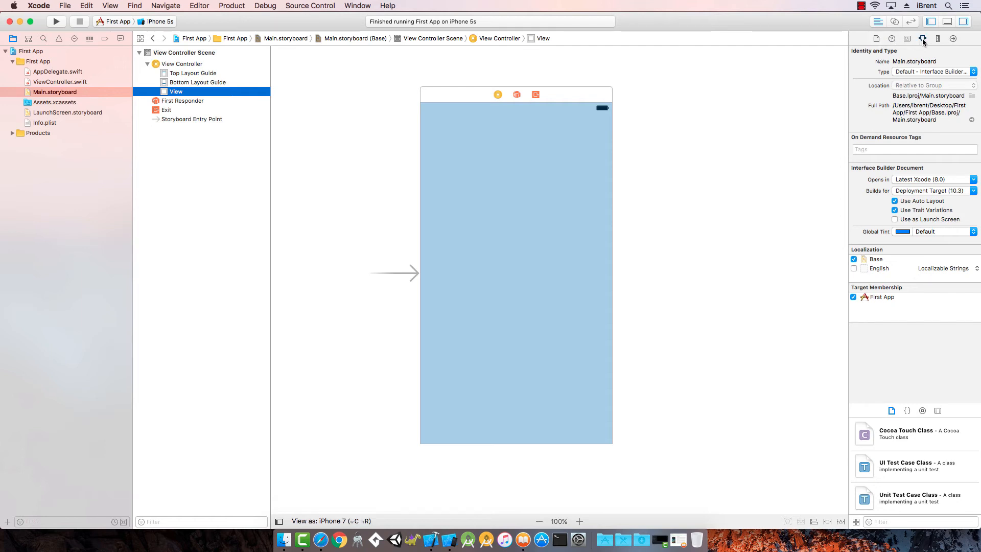
Show the Attributes inspector for the selected storyboard View.
left_click(922, 39)
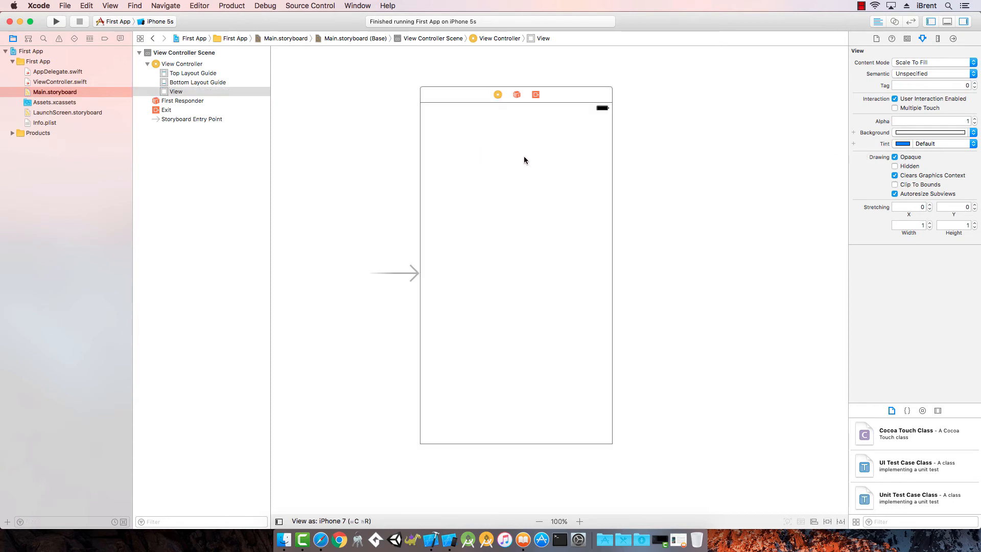
mouse_move(482, 142)
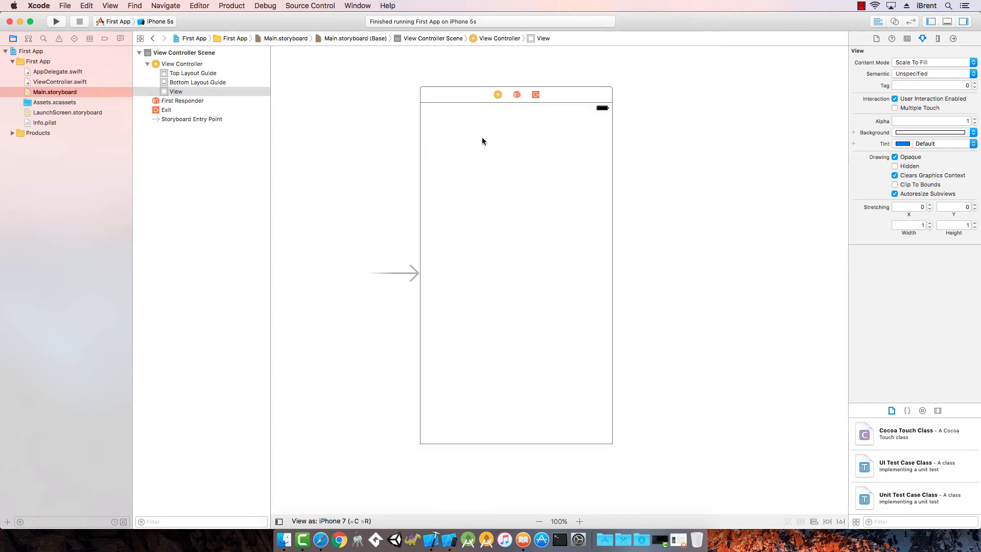
mouse_move(532, 189)
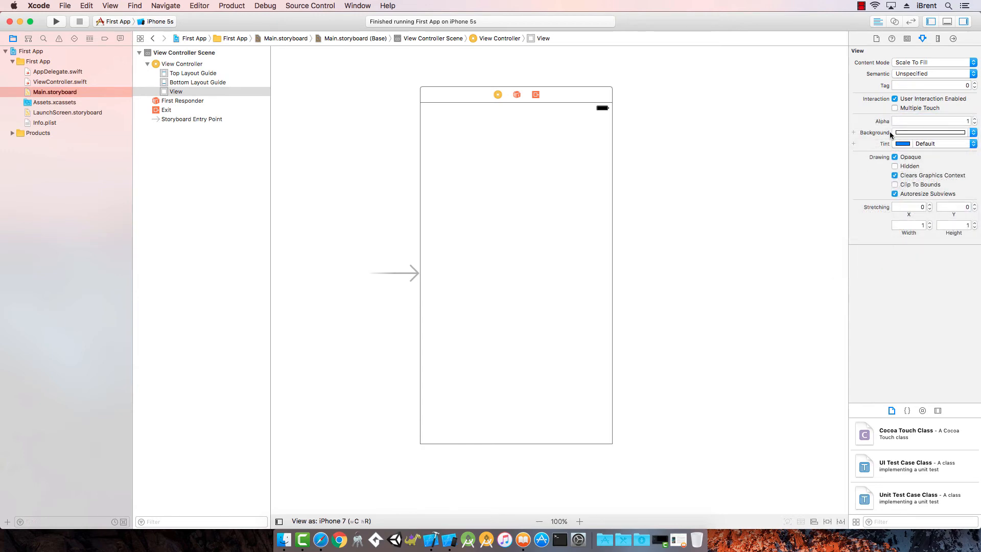
Set the View's background colour to blue using the Colors window wheel.
left_click(931, 132)
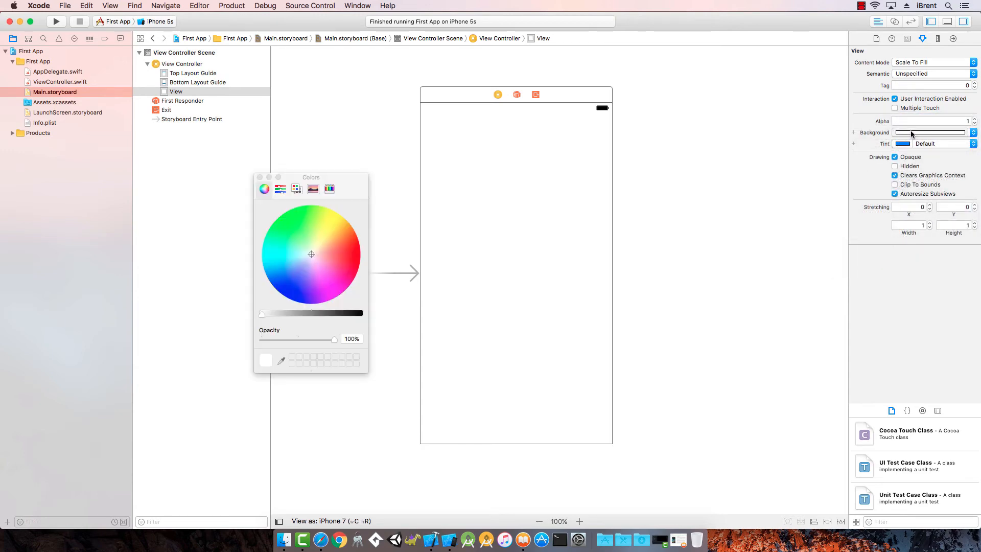
left_click_drag(311, 177, 666, 135)
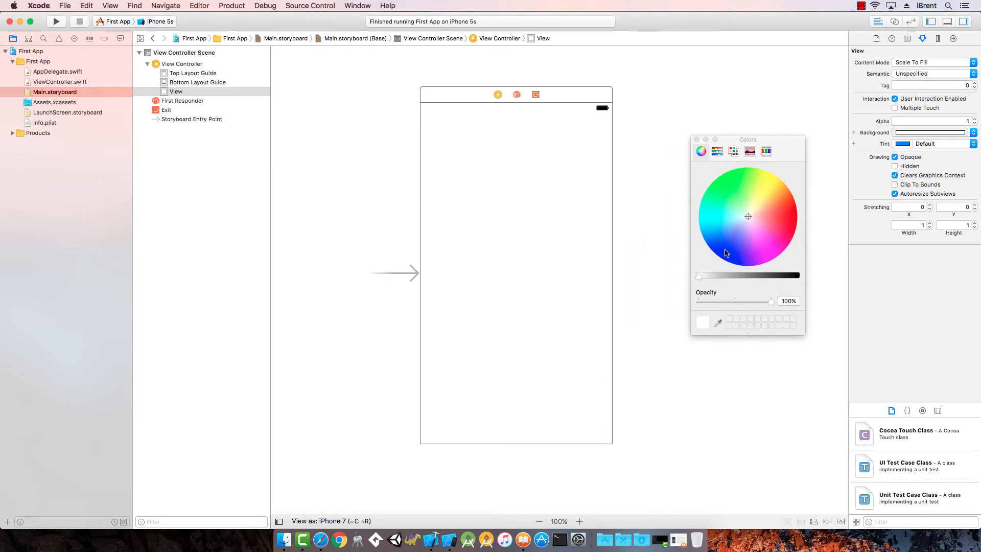
mouse_move(749, 218)
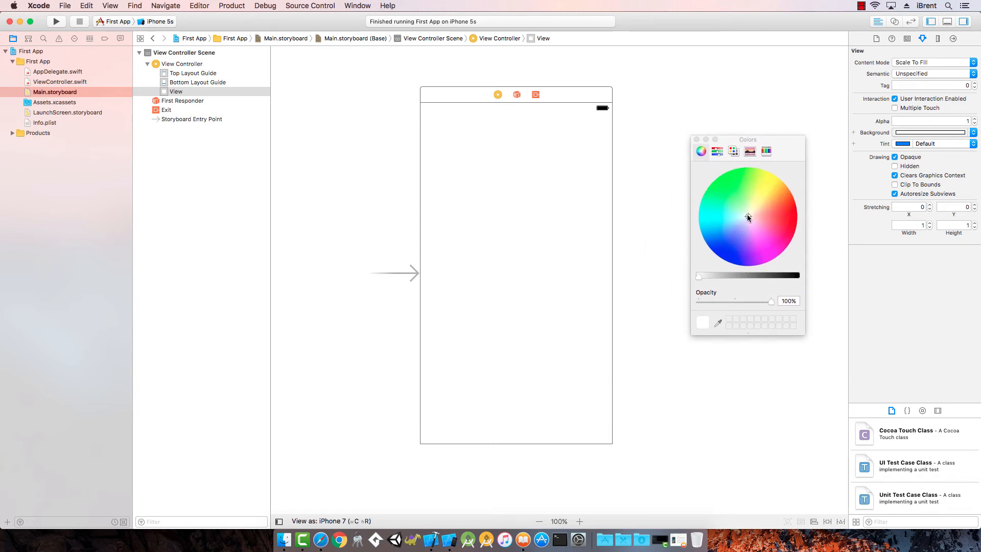
left_click(752, 191)
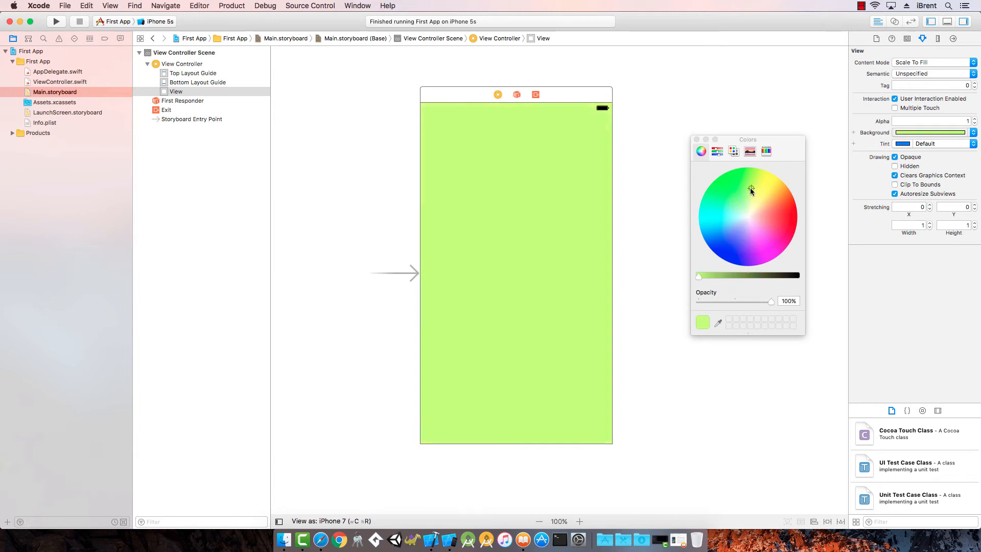
left_click(713, 225)
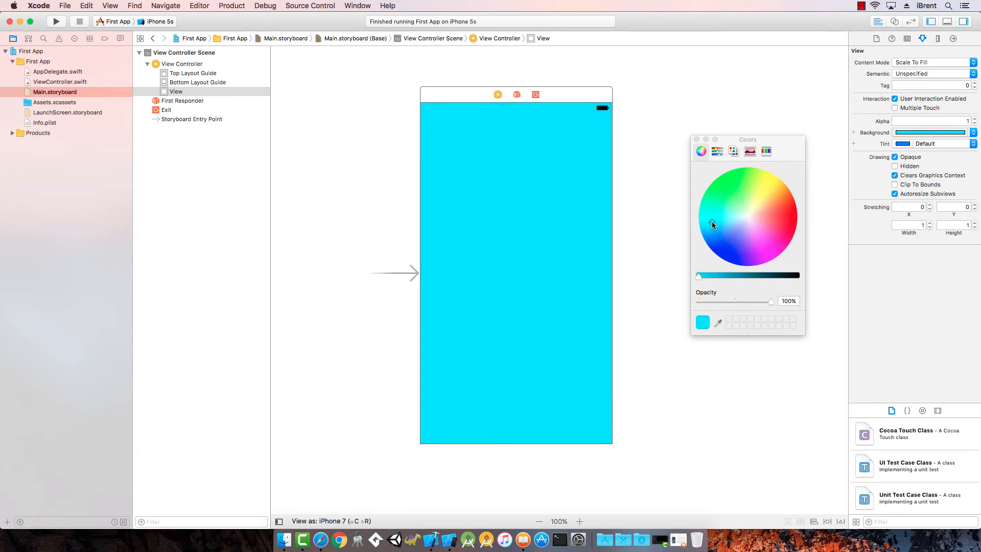
left_click(719, 234)
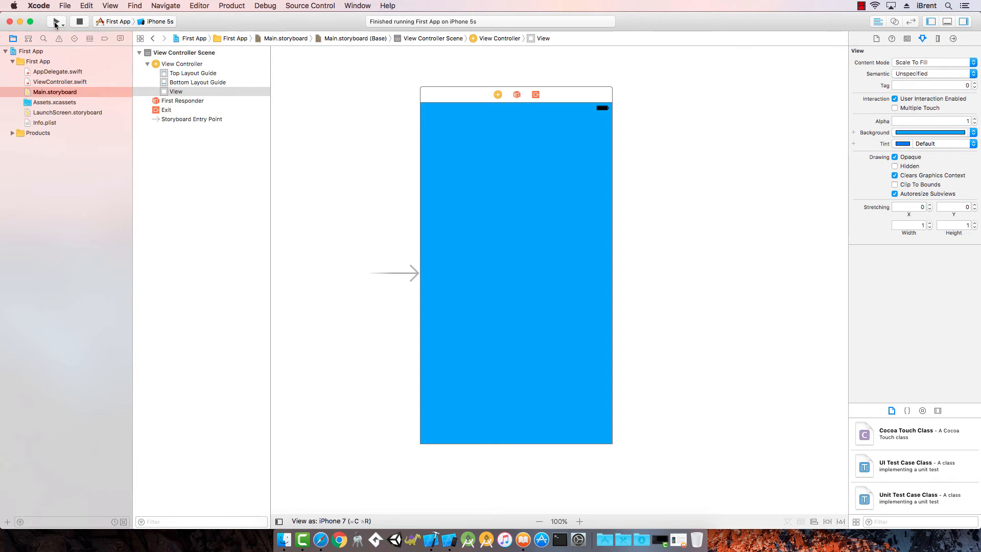
Run First App with the blue background on the iPhone 5s simulator.
left_click(56, 22)
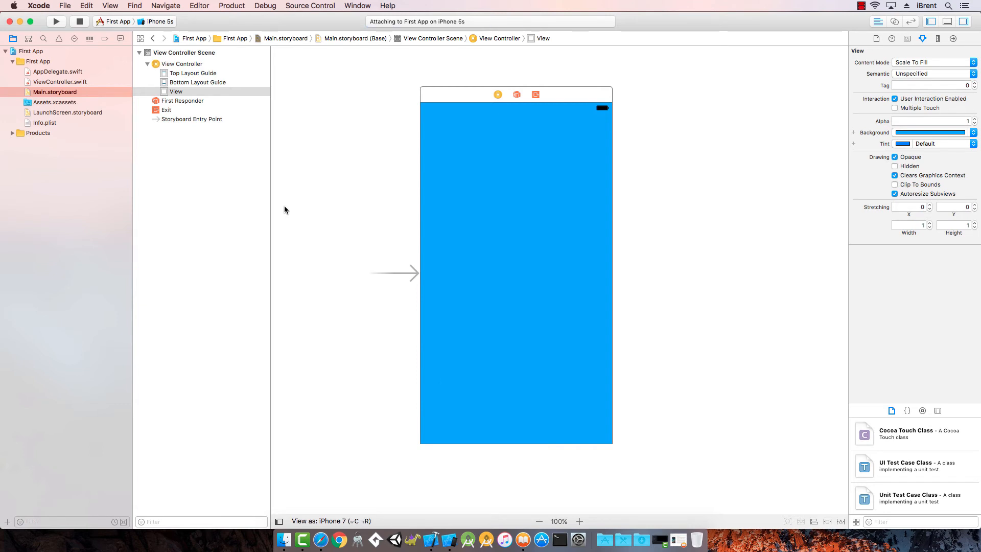
mouse_move(297, 248)
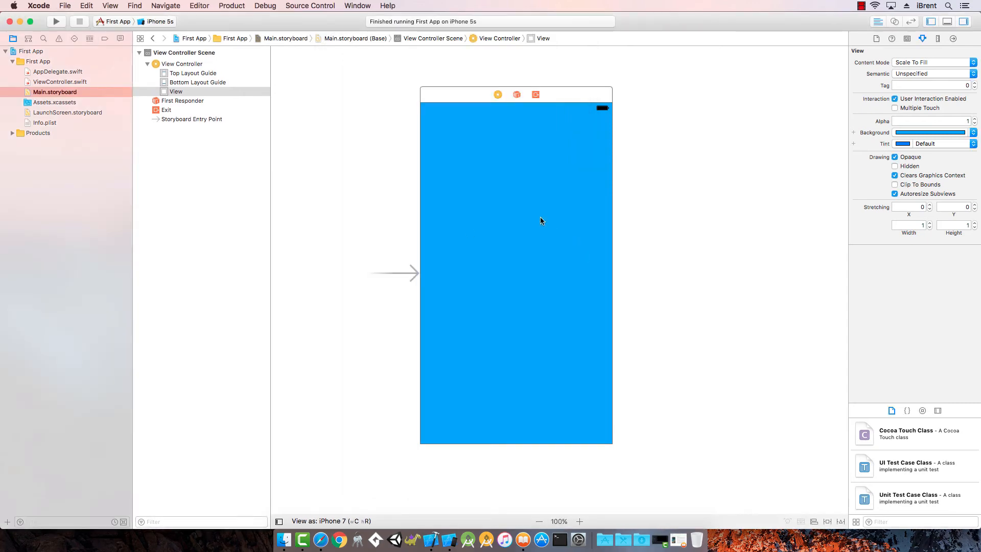
mouse_move(470, 131)
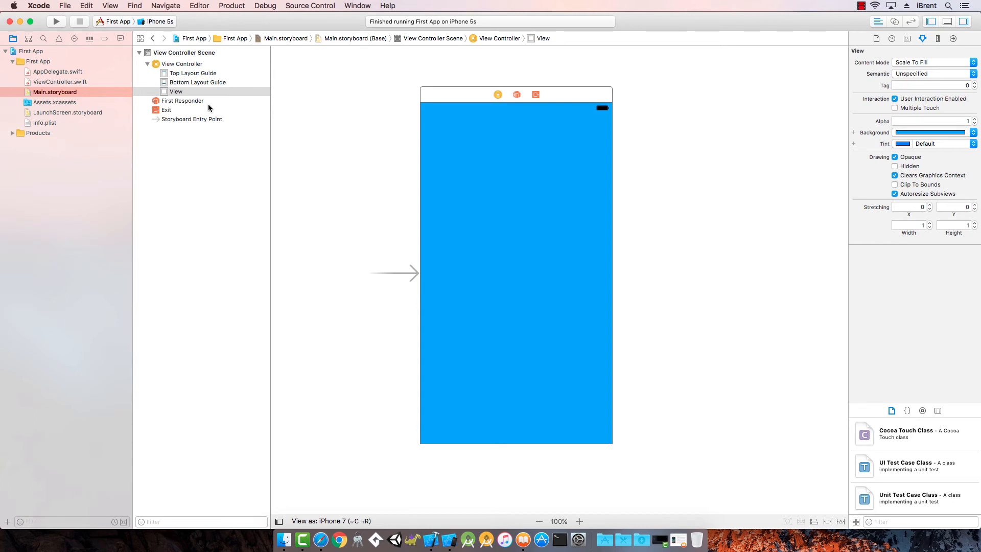
Select the blue View in the Document Outline for deletion.
left_click(176, 91)
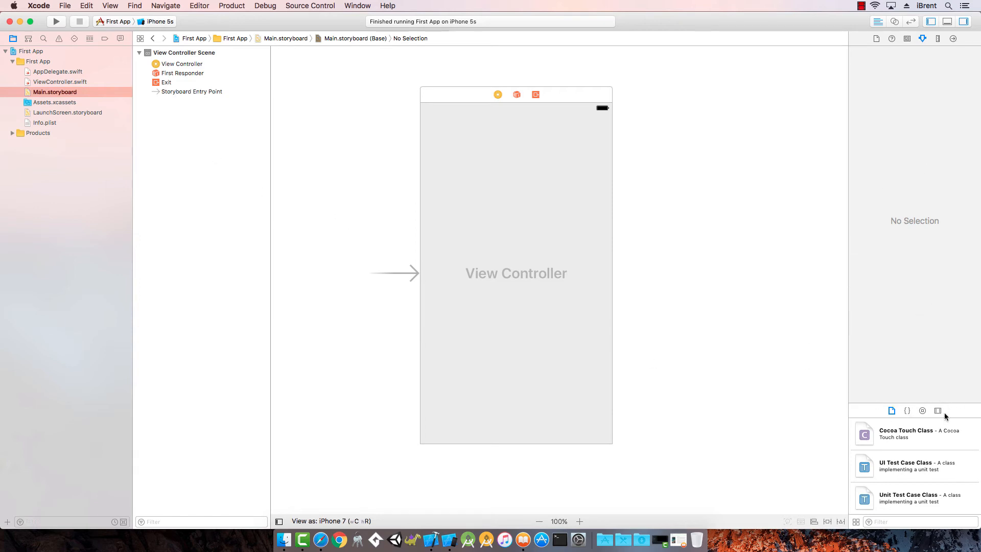
mouse_move(876, 46)
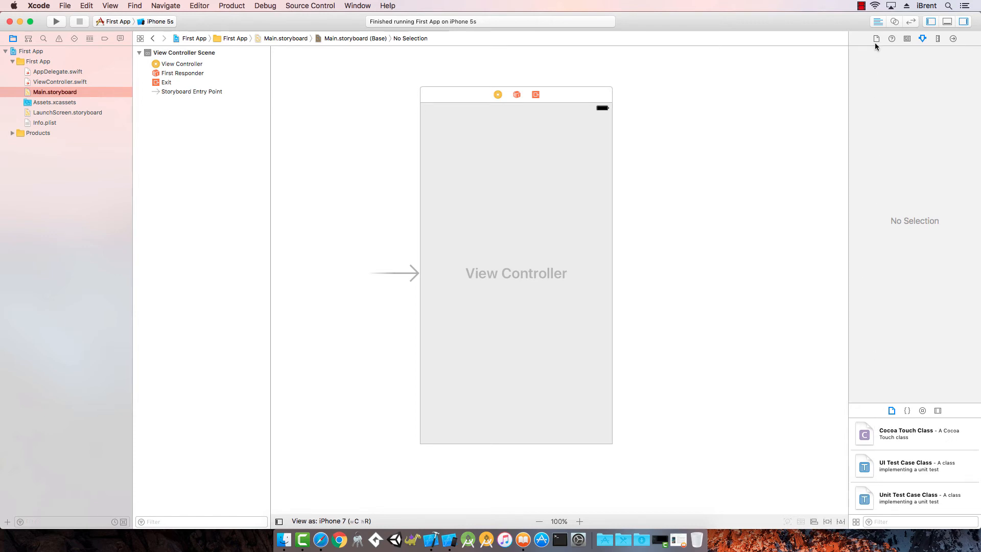
mouse_move(894, 403)
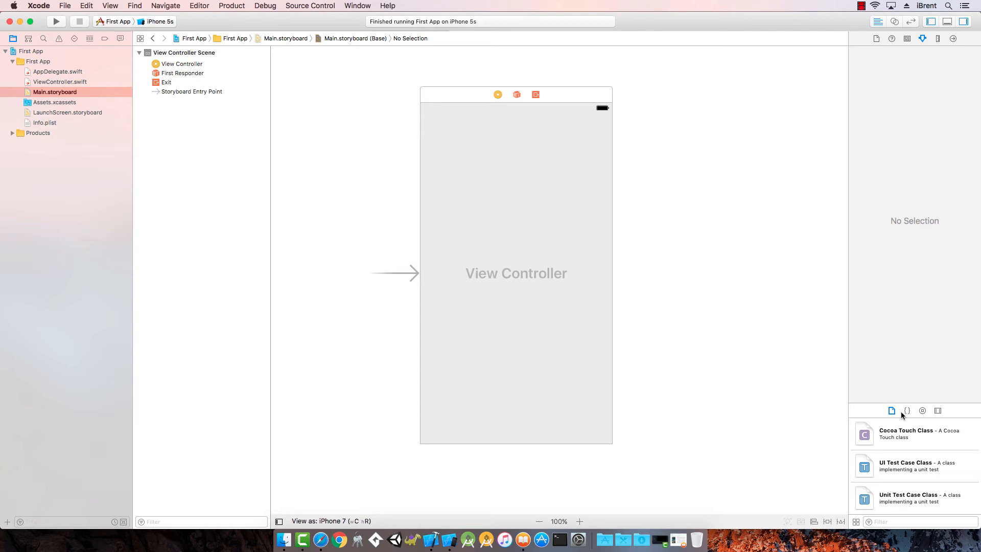
Show the Object Library and scroll past the controllers to the Image View entry.
left_click(906, 411)
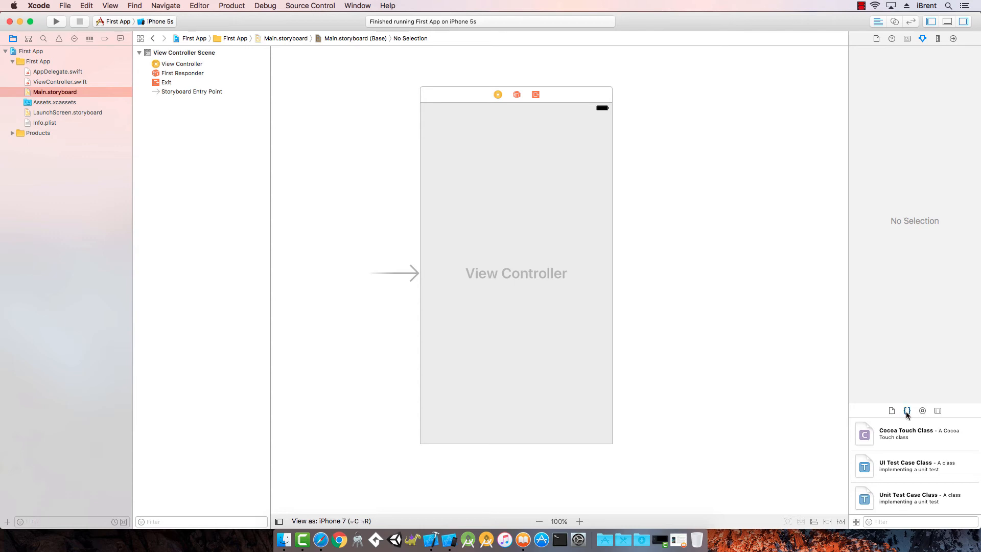
left_click(922, 411)
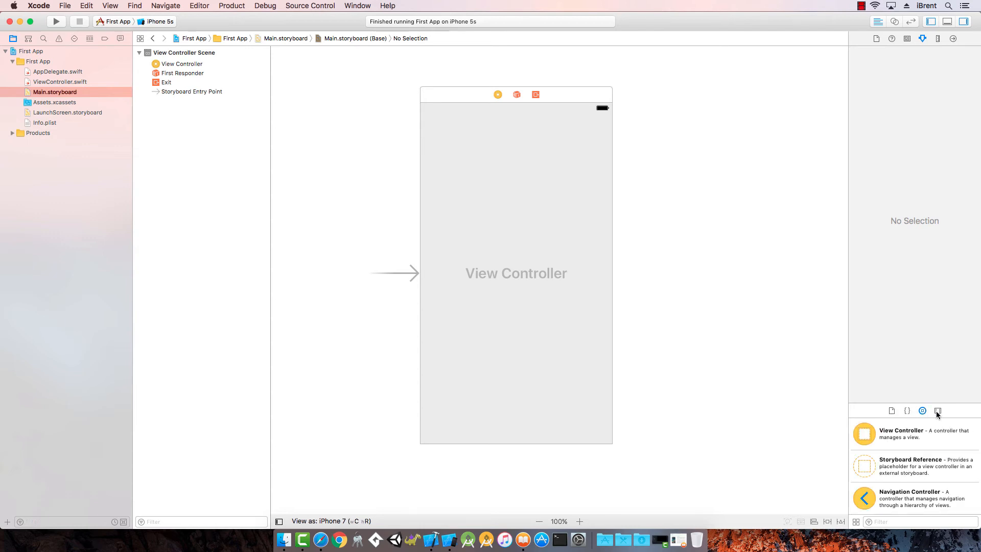
mouse_move(922, 411)
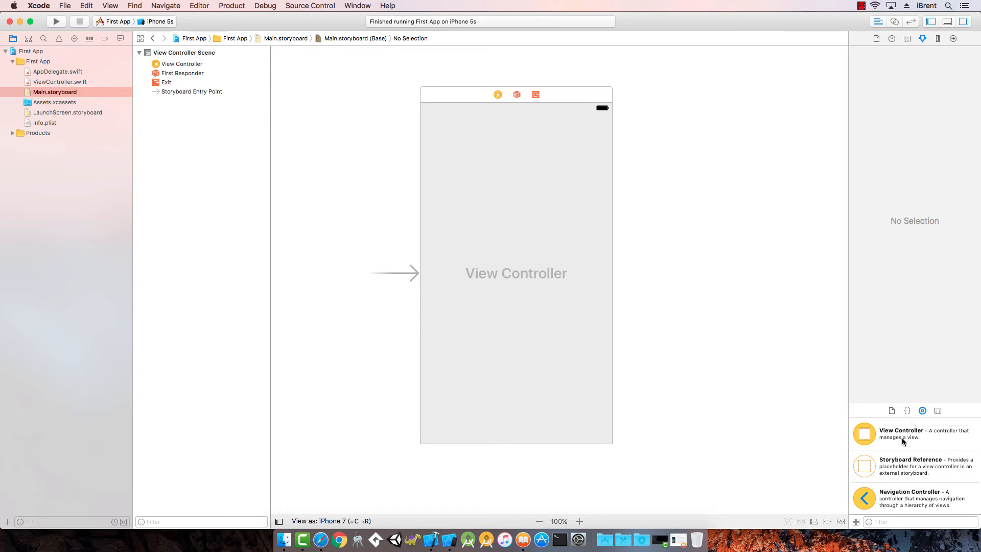
mouse_move(917, 461)
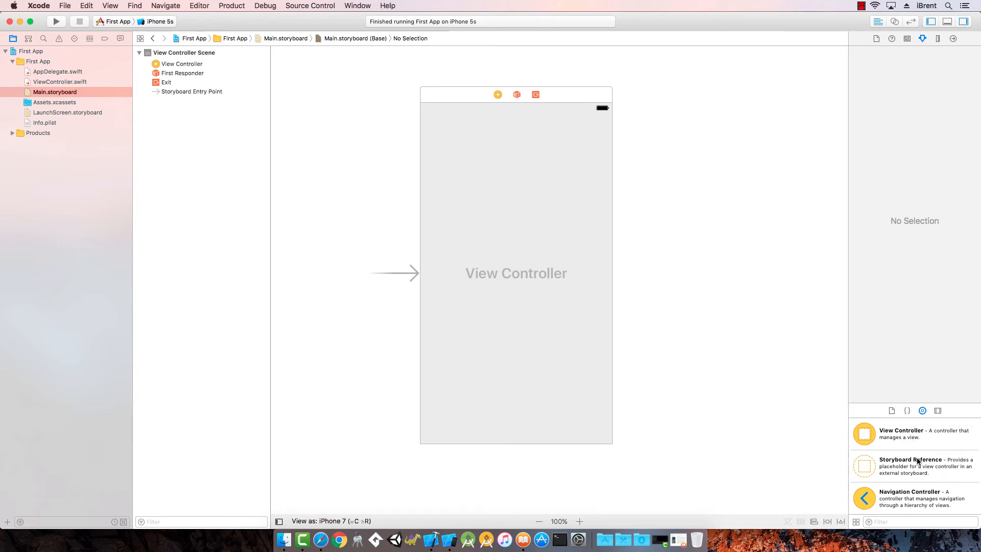
scroll("down", 3)
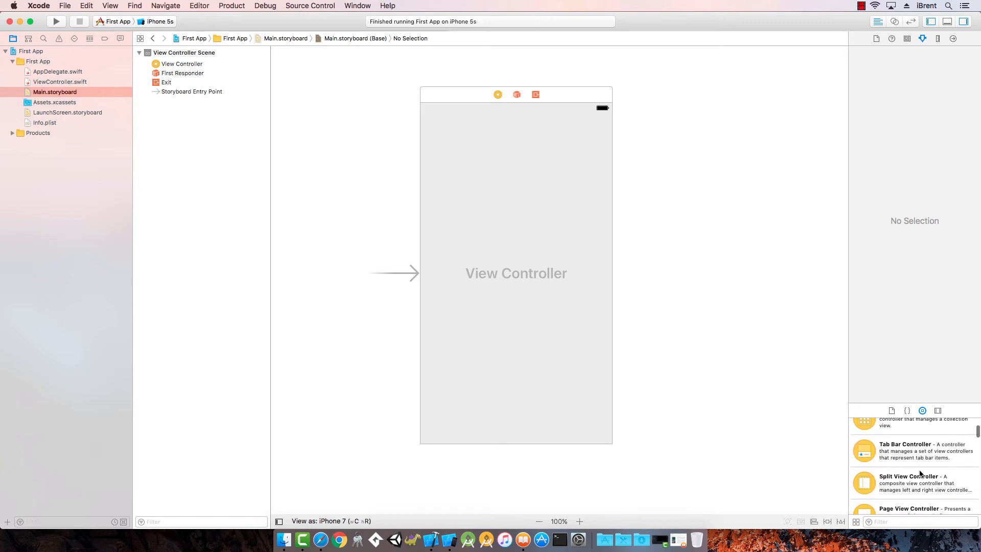
scroll("down", 3)
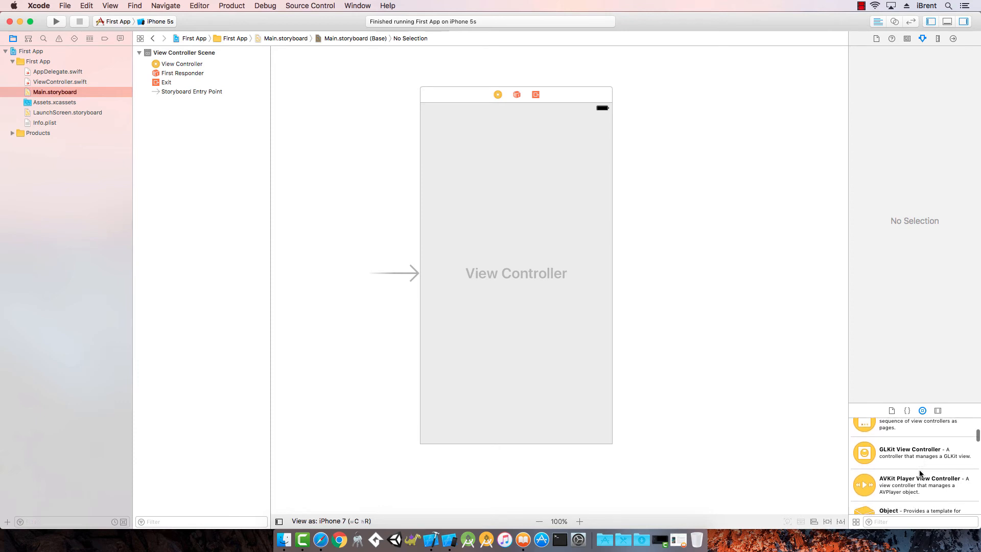
scroll("down", 3)
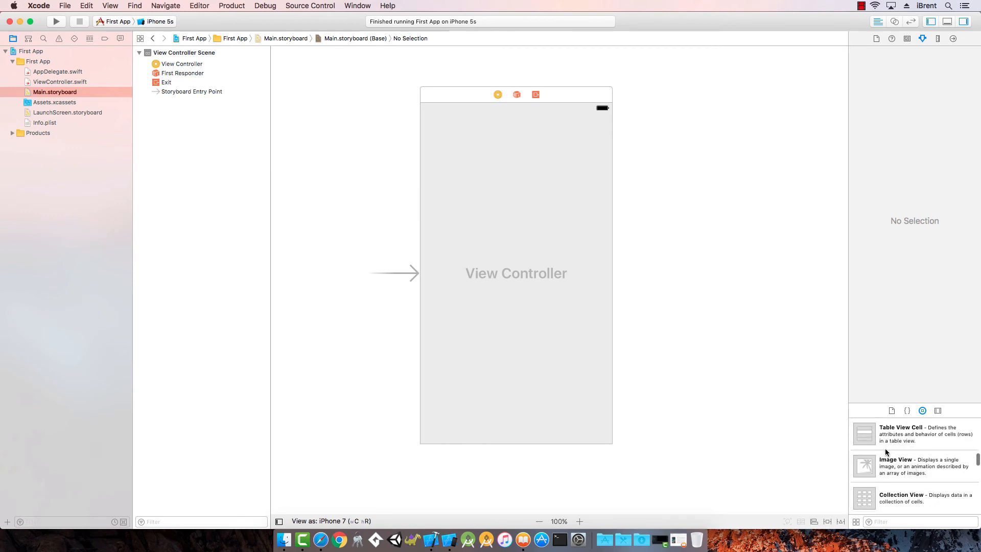
mouse_move(873, 469)
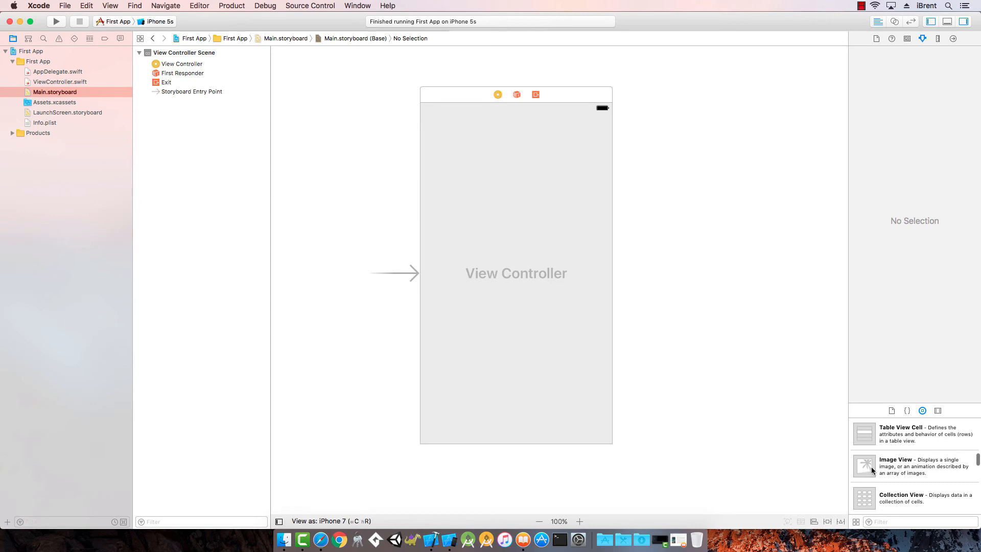
mouse_move(864, 507)
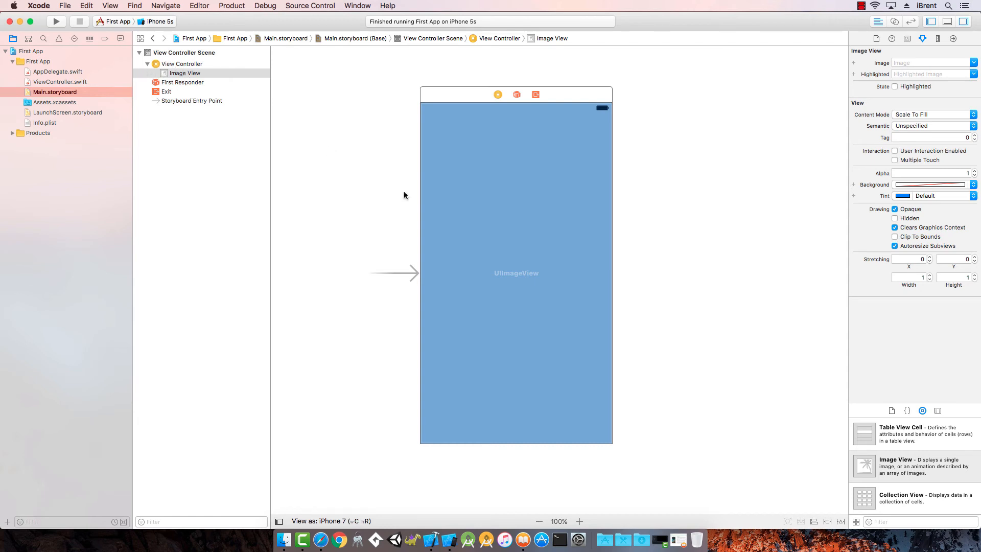
Select the full-screen Image View and bring up its Image attribute dropdown.
left_click(530, 209)
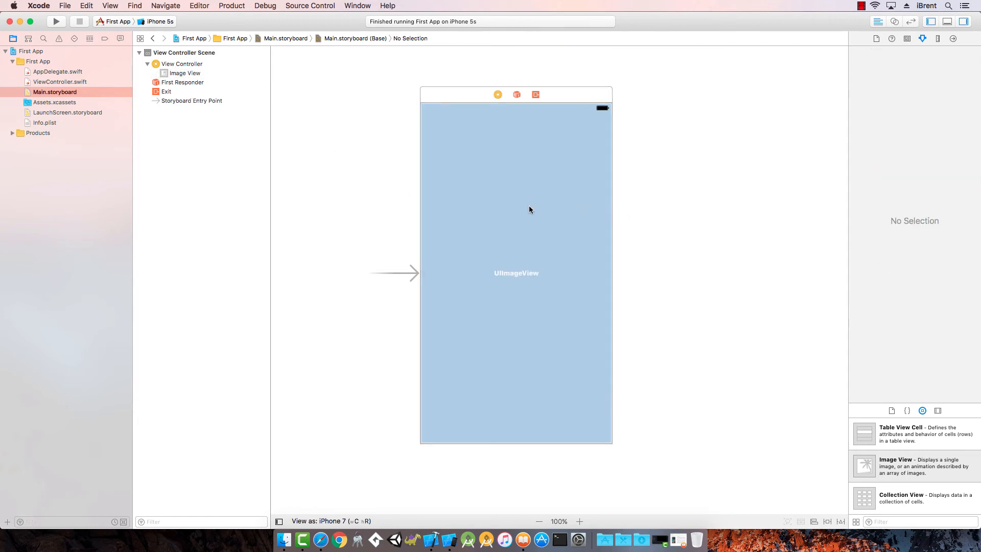
mouse_move(520, 172)
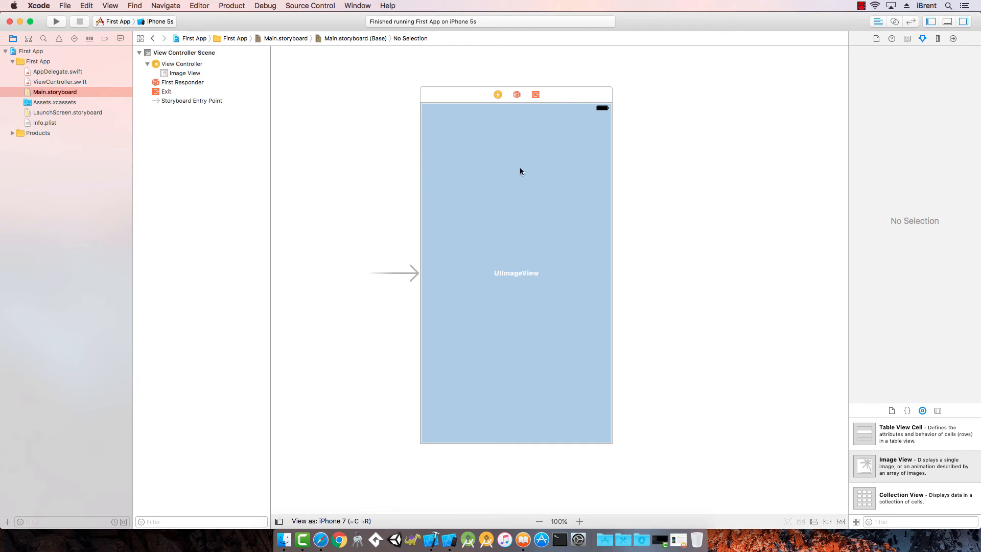
left_click(185, 73)
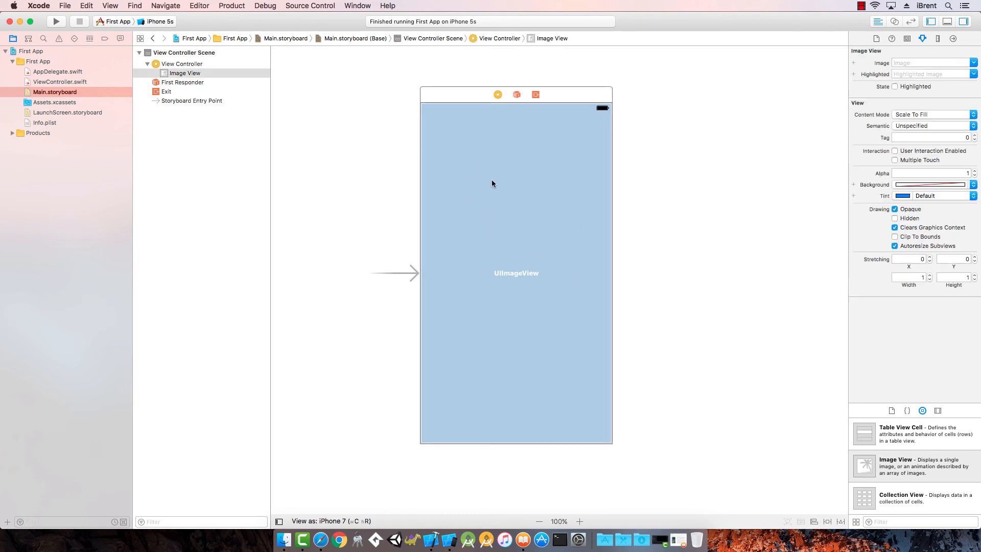
mouse_move(798, 109)
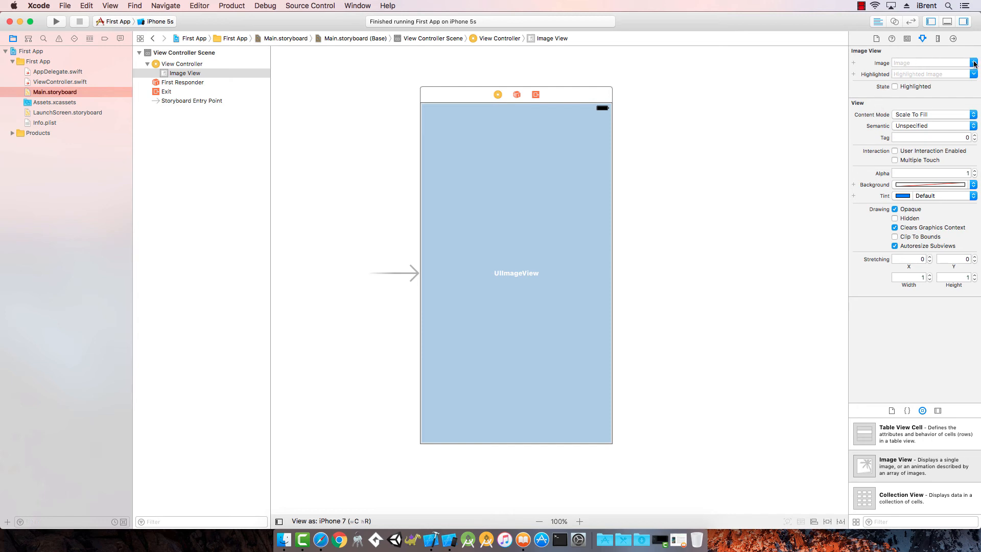
left_click(932, 62)
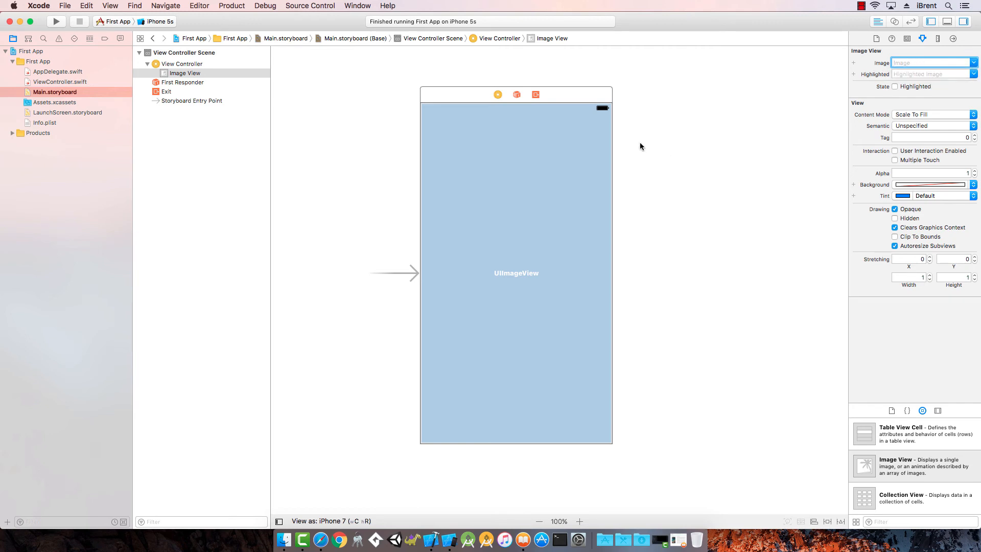
mouse_move(858, 82)
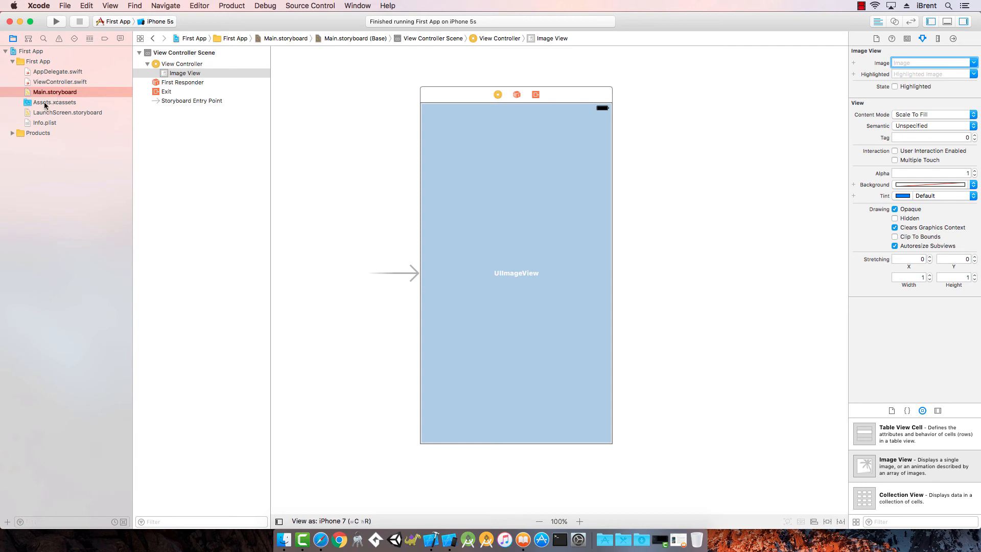
Open Assets.xcassets, which holds only the AppIcon entry.
left_click(53, 103)
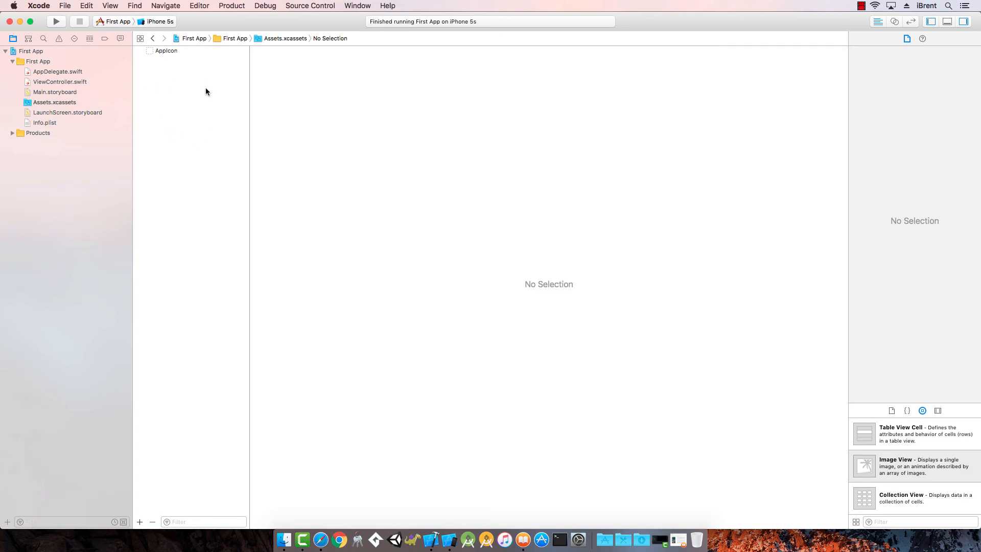
left_click(166, 50)
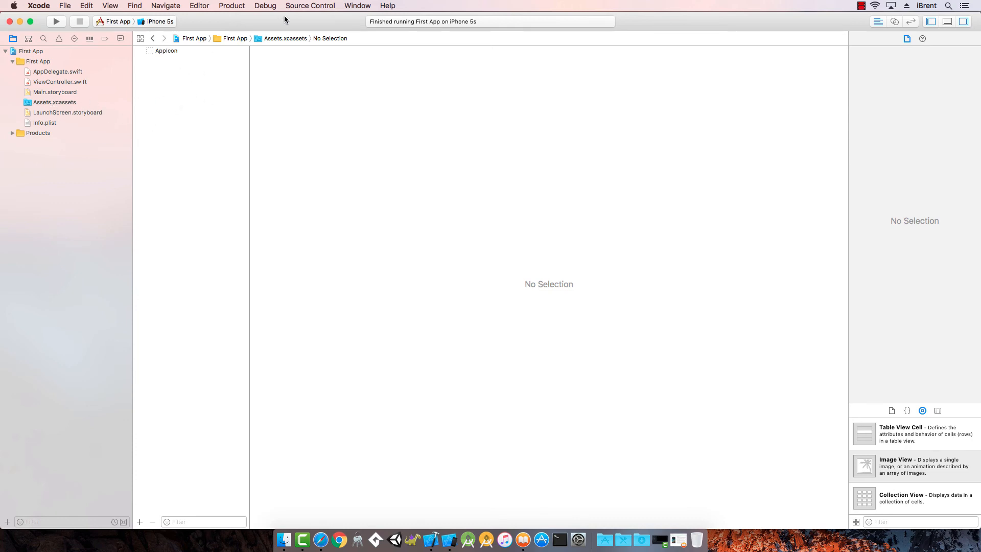
mouse_move(166, 116)
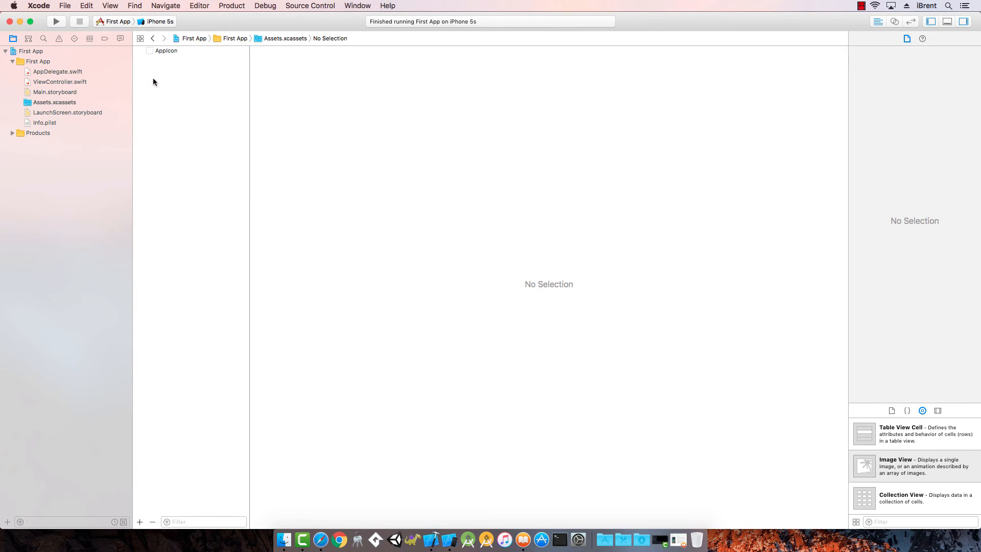
mouse_move(190, 106)
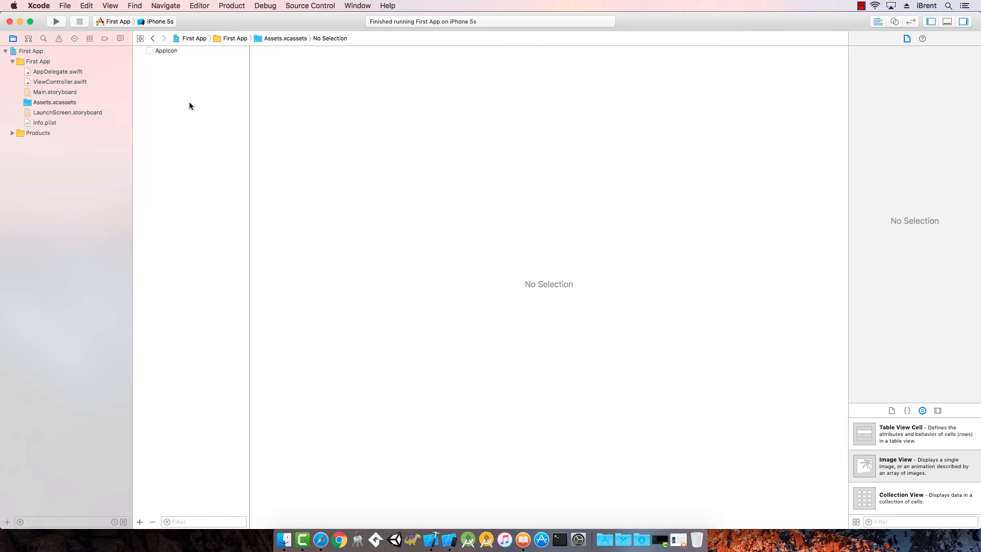
mouse_move(192, 131)
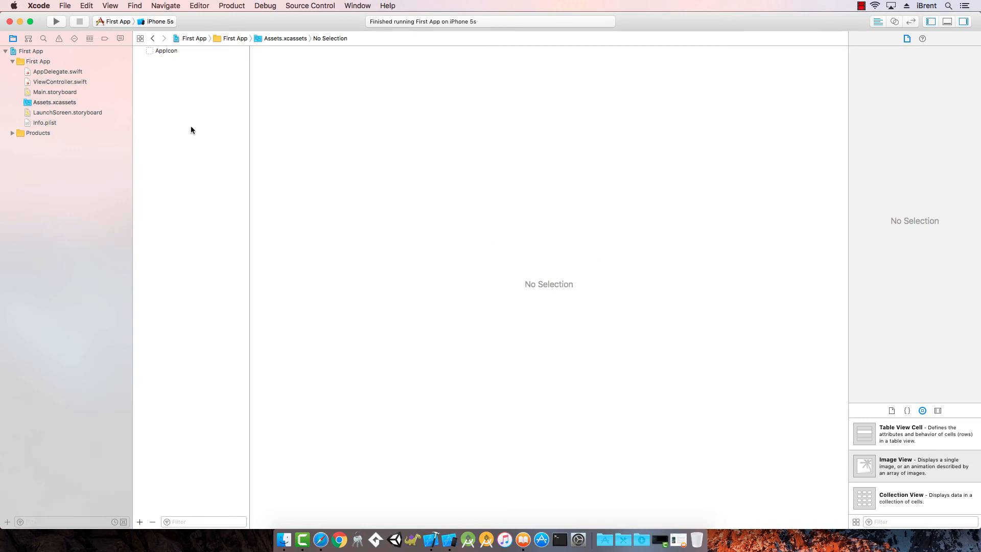
mouse_move(323, 228)
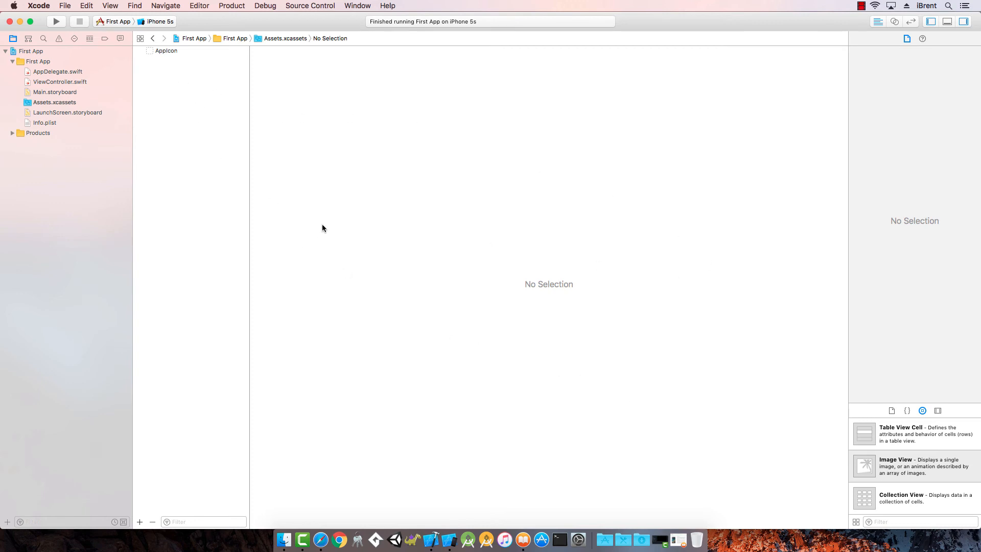
mouse_move(26, 32)
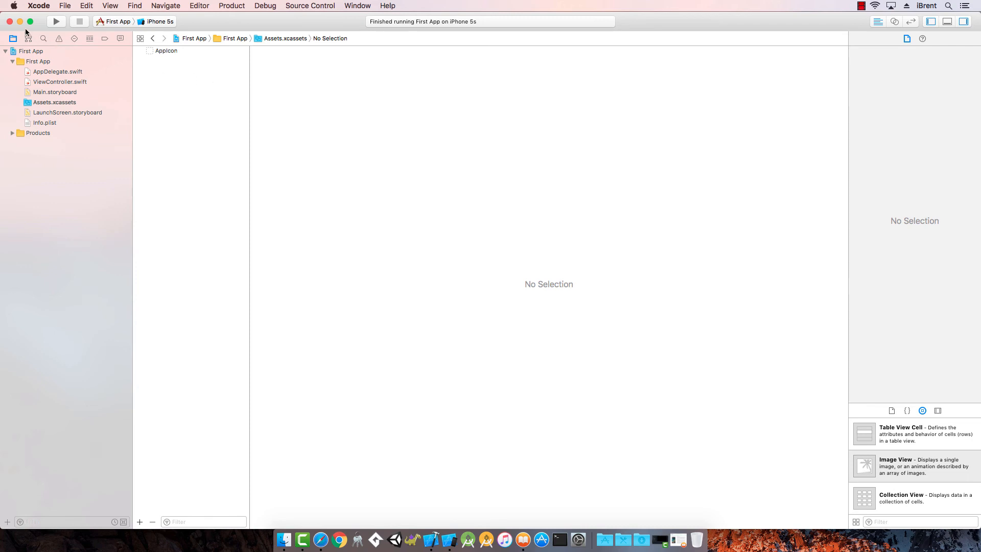
mouse_move(210, 87)
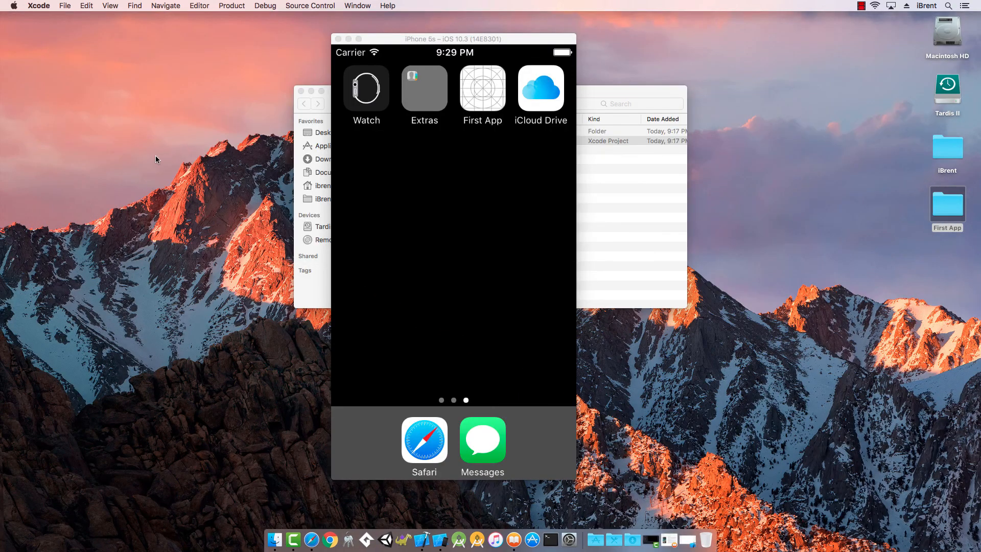
mouse_move(179, 168)
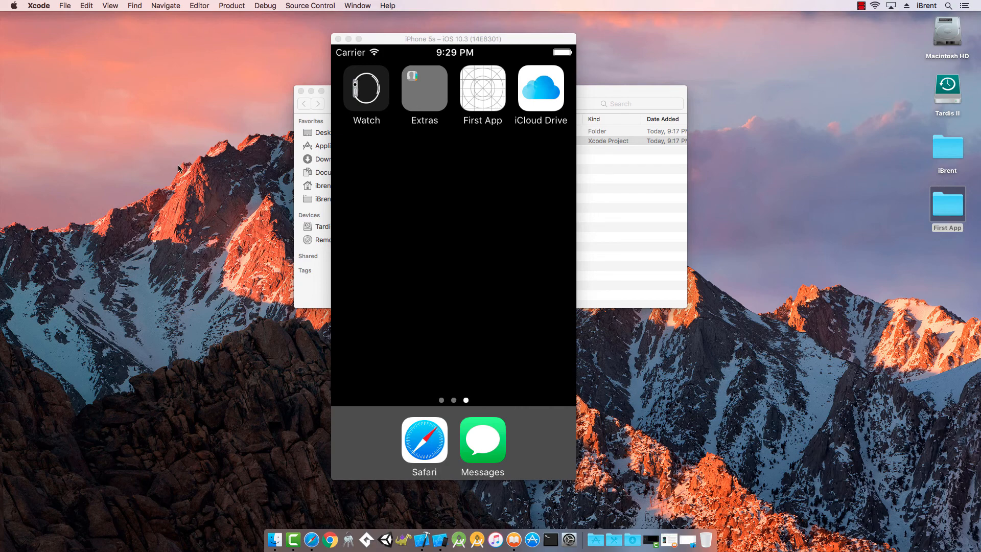
mouse_move(220, 251)
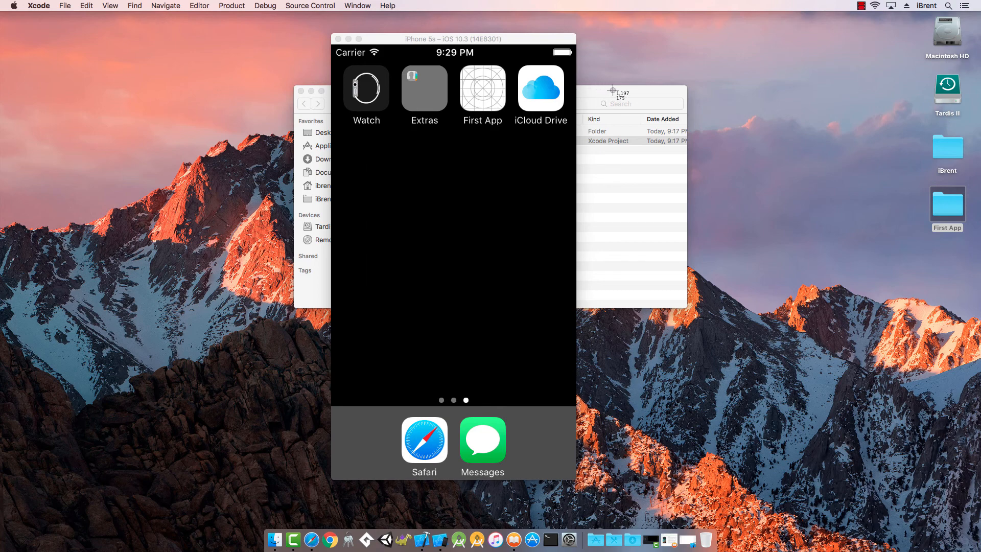
mouse_move(759, 92)
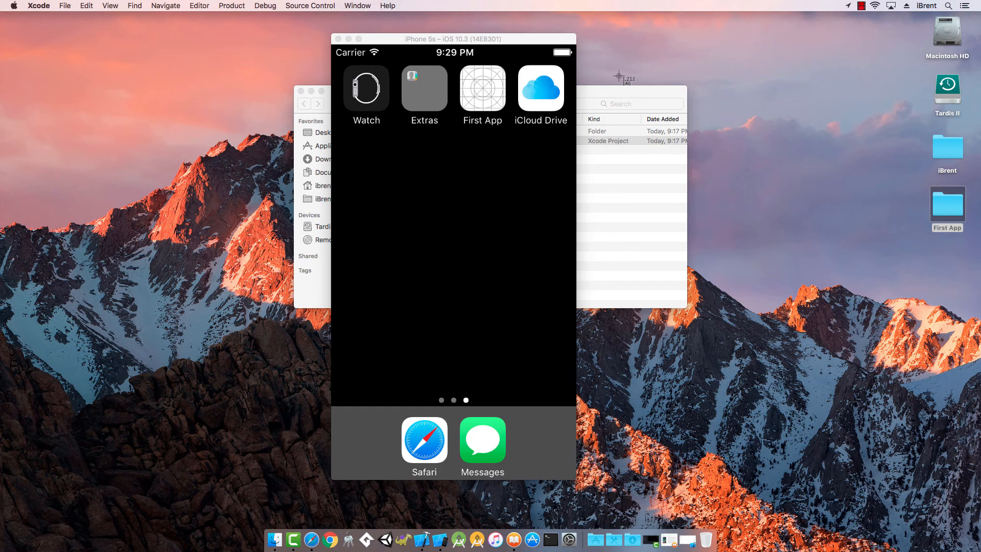
mouse_move(31, 37)
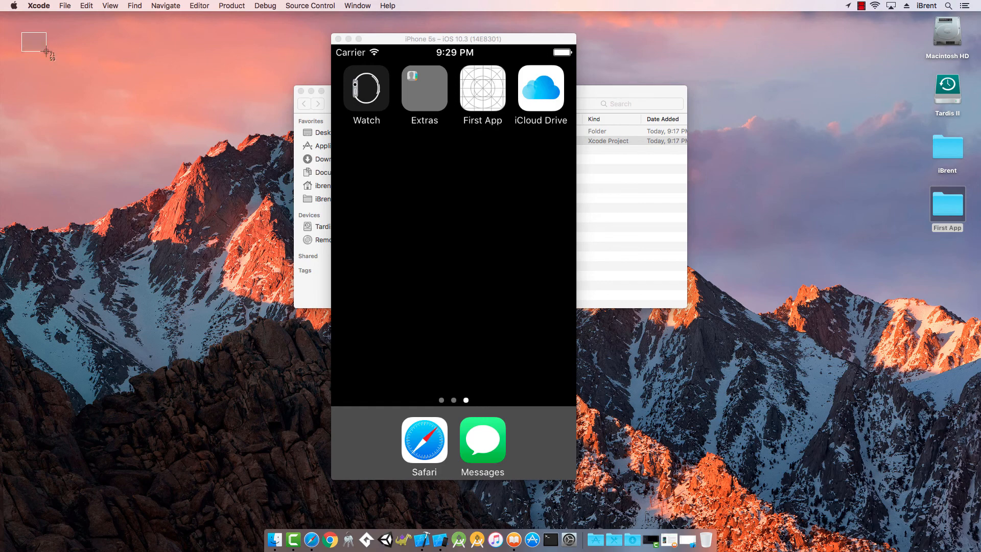
Screenshot a region of the mountain wallpaper onto the desktop.
left_click_drag(45, 37, 162, 300)
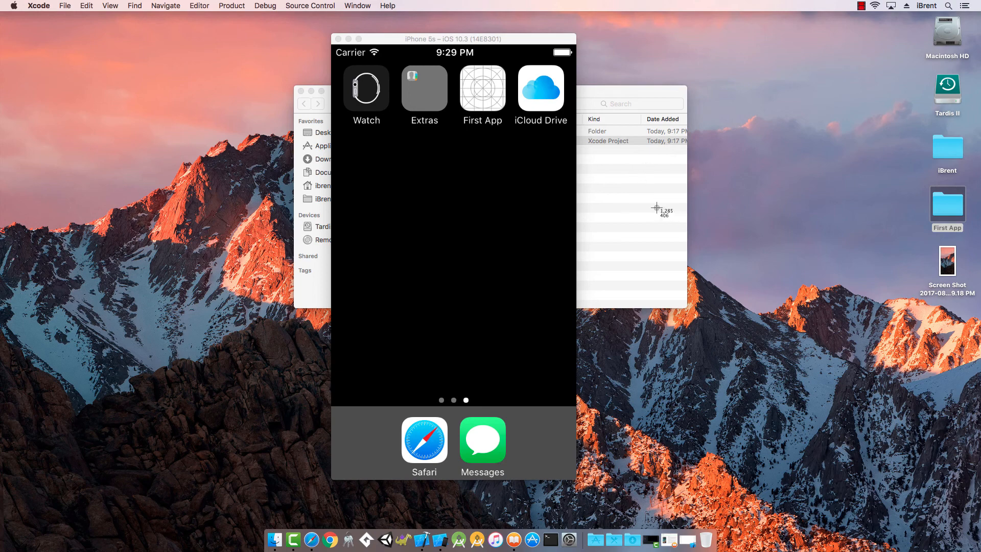
mouse_move(642, 200)
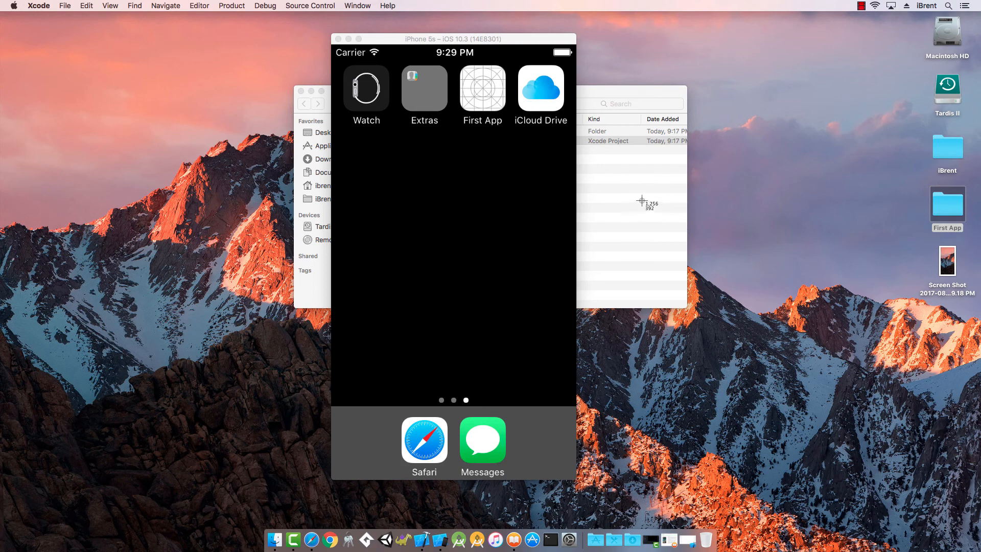
mouse_move(658, 193)
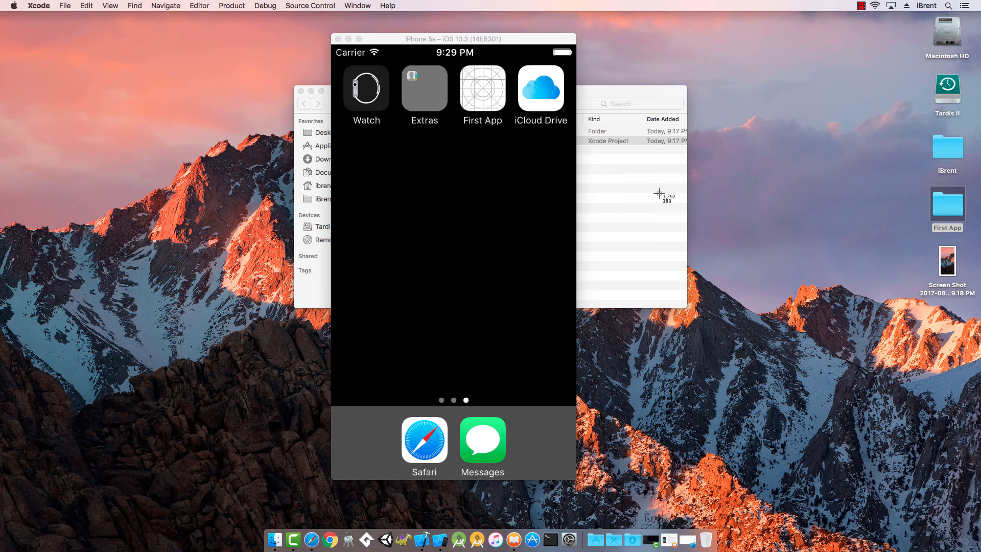
mouse_move(647, 213)
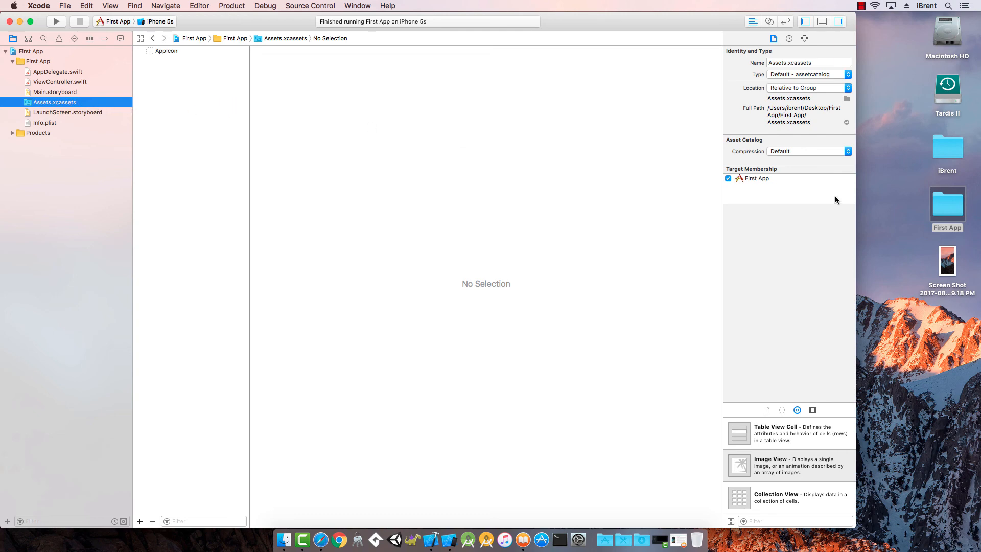
mouse_move(944, 257)
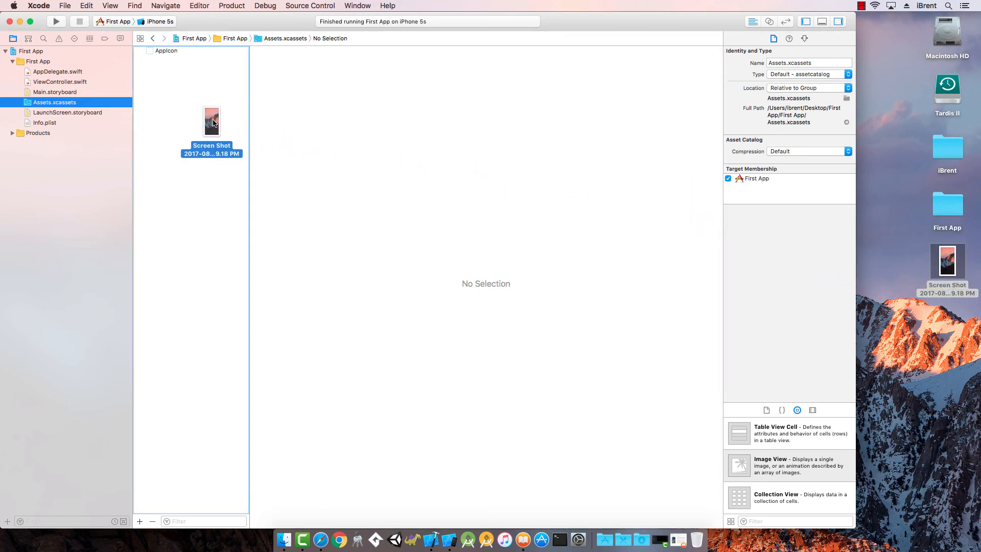
Show the new Screen Shot image set with the picture in its 1x slot.
left_click(212, 122)
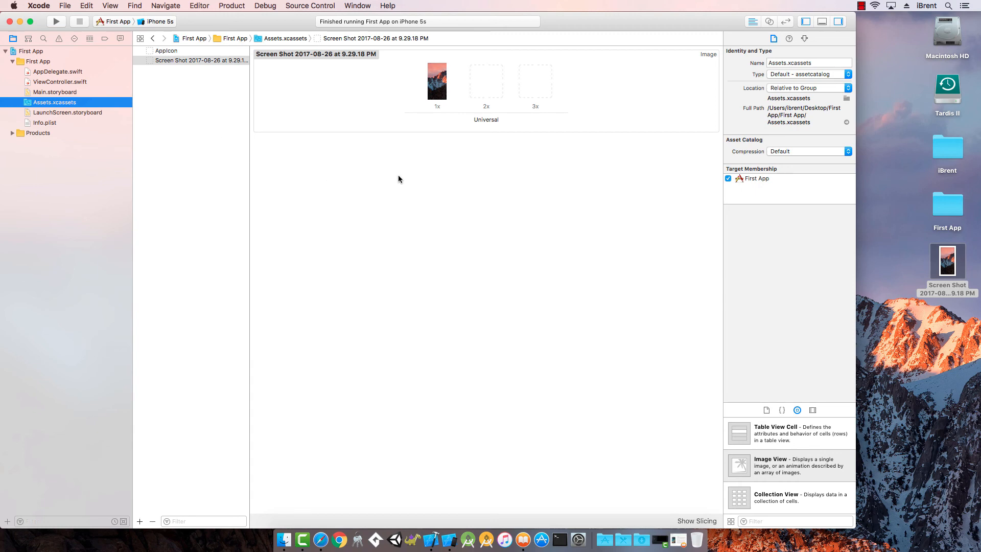
mouse_move(326, 63)
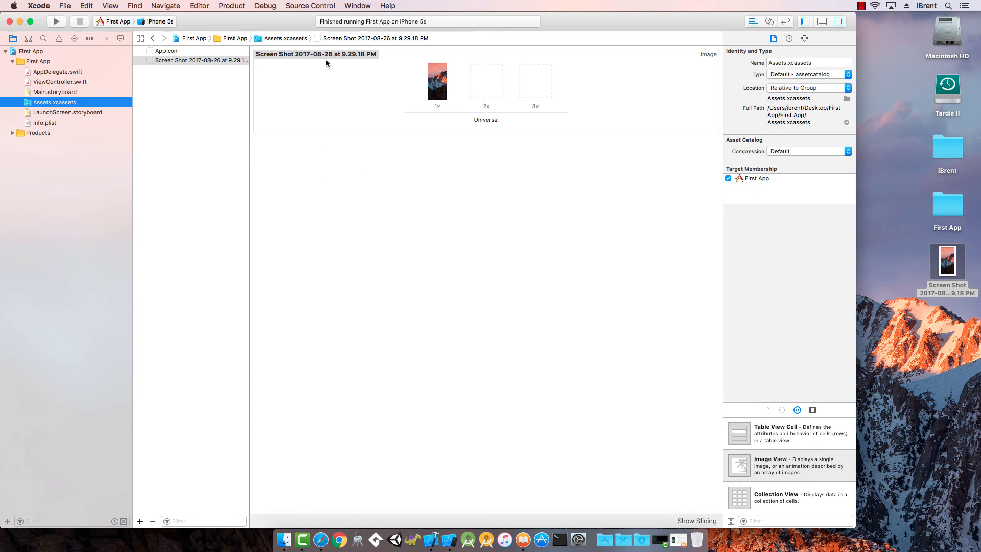
mouse_move(489, 203)
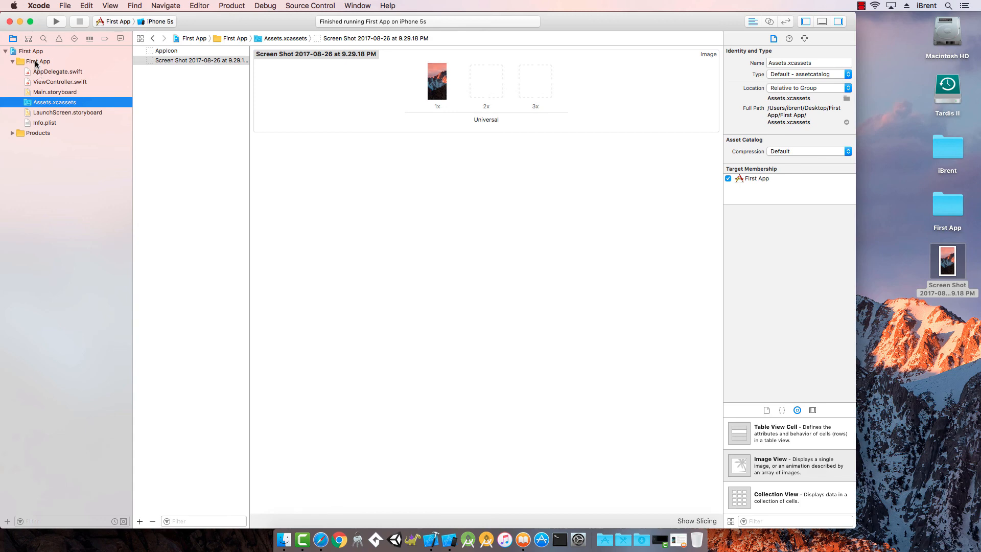
mouse_move(491, 110)
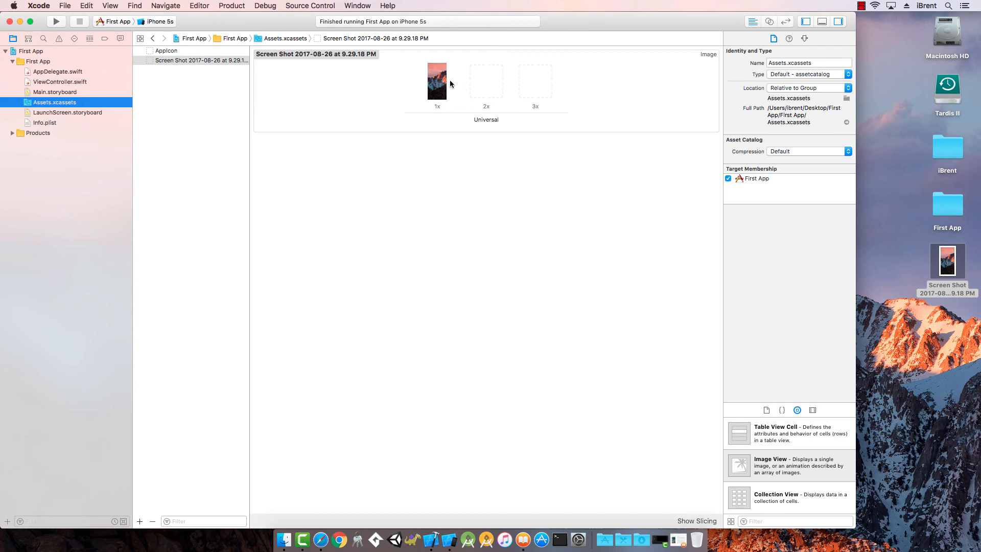
mouse_move(430, 95)
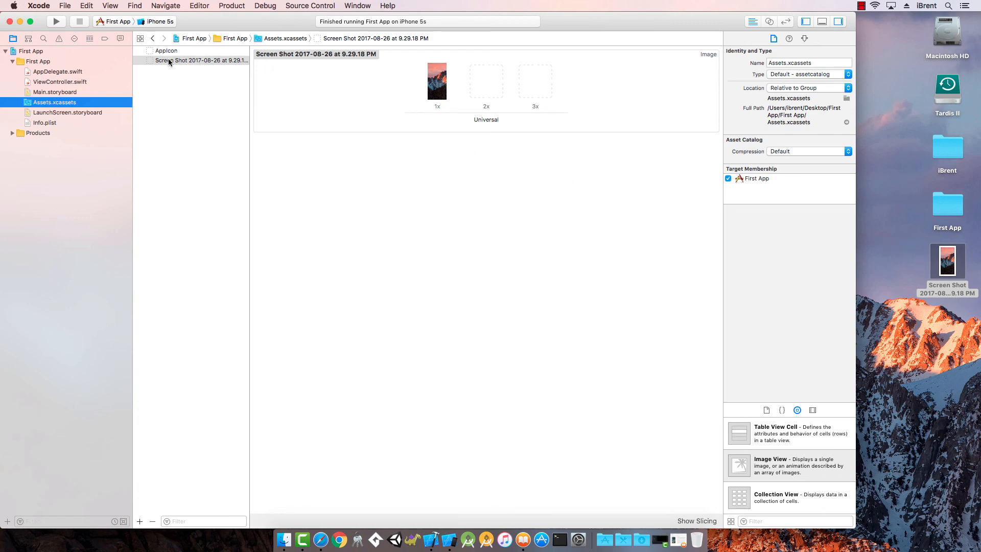
Rename the Screen Shot image set to desktopScene.
left_click(200, 61)
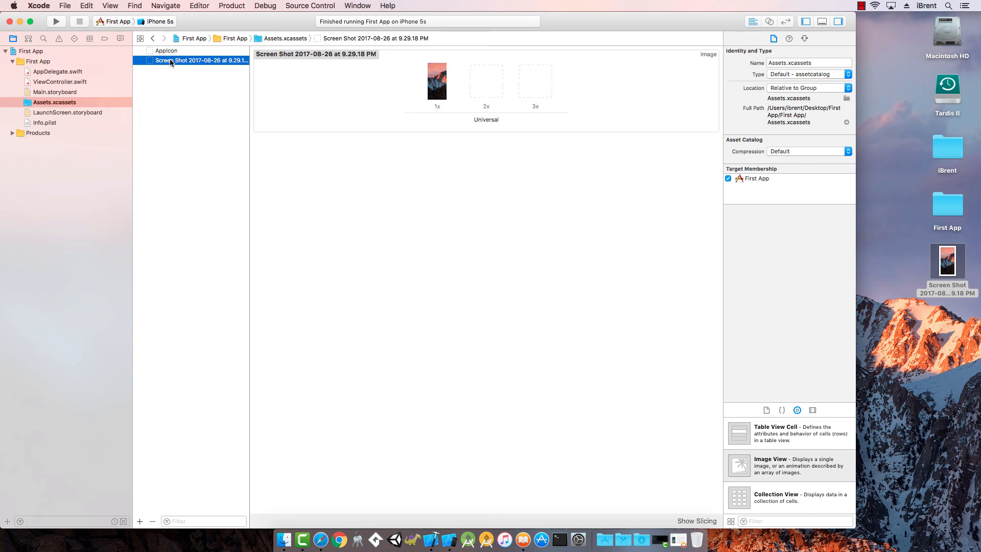
double_click(200, 60)
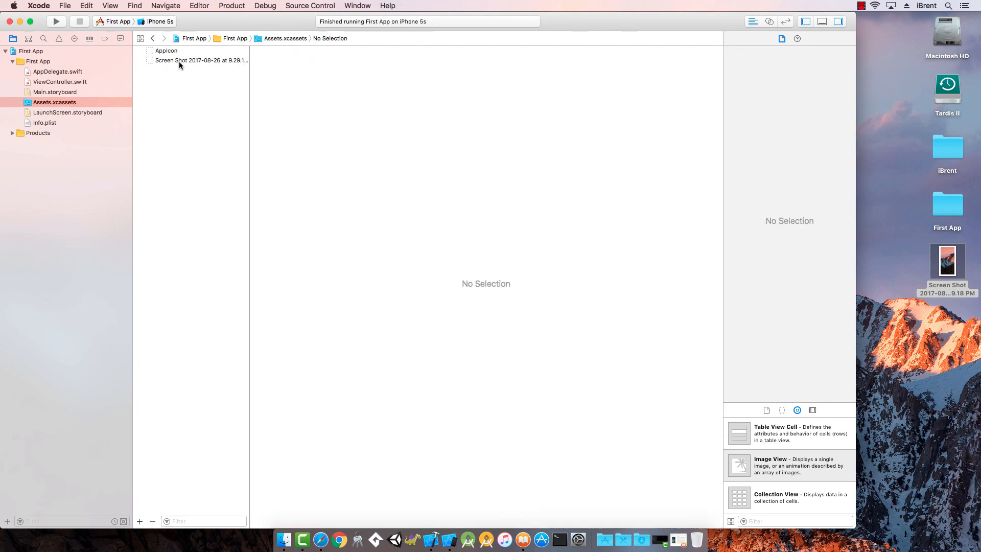
left_click(200, 61)
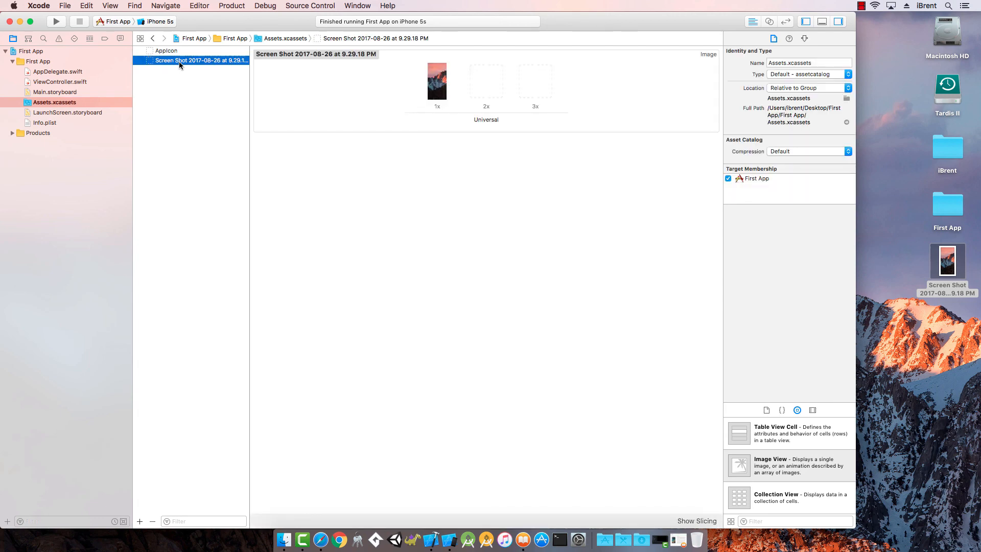
double_click(201, 61)
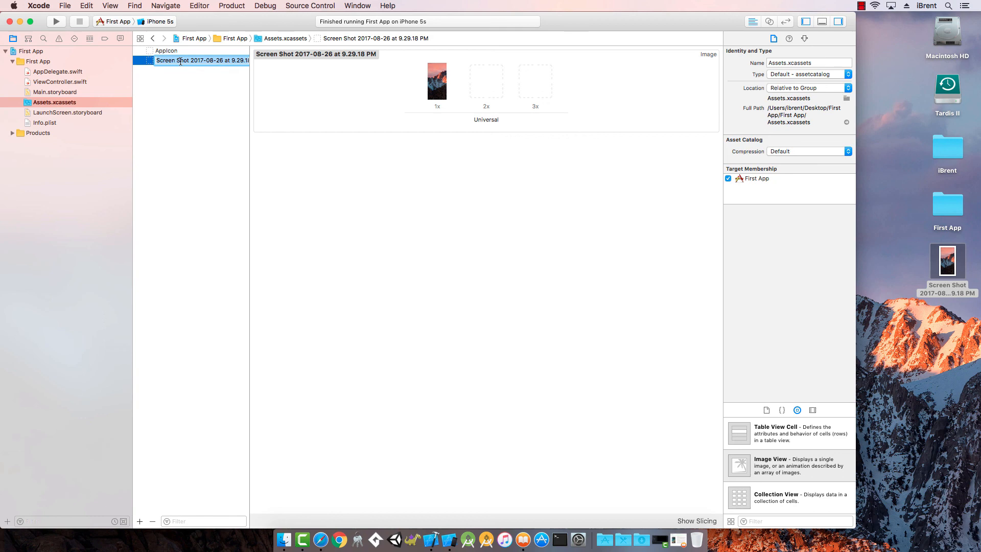
type("desktopScene")
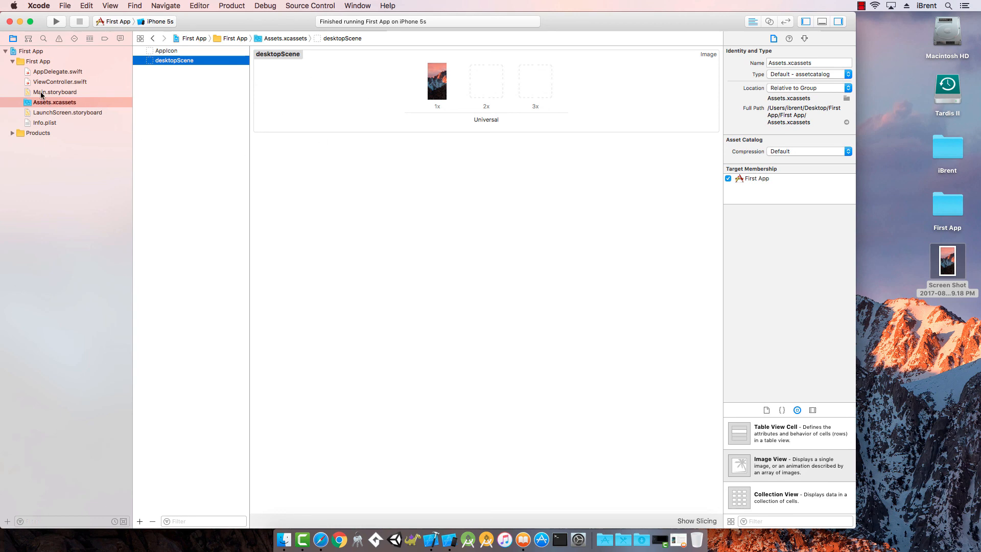
In Main.storyboard, set the image view's Image attribute to desktopScene.
left_click(55, 92)
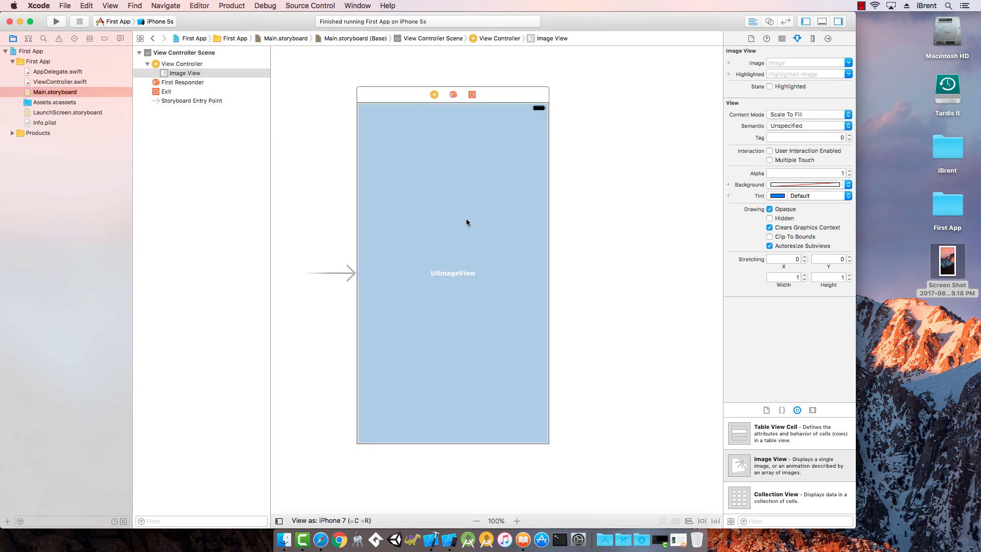
mouse_move(650, 179)
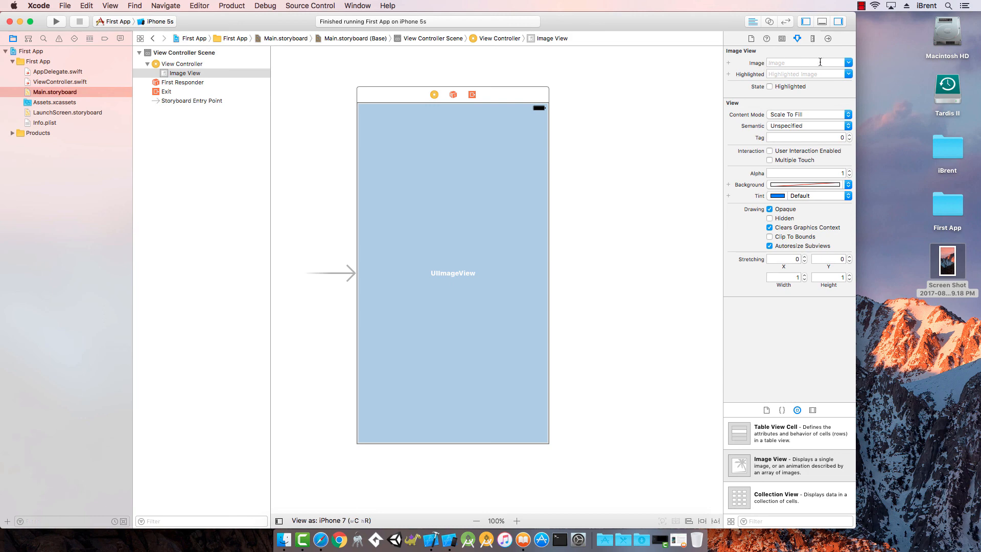
left_click(806, 62)
type("desktopScene")
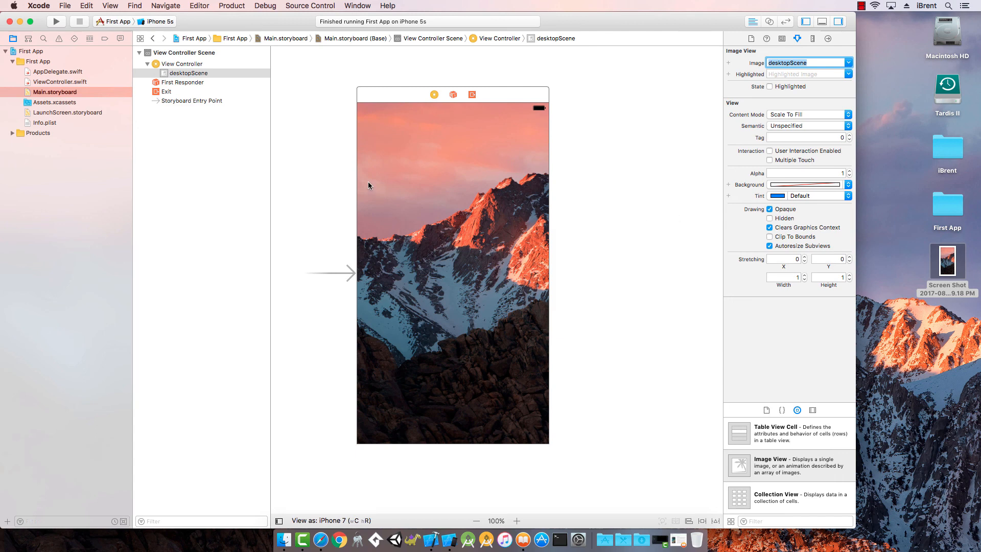
mouse_move(711, 152)
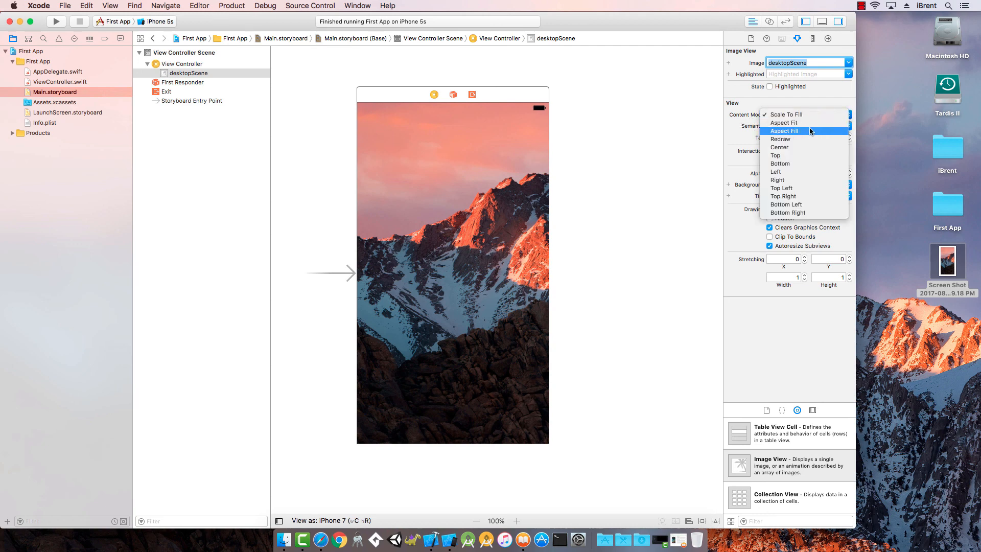
left_click(783, 122)
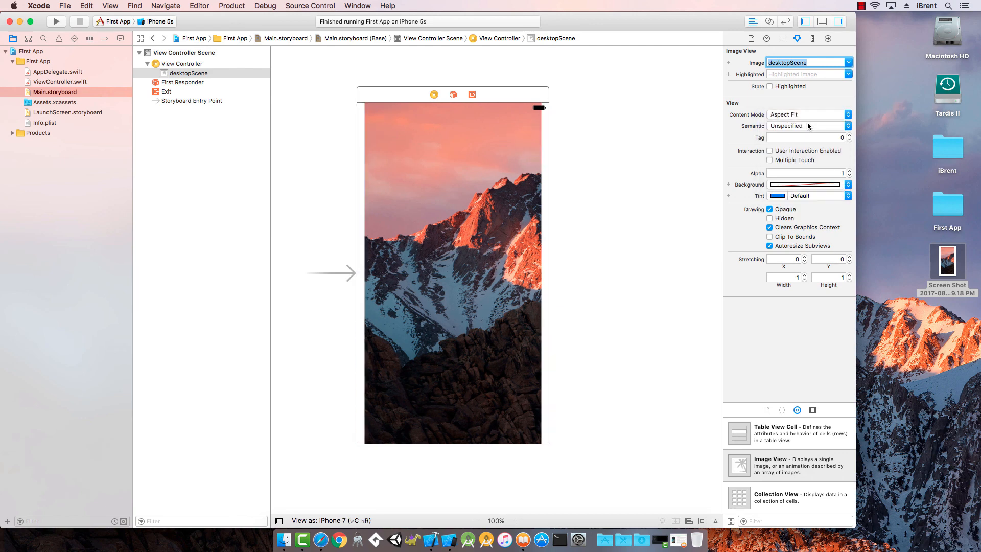
mouse_move(360, 112)
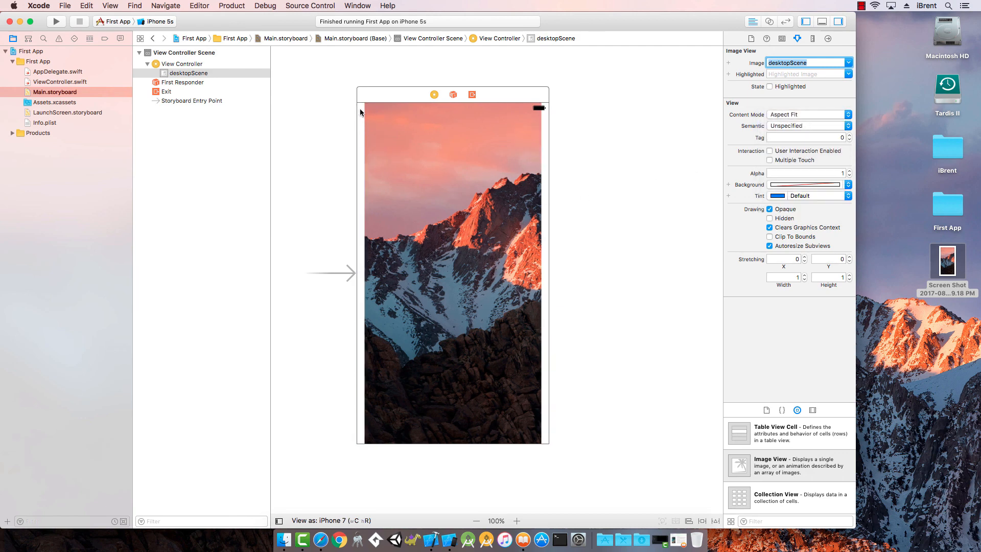
mouse_move(406, 206)
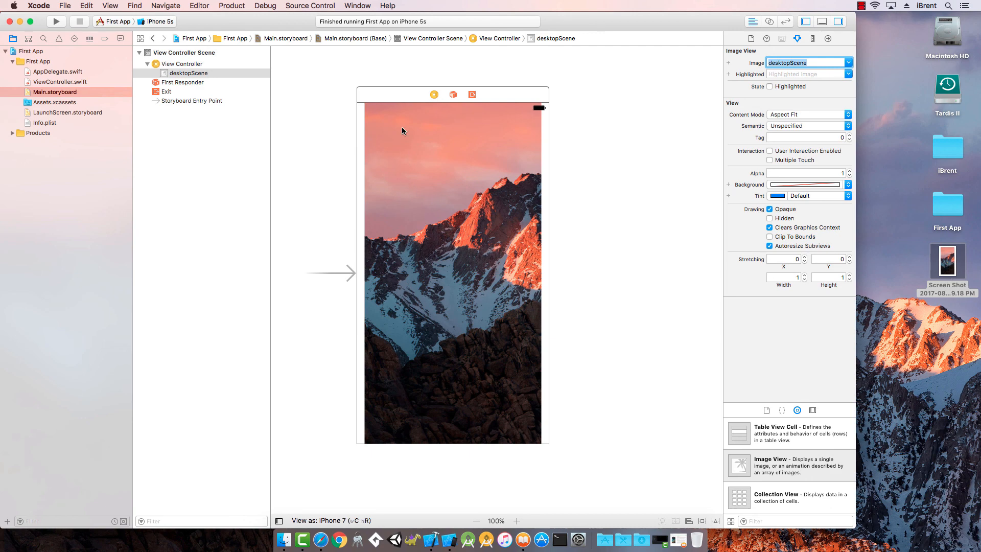
mouse_move(471, 136)
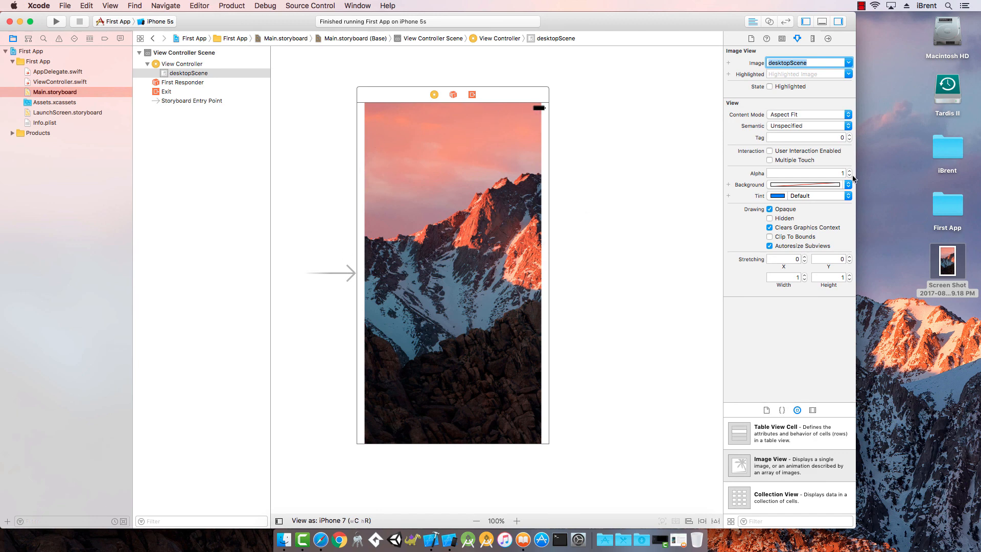
left_click(809, 115)
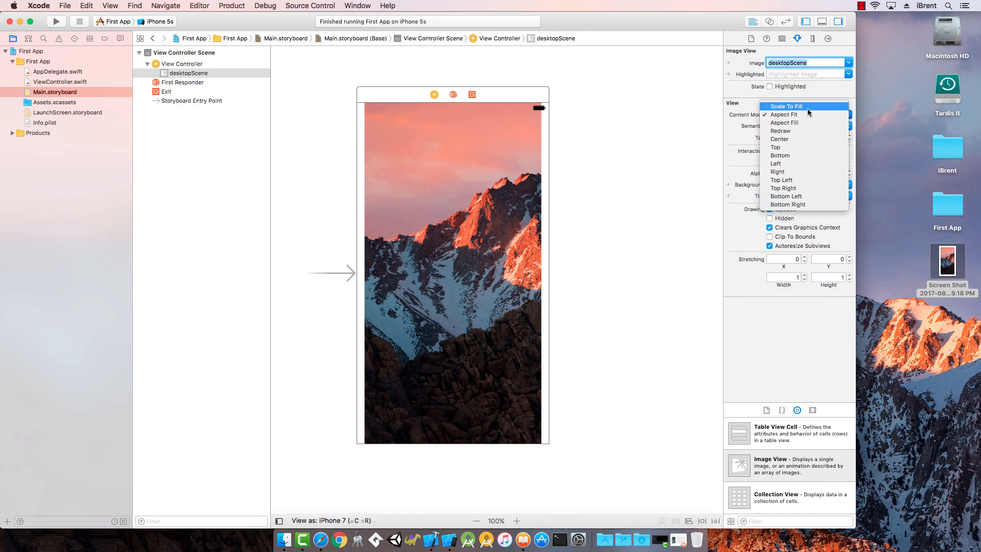
left_click(786, 106)
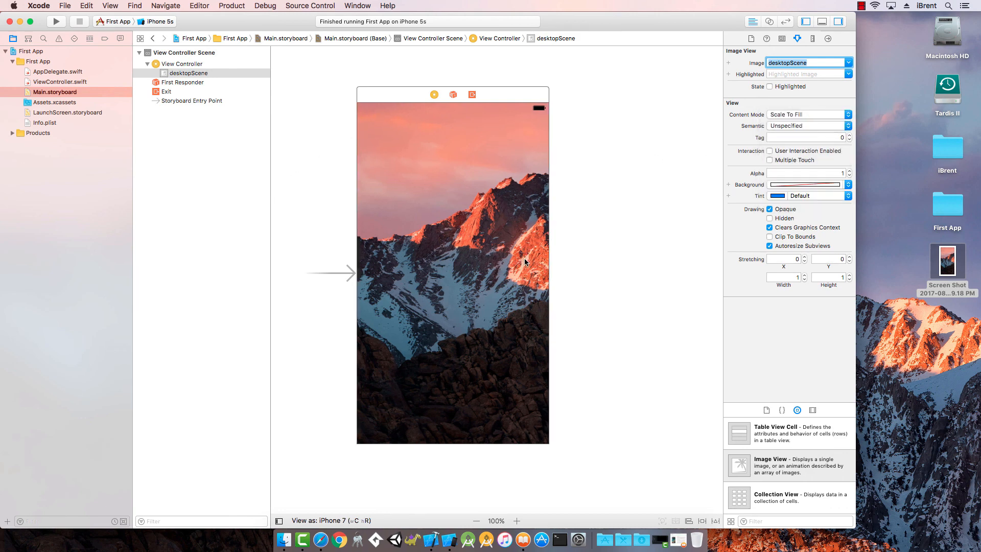
mouse_move(270, 16)
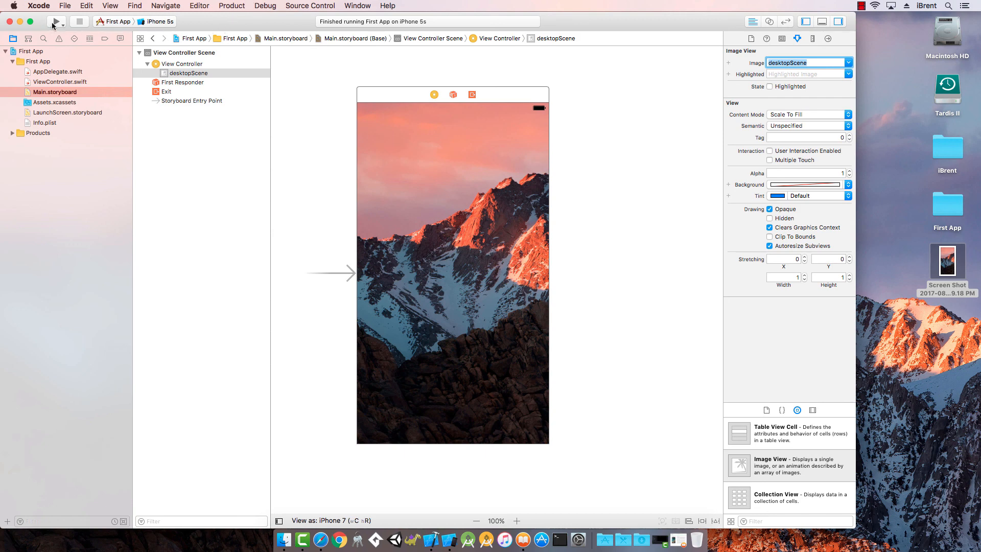
Build and run First App on the iPhone 5s simulator, nudging its window left.
left_click(56, 22)
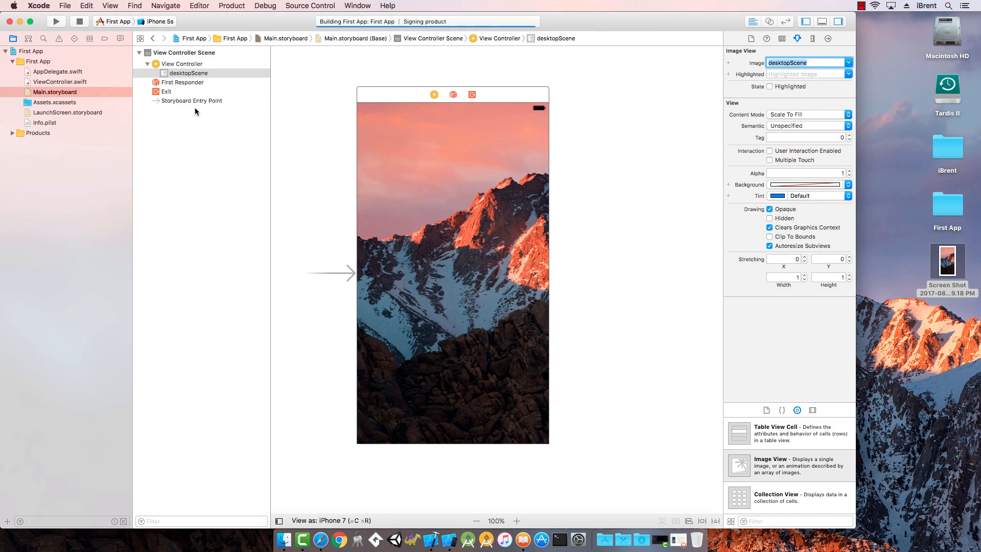
left_click(56, 21)
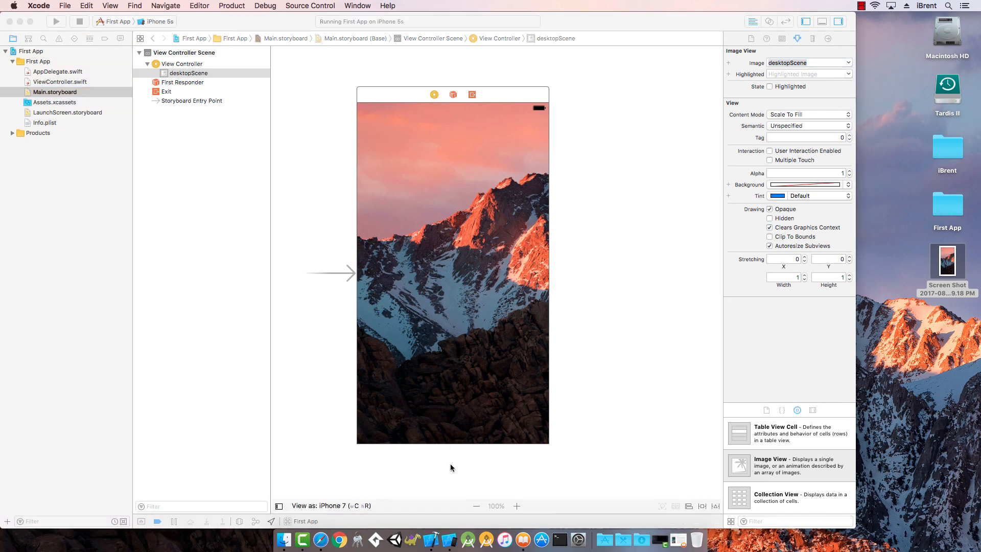
mouse_move(451, 472)
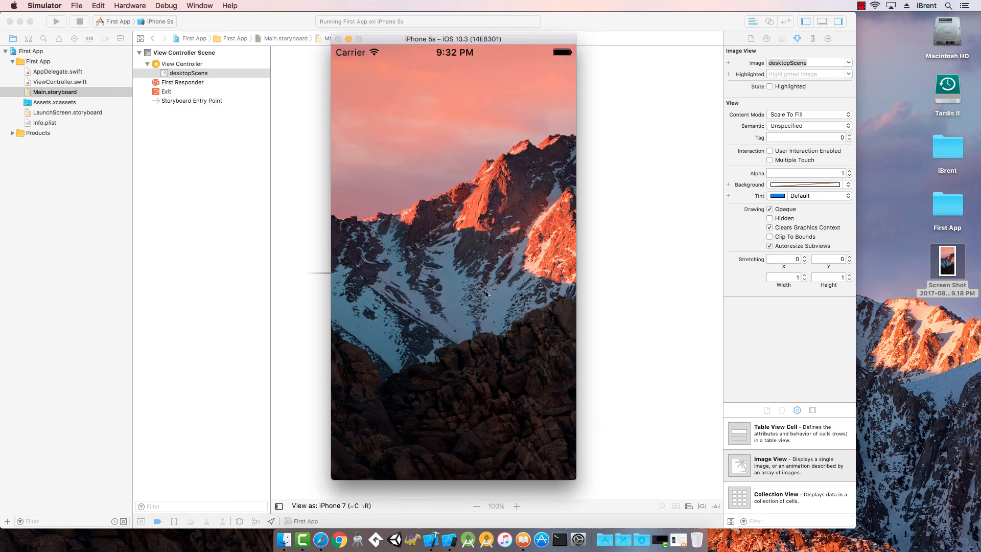
left_click_drag(453, 39, 415, 34)
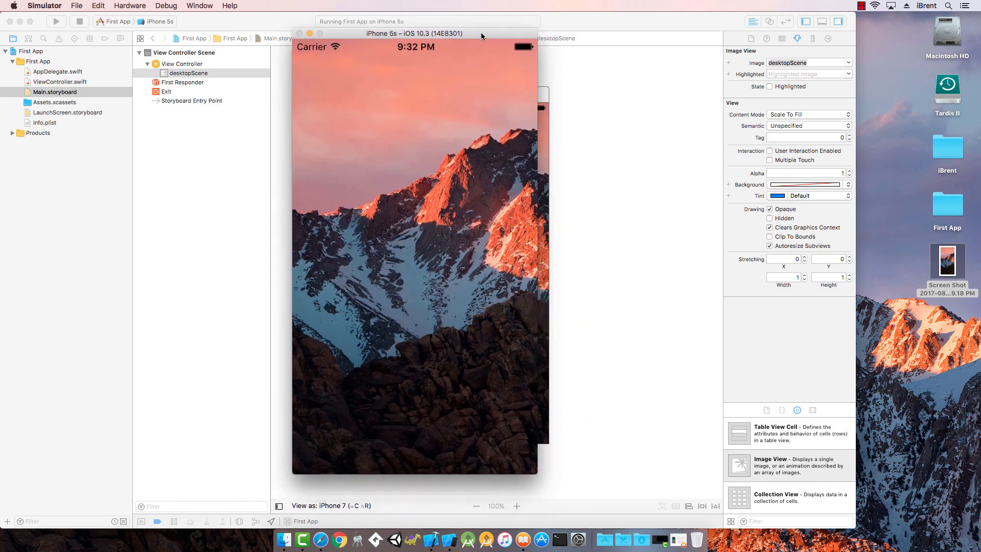